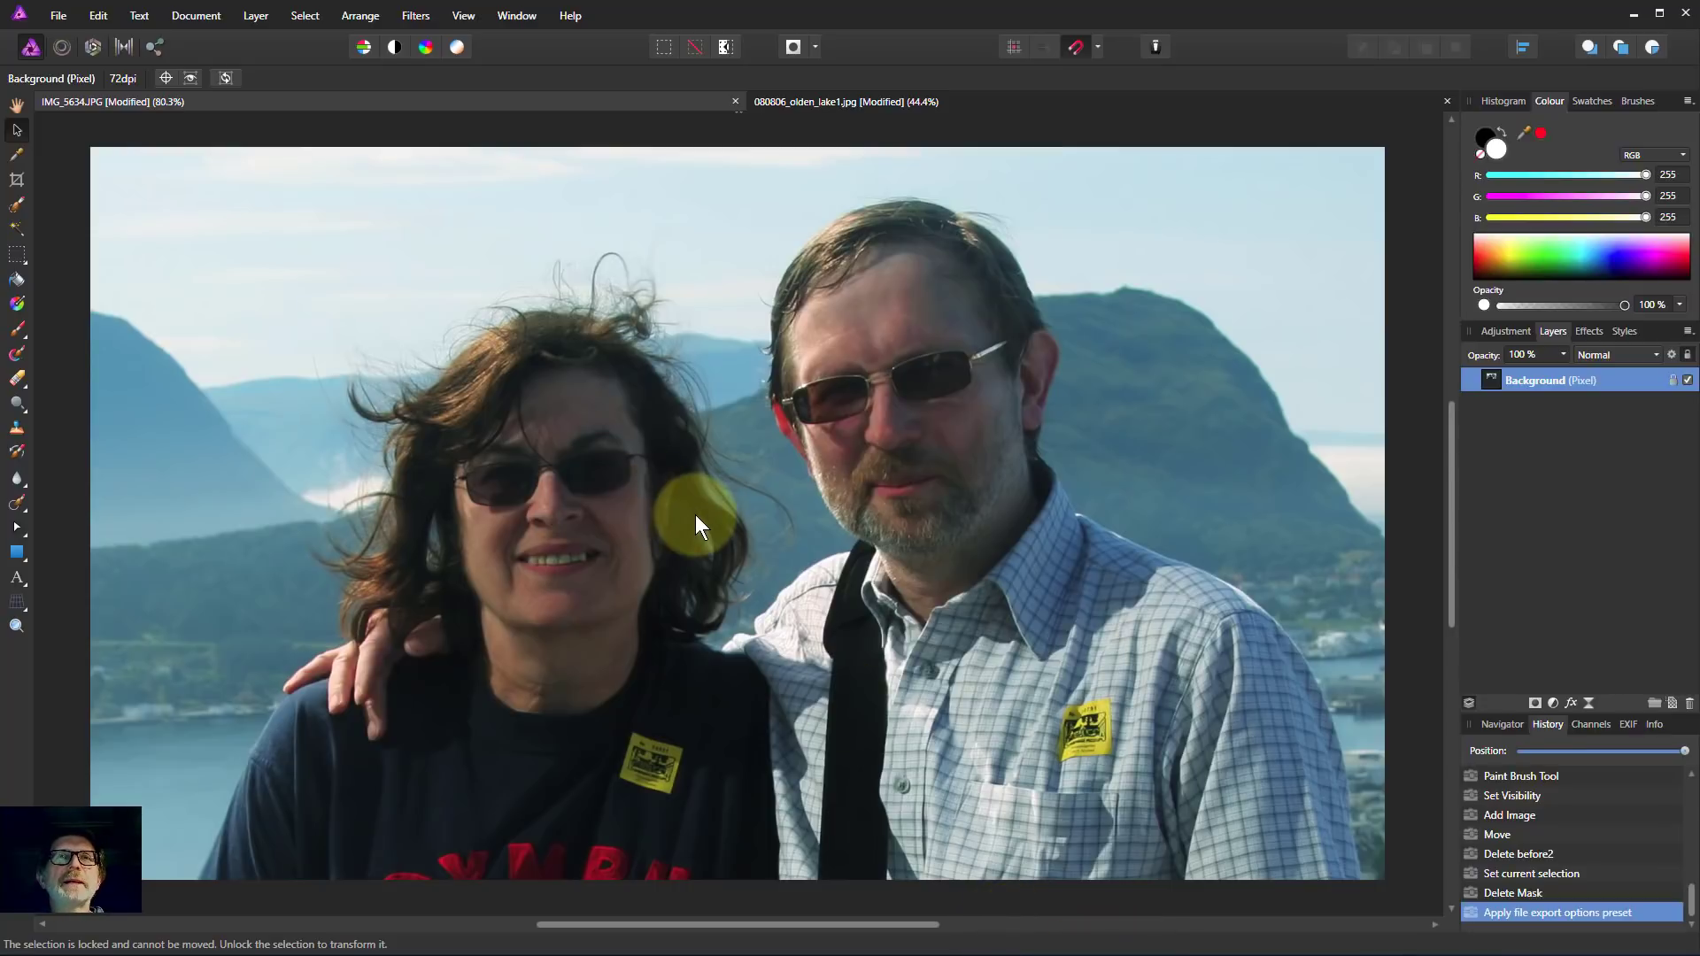
Step: With the Selection Brush, select the woman from her shoulder up over her face and hair
{"action": "left_click_drag", "start_coordinate": [694, 526], "coordinate": [542, 547]}
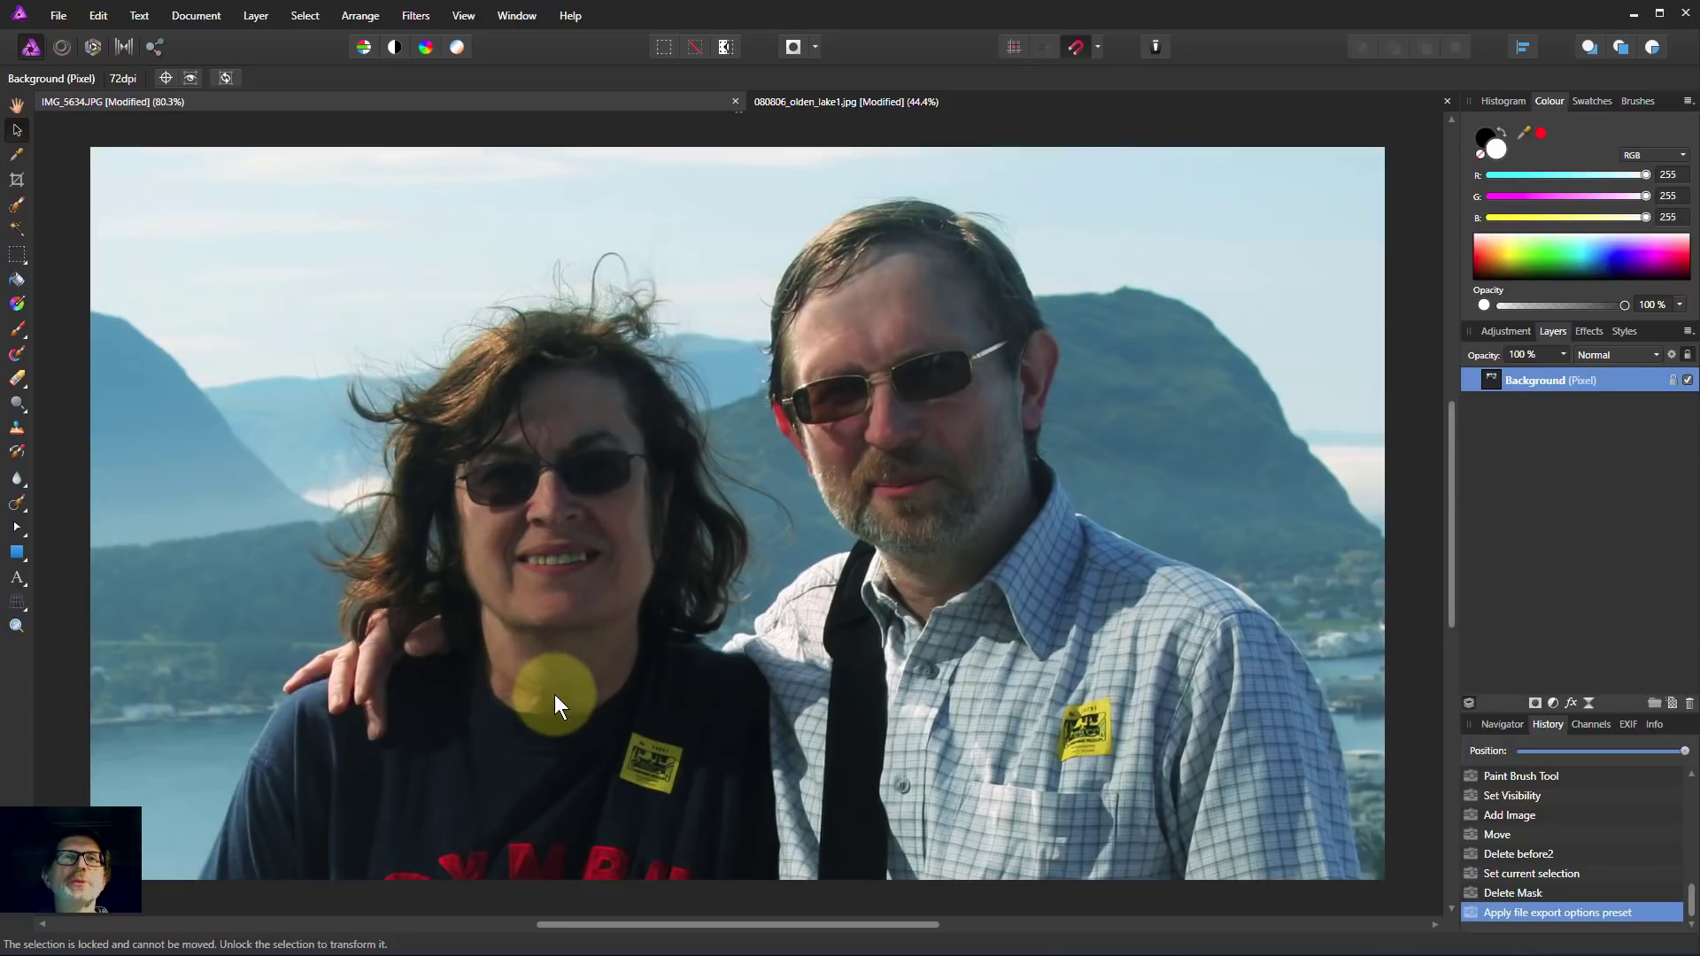
{"action": "mouse_move", "coordinate": [628, 463]}
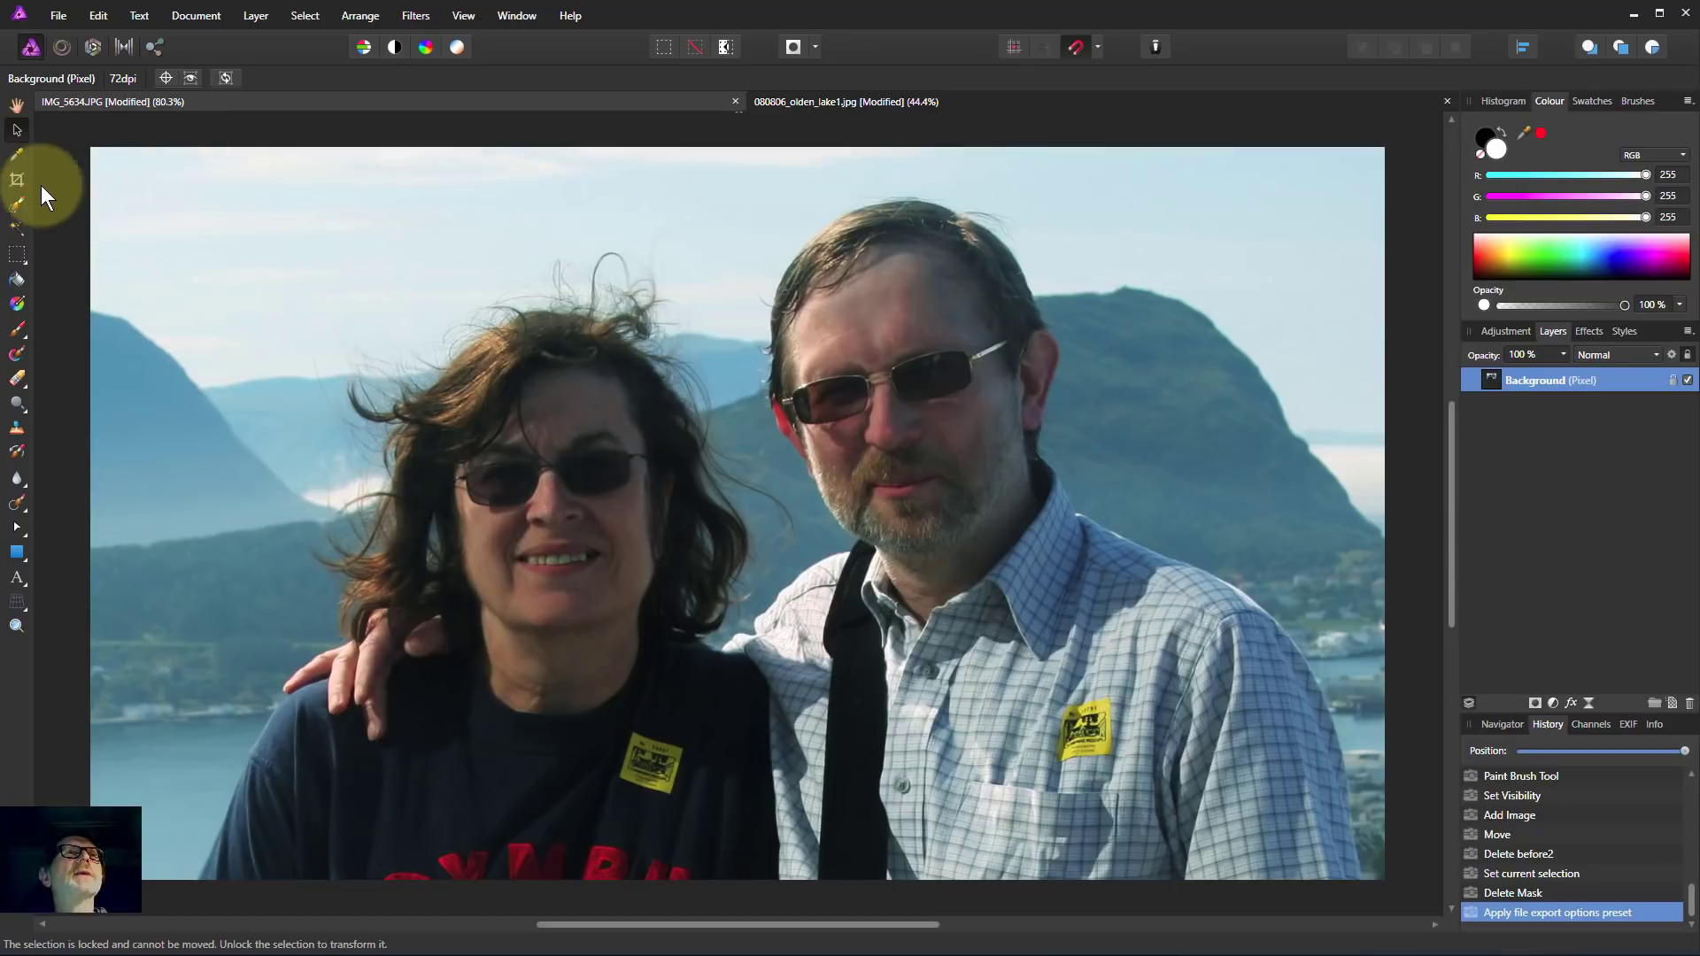
{"action": "mouse_move", "coordinate": [16, 215]}
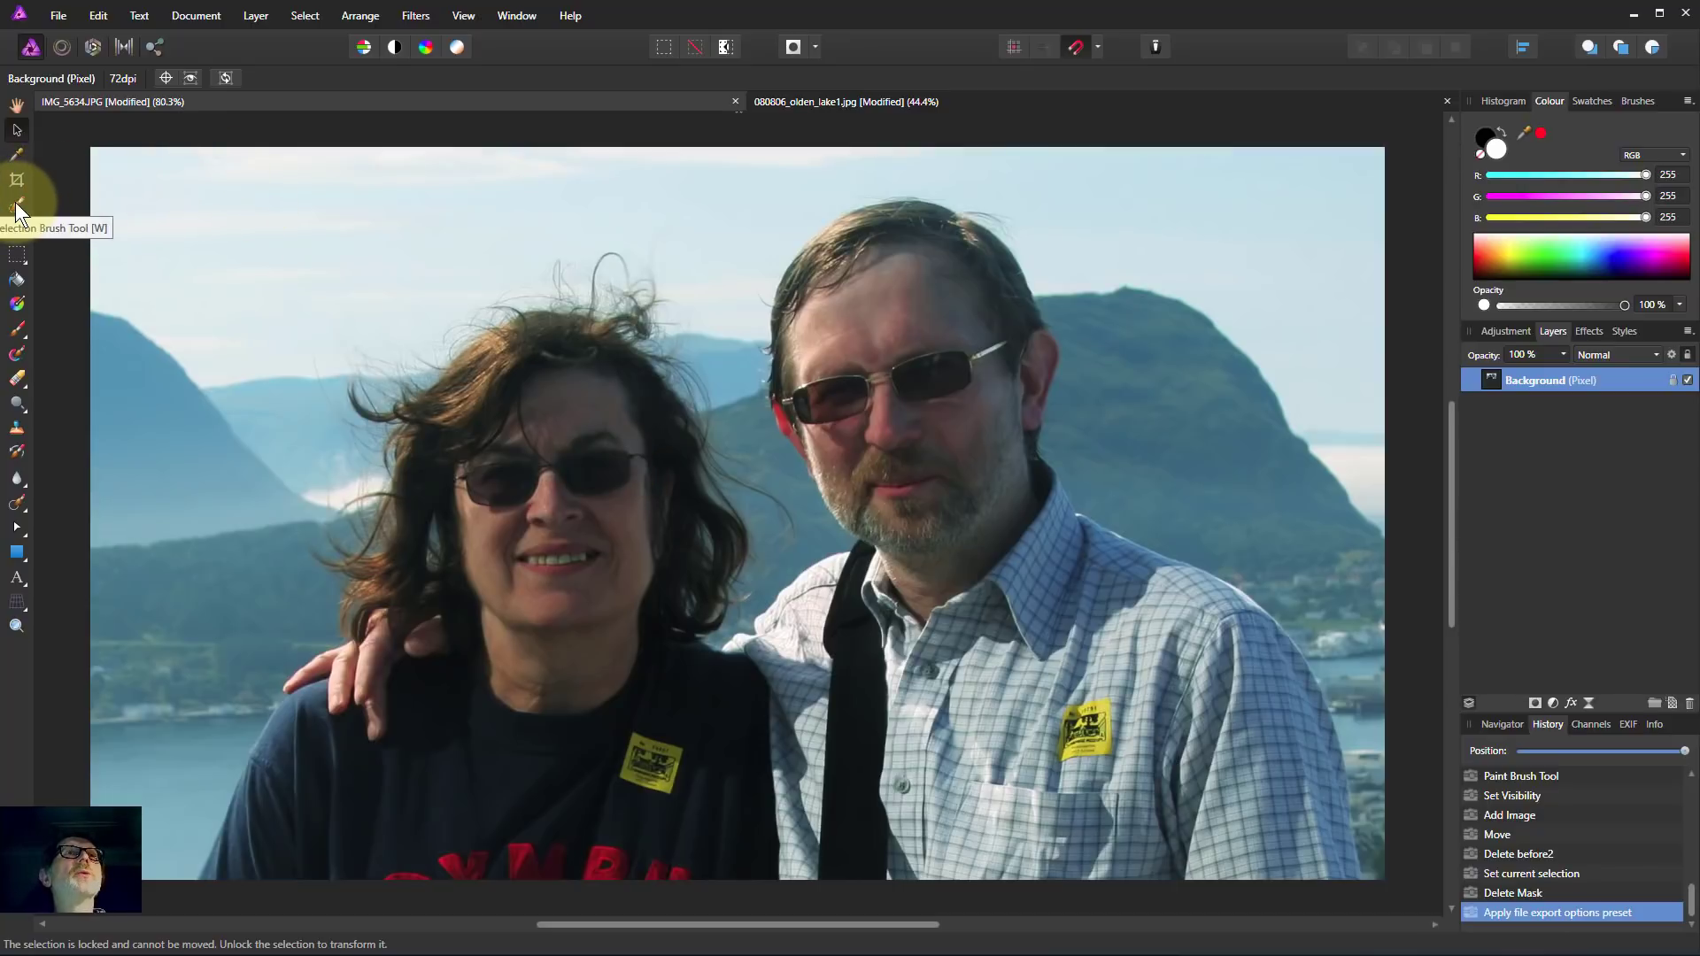
{"action": "left_click", "coordinate": [15, 203]}
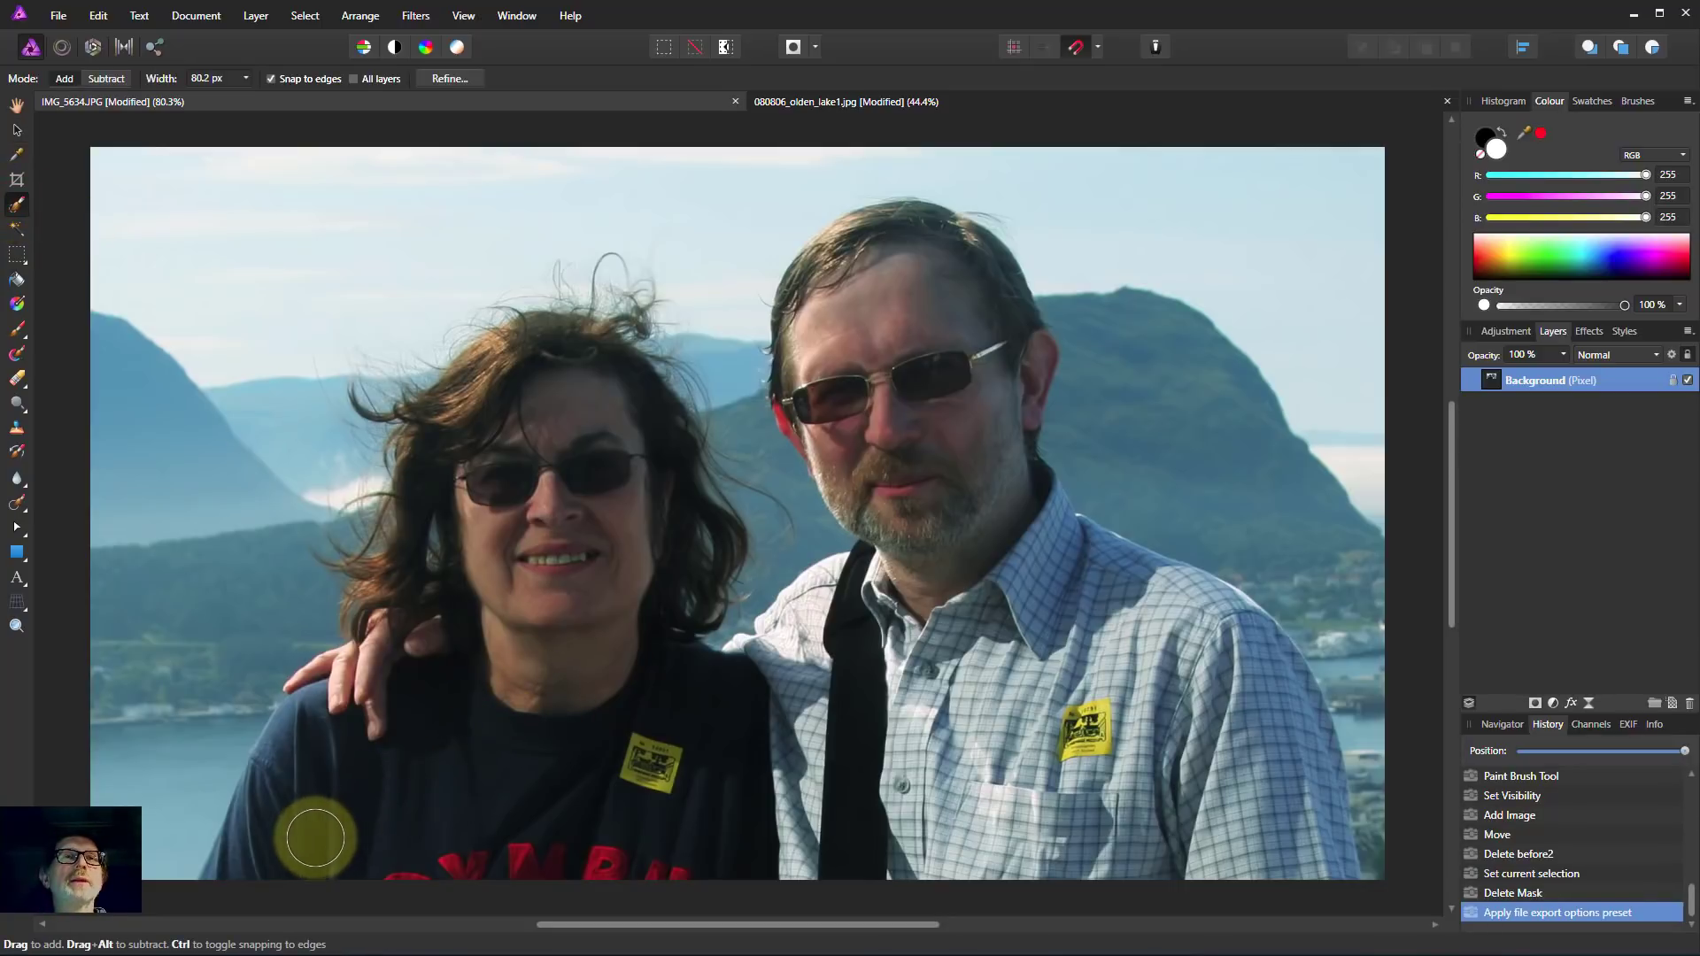
{"action": "left_click_drag", "start_coordinate": [315, 839], "coordinate": [505, 623]}
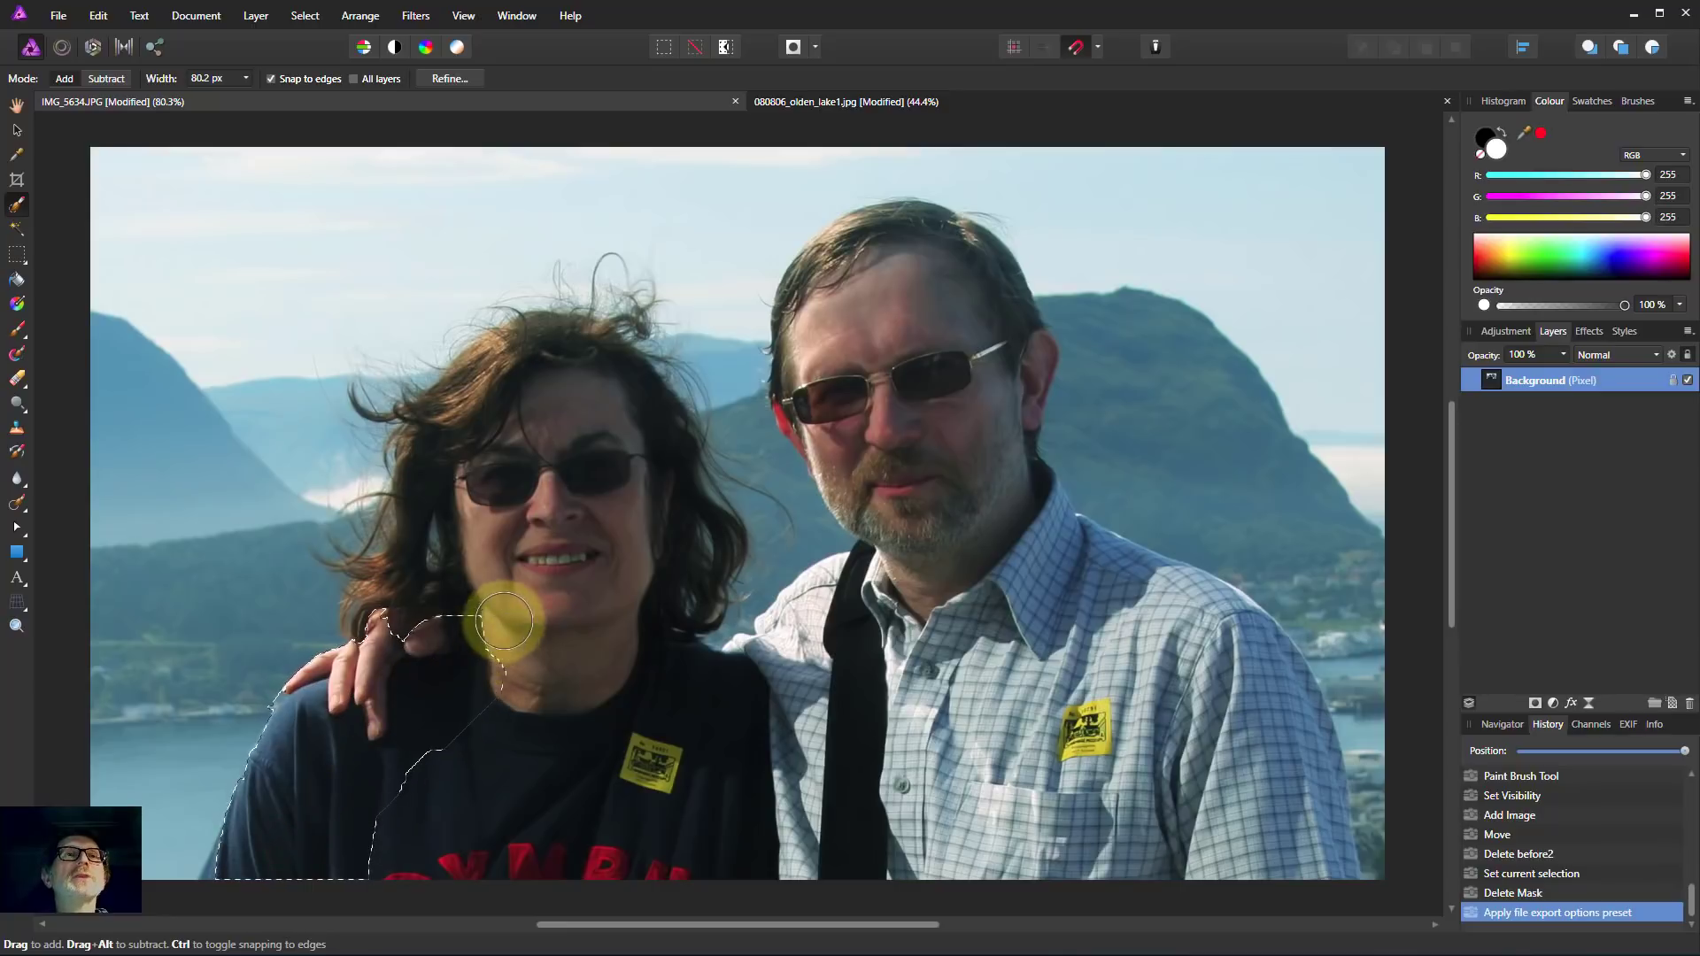
{"action": "left_click_drag", "start_coordinate": [505, 623], "coordinate": [510, 413]}
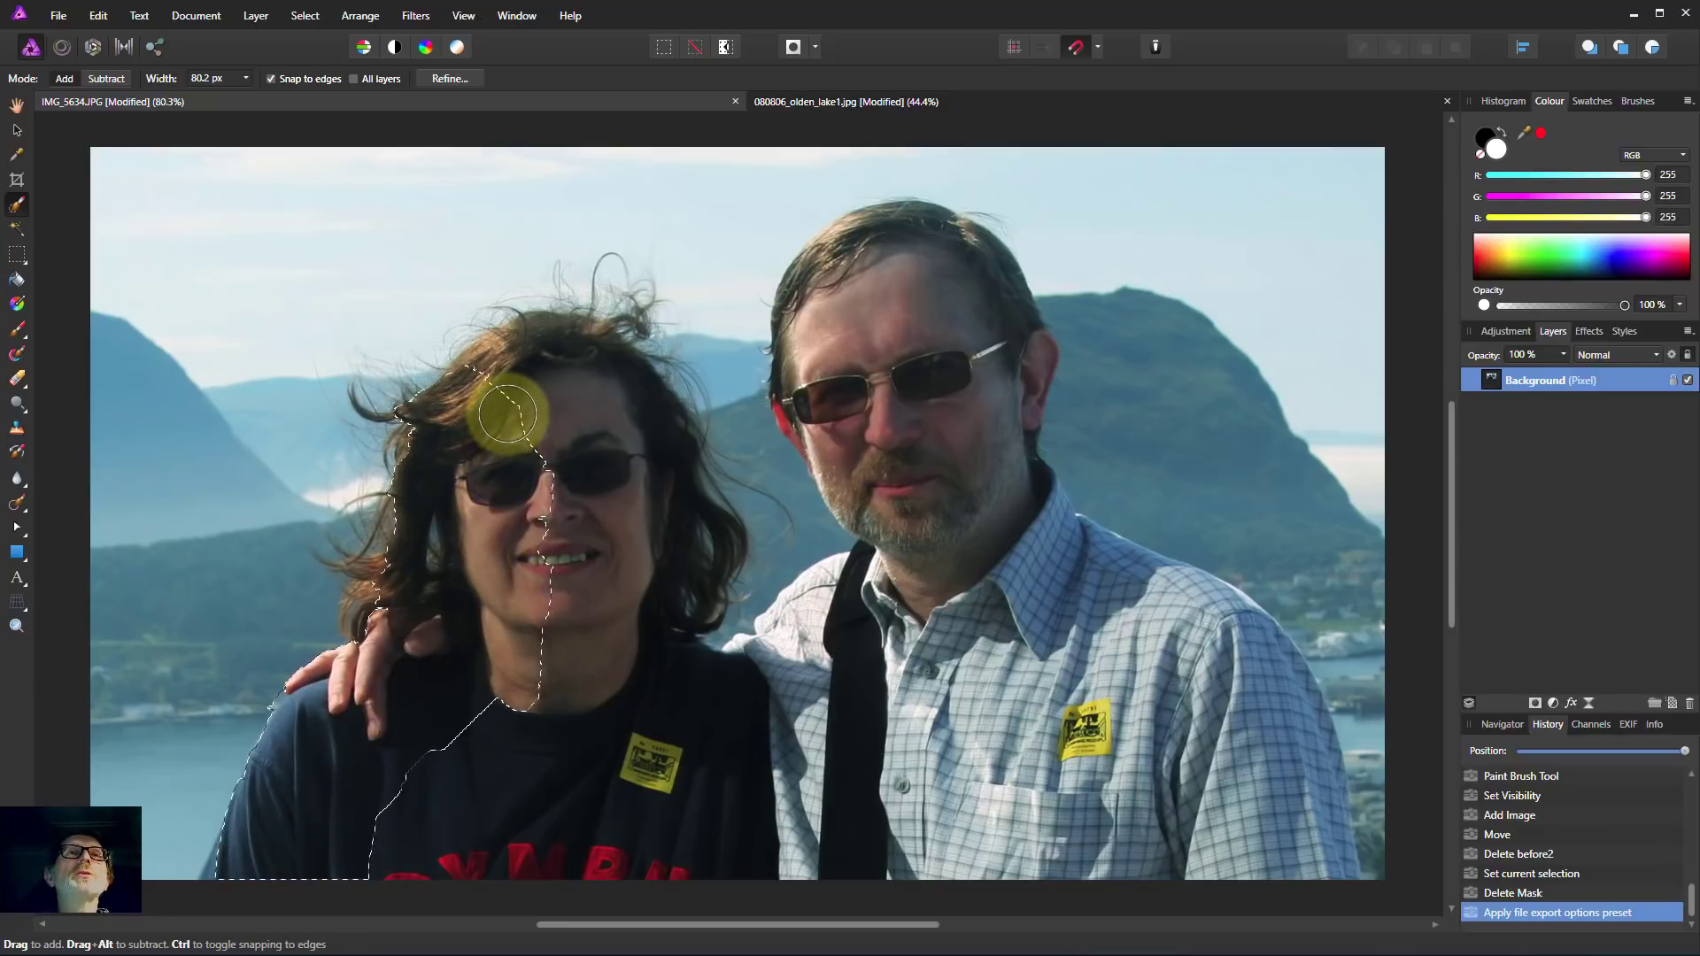
{"action": "left_click_drag", "start_coordinate": [505, 413], "coordinate": [650, 509]}
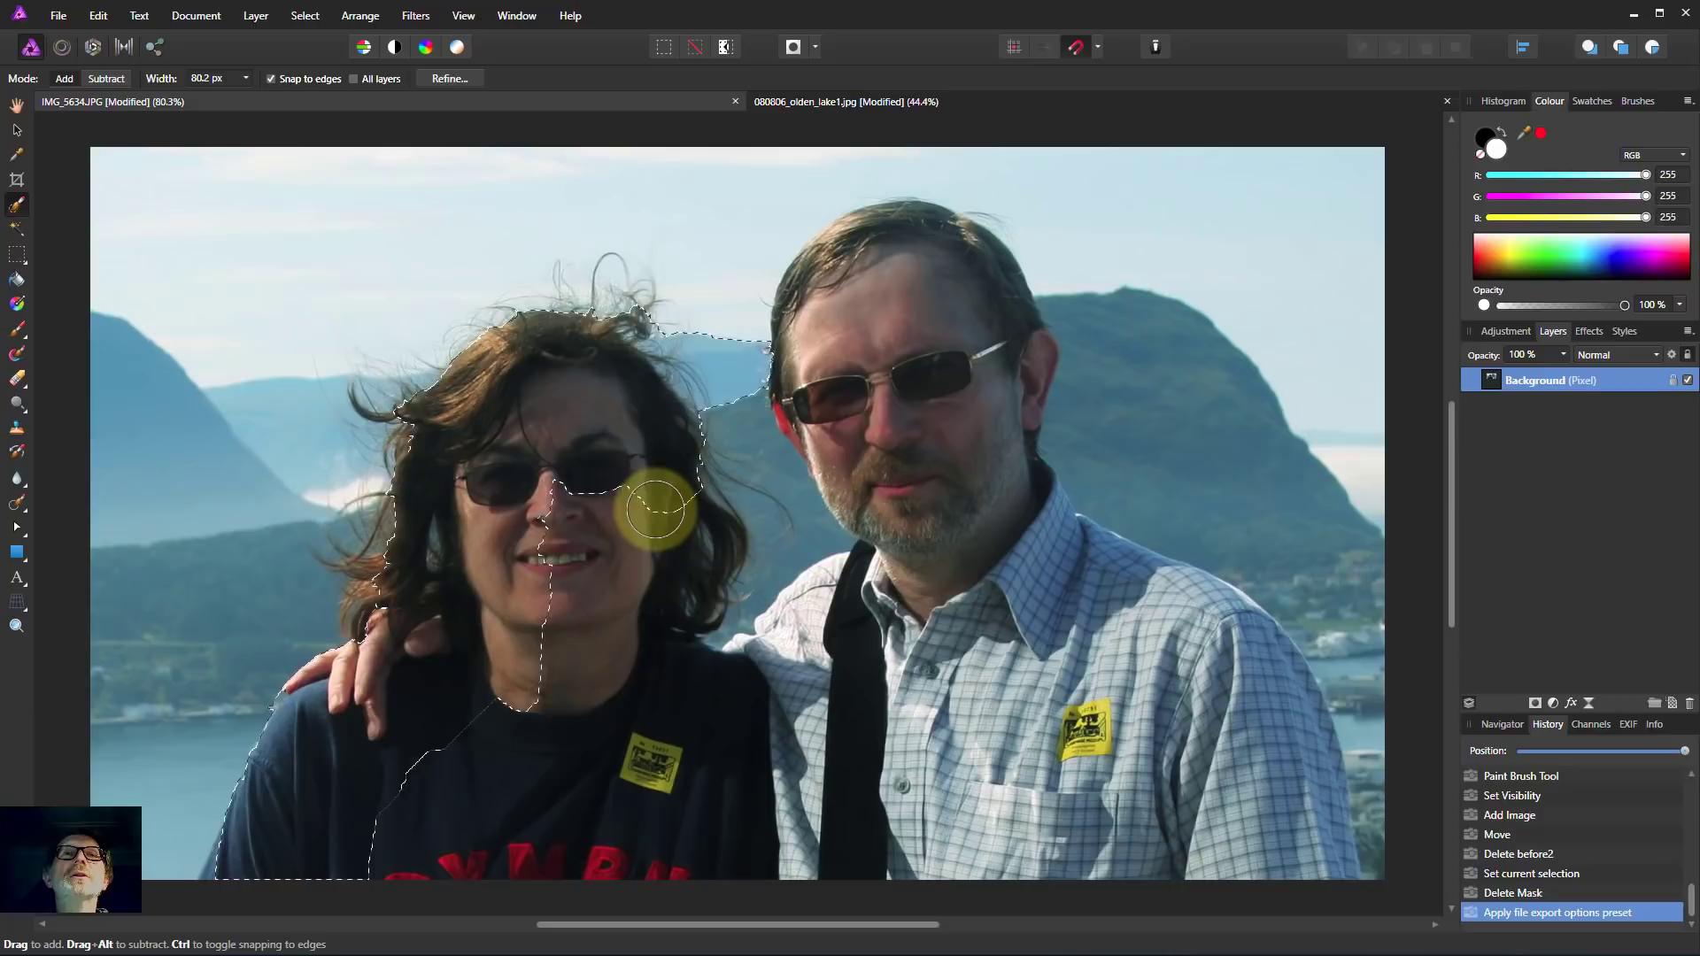
Step: Add the man's shirt, head and right arm to the selection, touching up around both heads
{"action": "left_click_drag", "start_coordinate": [650, 510], "coordinate": [949, 754]}
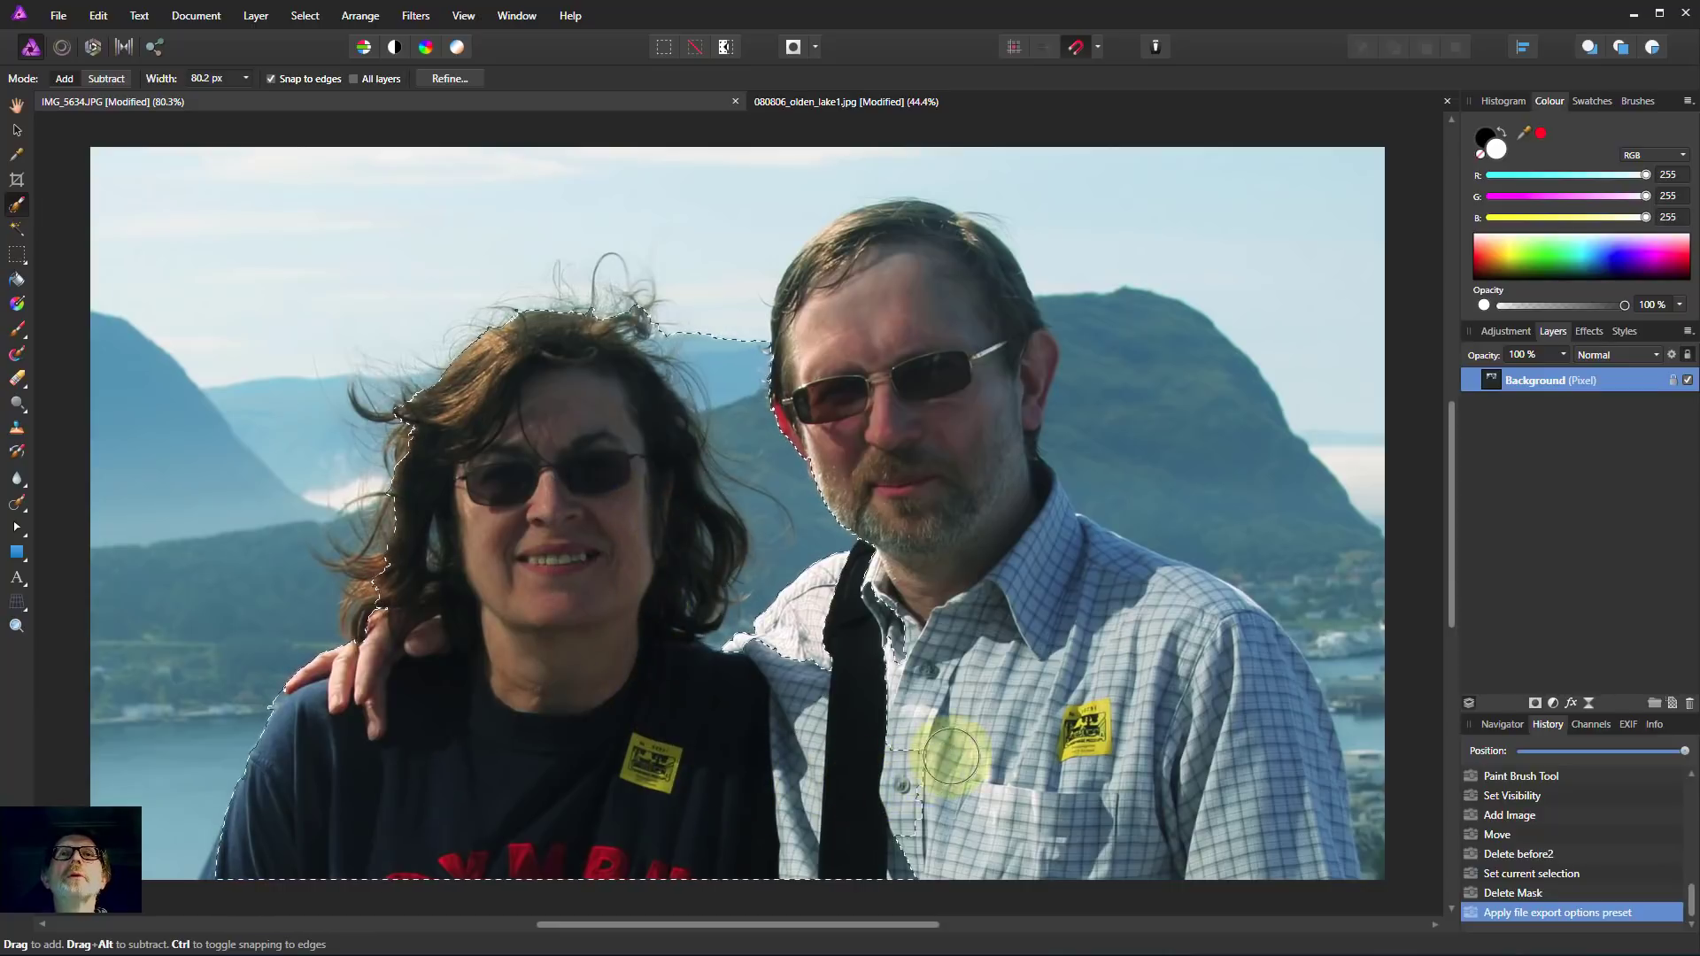
{"action": "left_click_drag", "start_coordinate": [954, 755], "coordinate": [899, 373]}
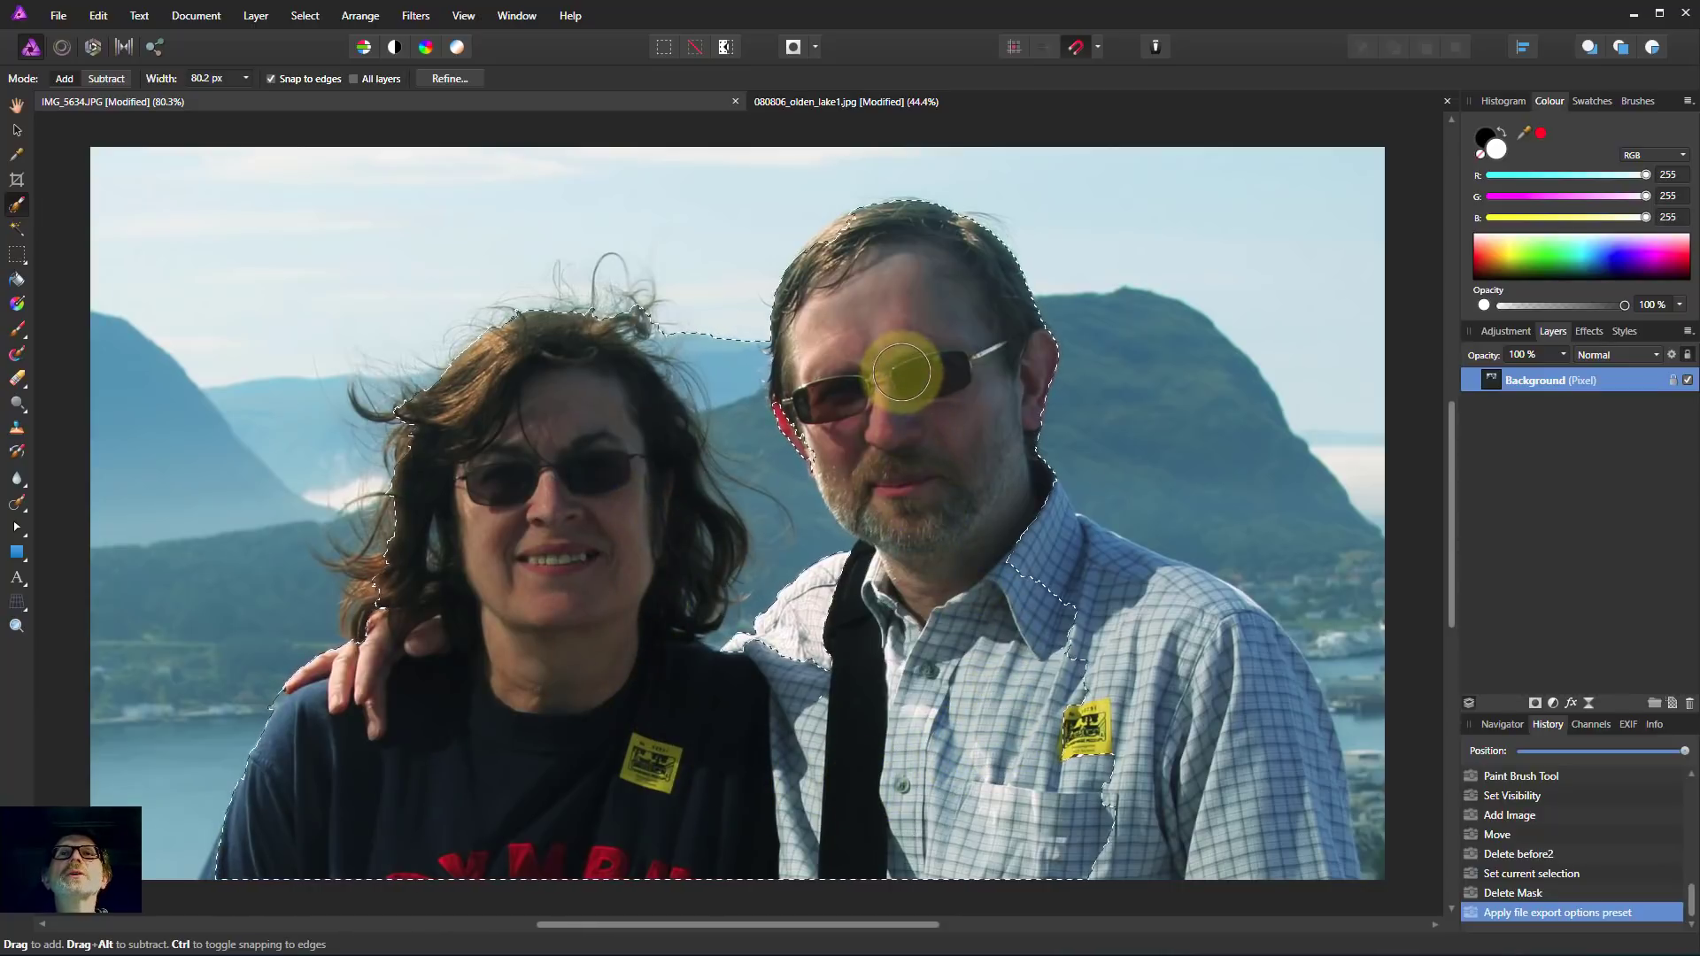
{"action": "left_click_drag", "start_coordinate": [899, 374], "coordinate": [1268, 770]}
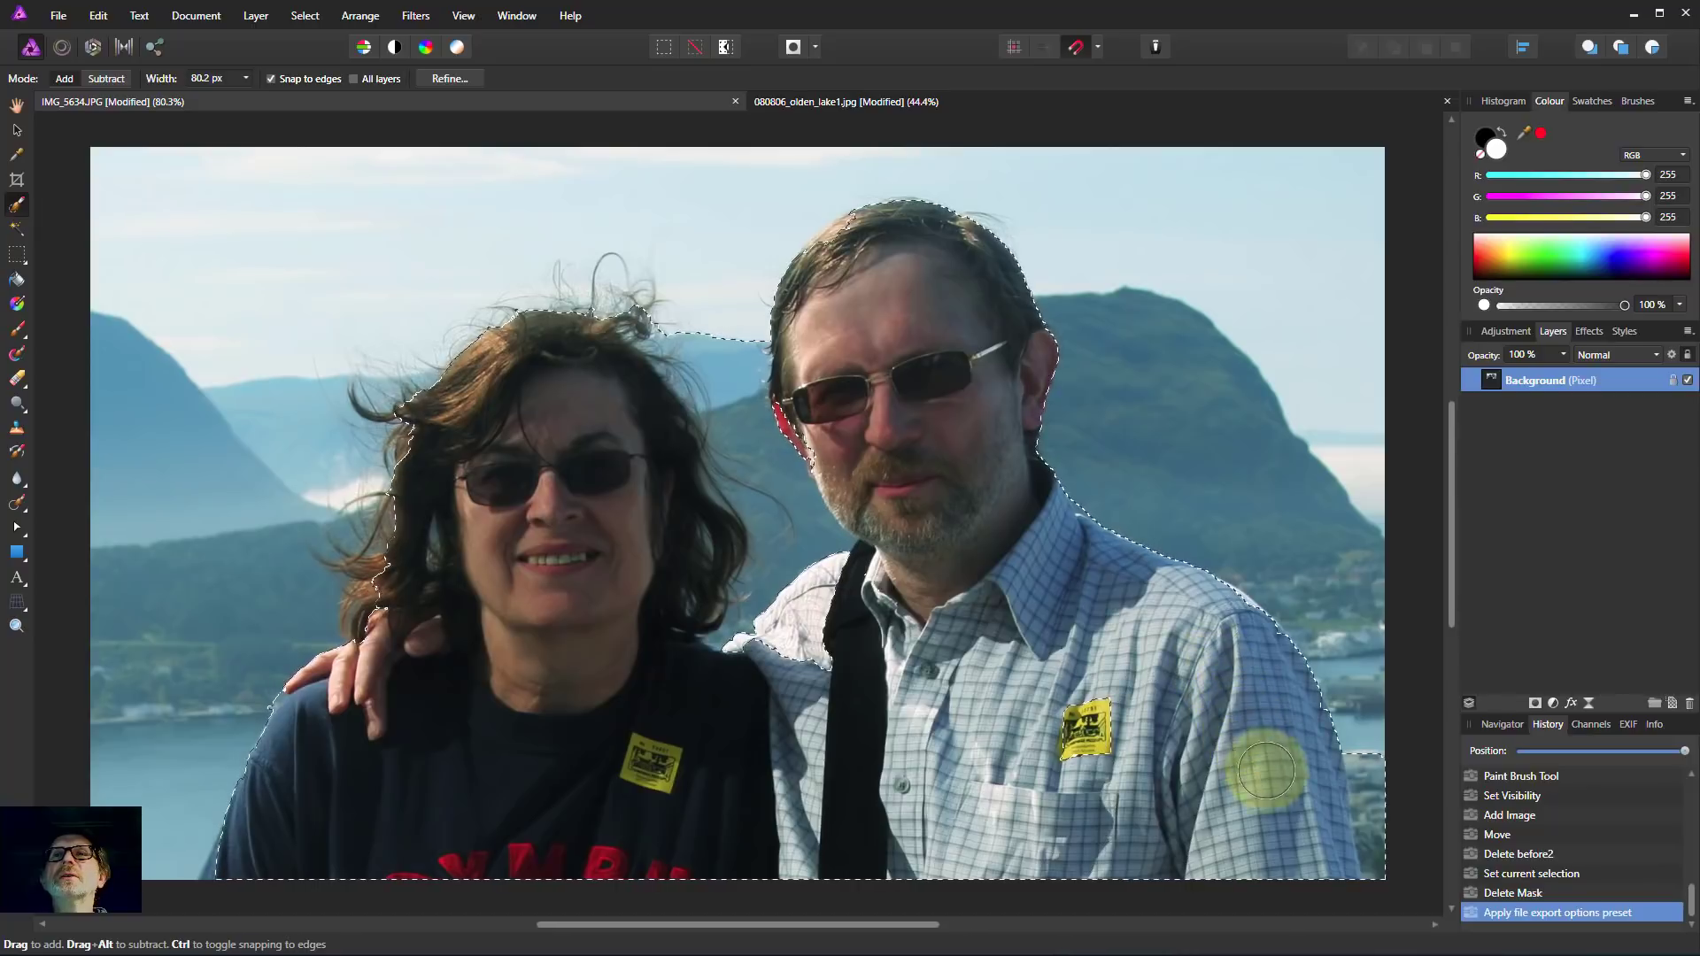
{"action": "left_click_drag", "start_coordinate": [1267, 770], "coordinate": [1369, 795]}
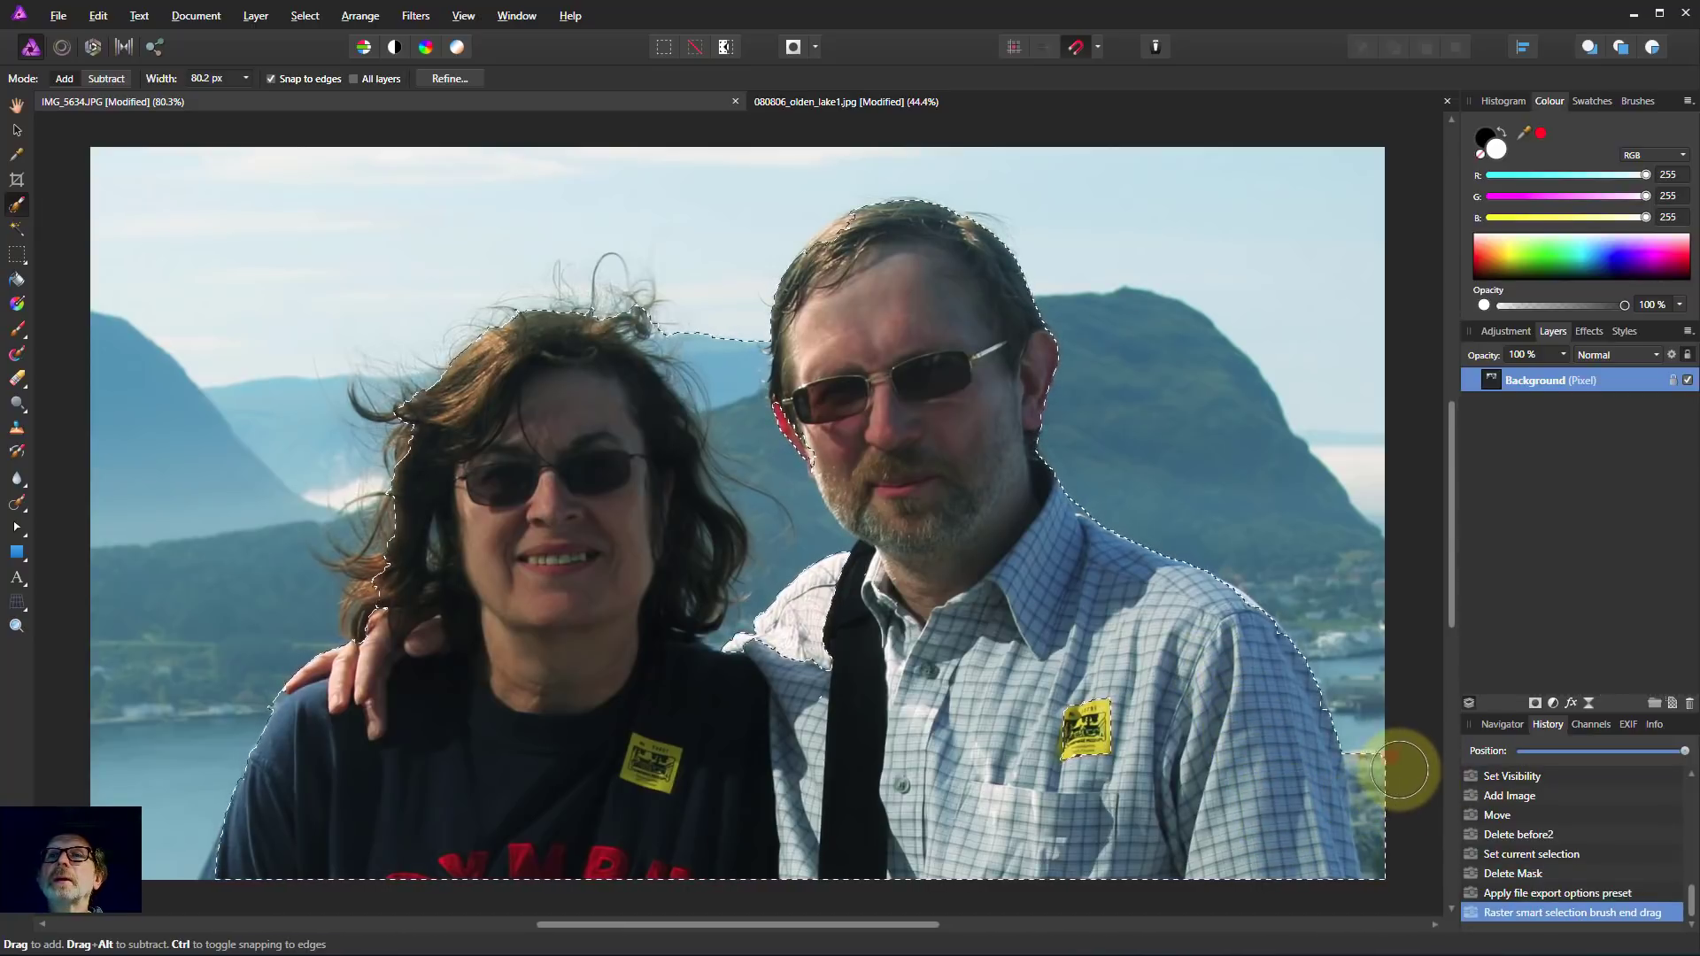
{"action": "left_click_drag", "start_coordinate": [1399, 770], "coordinate": [1323, 823]}
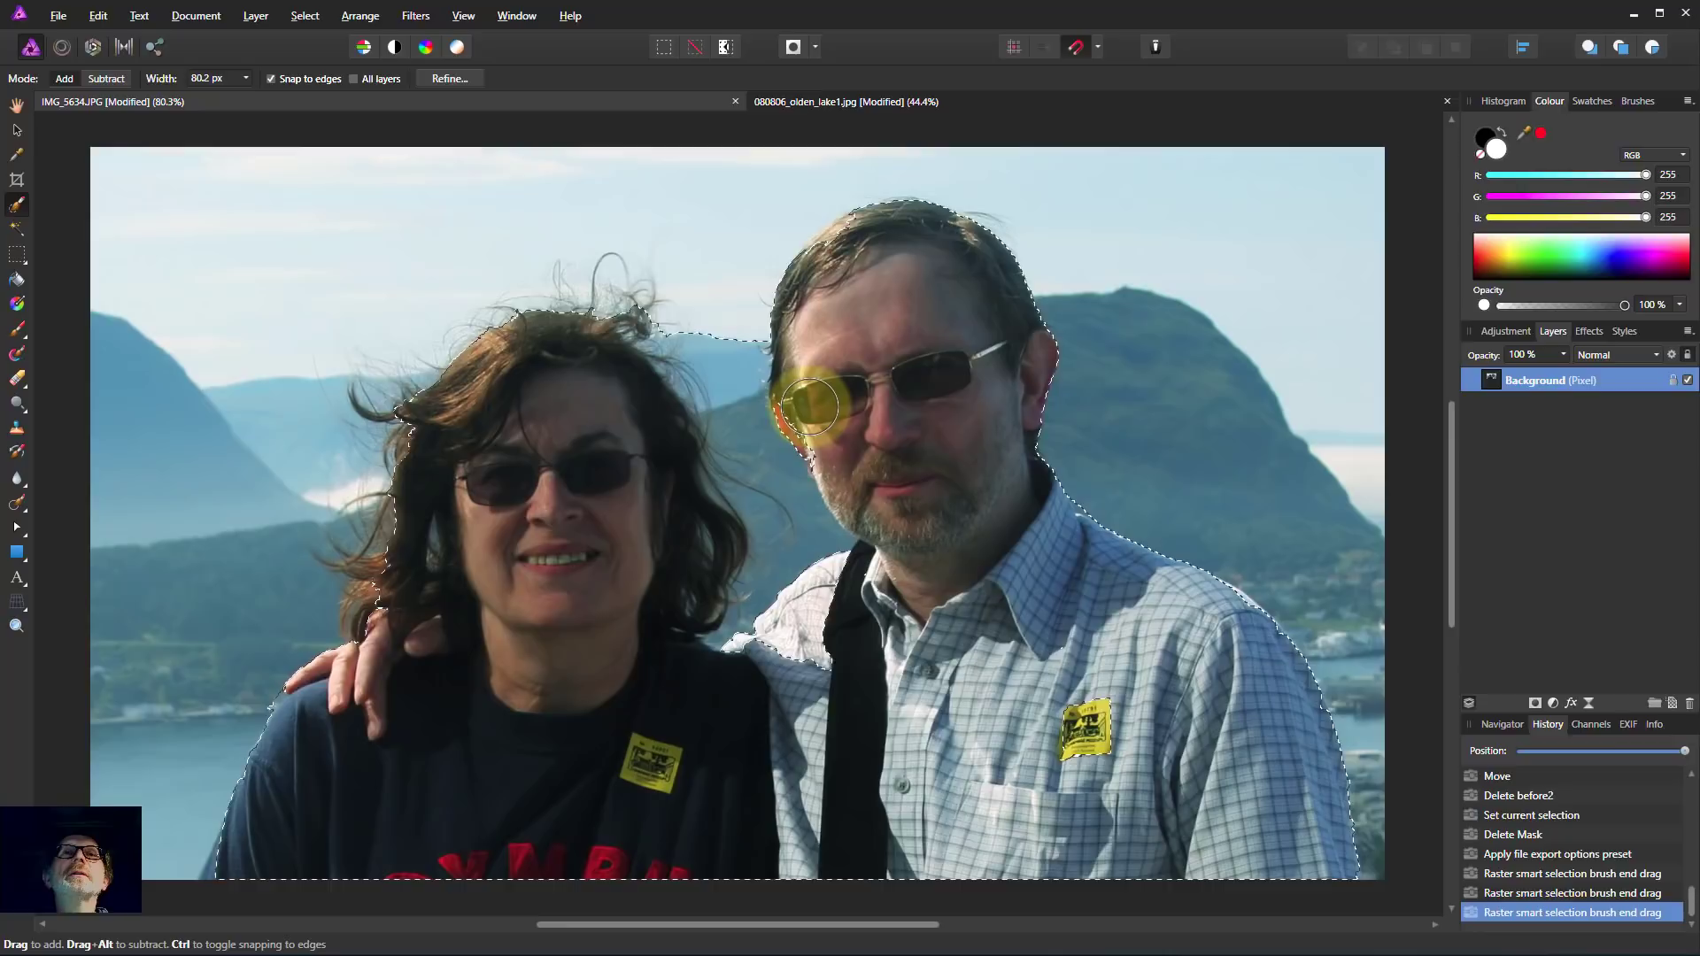
{"action": "left_click_drag", "start_coordinate": [807, 407], "coordinate": [765, 345]}
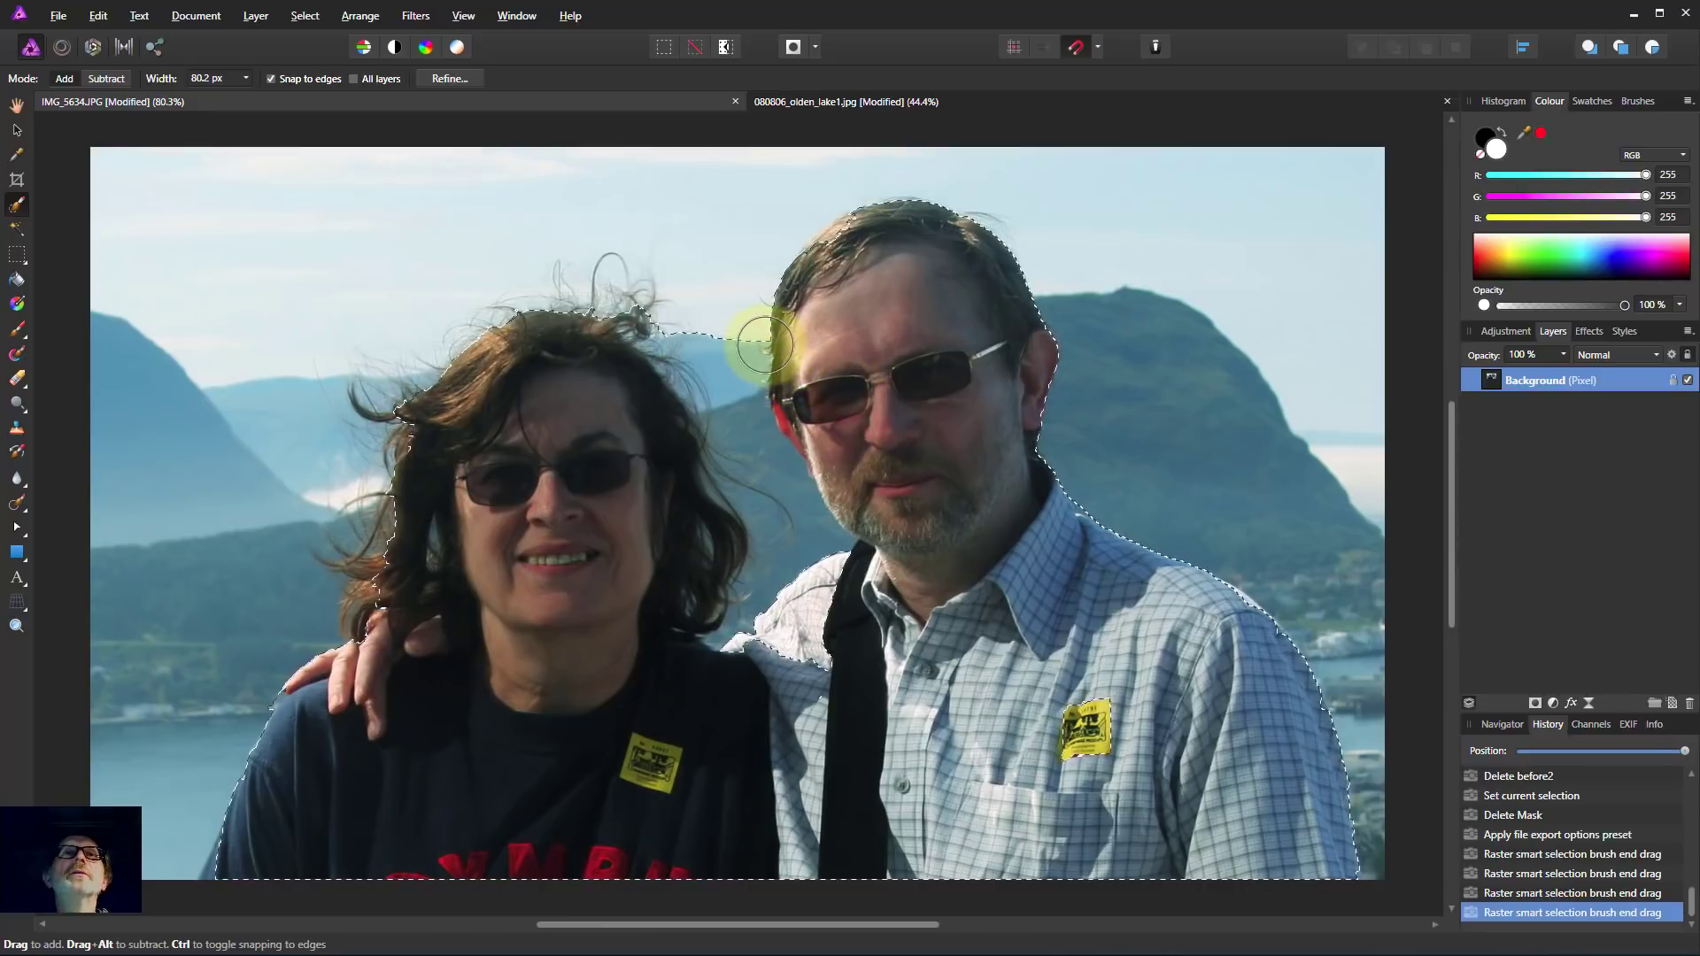
{"action": "left_click_drag", "start_coordinate": [770, 345], "coordinate": [726, 341]}
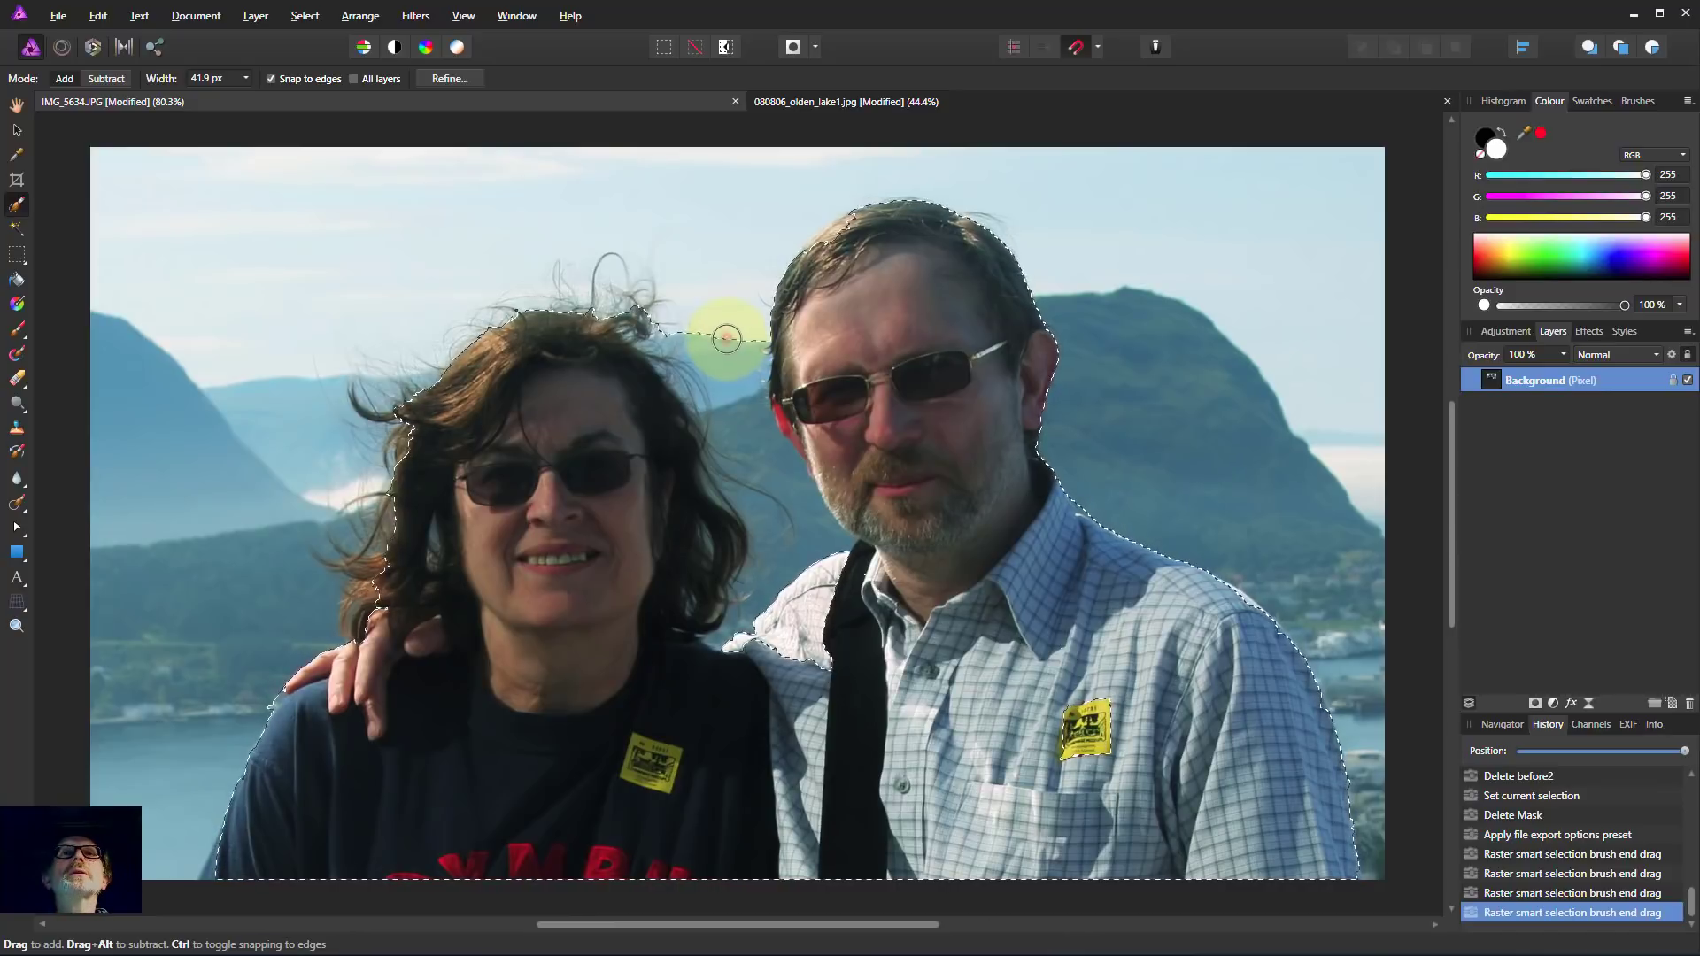
Step: Subtract the sky between the heads and add the woman's left hair and the gap by her arm
{"action": "left_click_drag", "start_coordinate": [726, 339], "coordinate": [840, 549]}
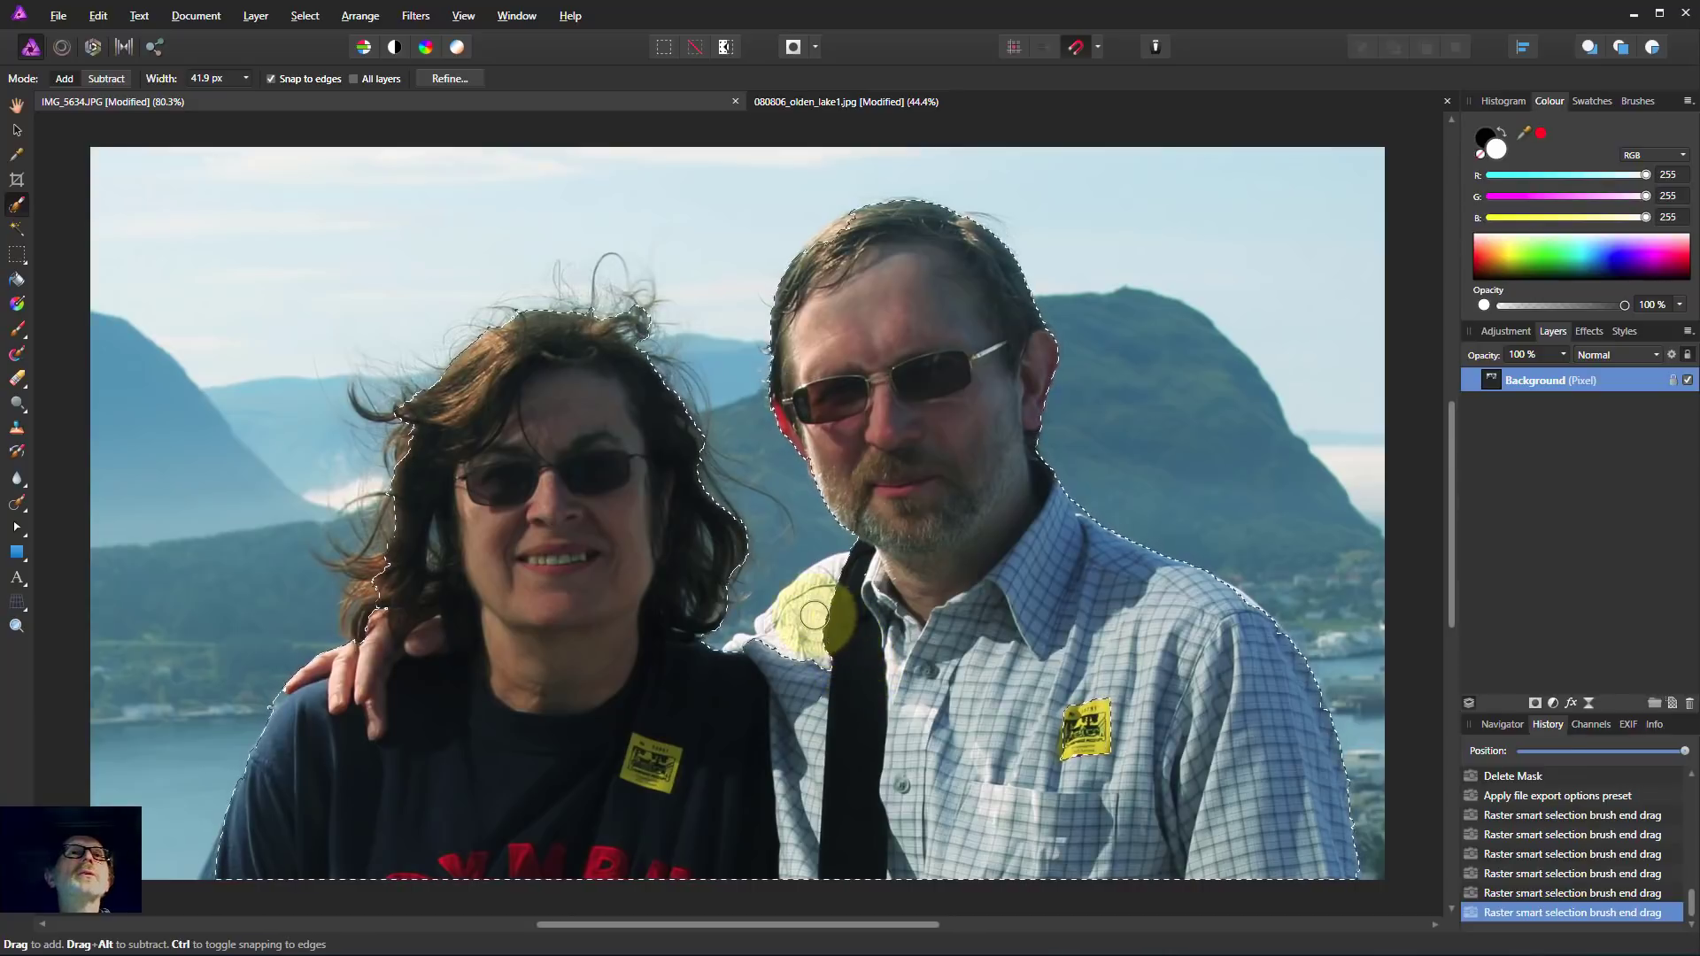
{"action": "left_click_drag", "start_coordinate": [818, 616], "coordinate": [395, 583]}
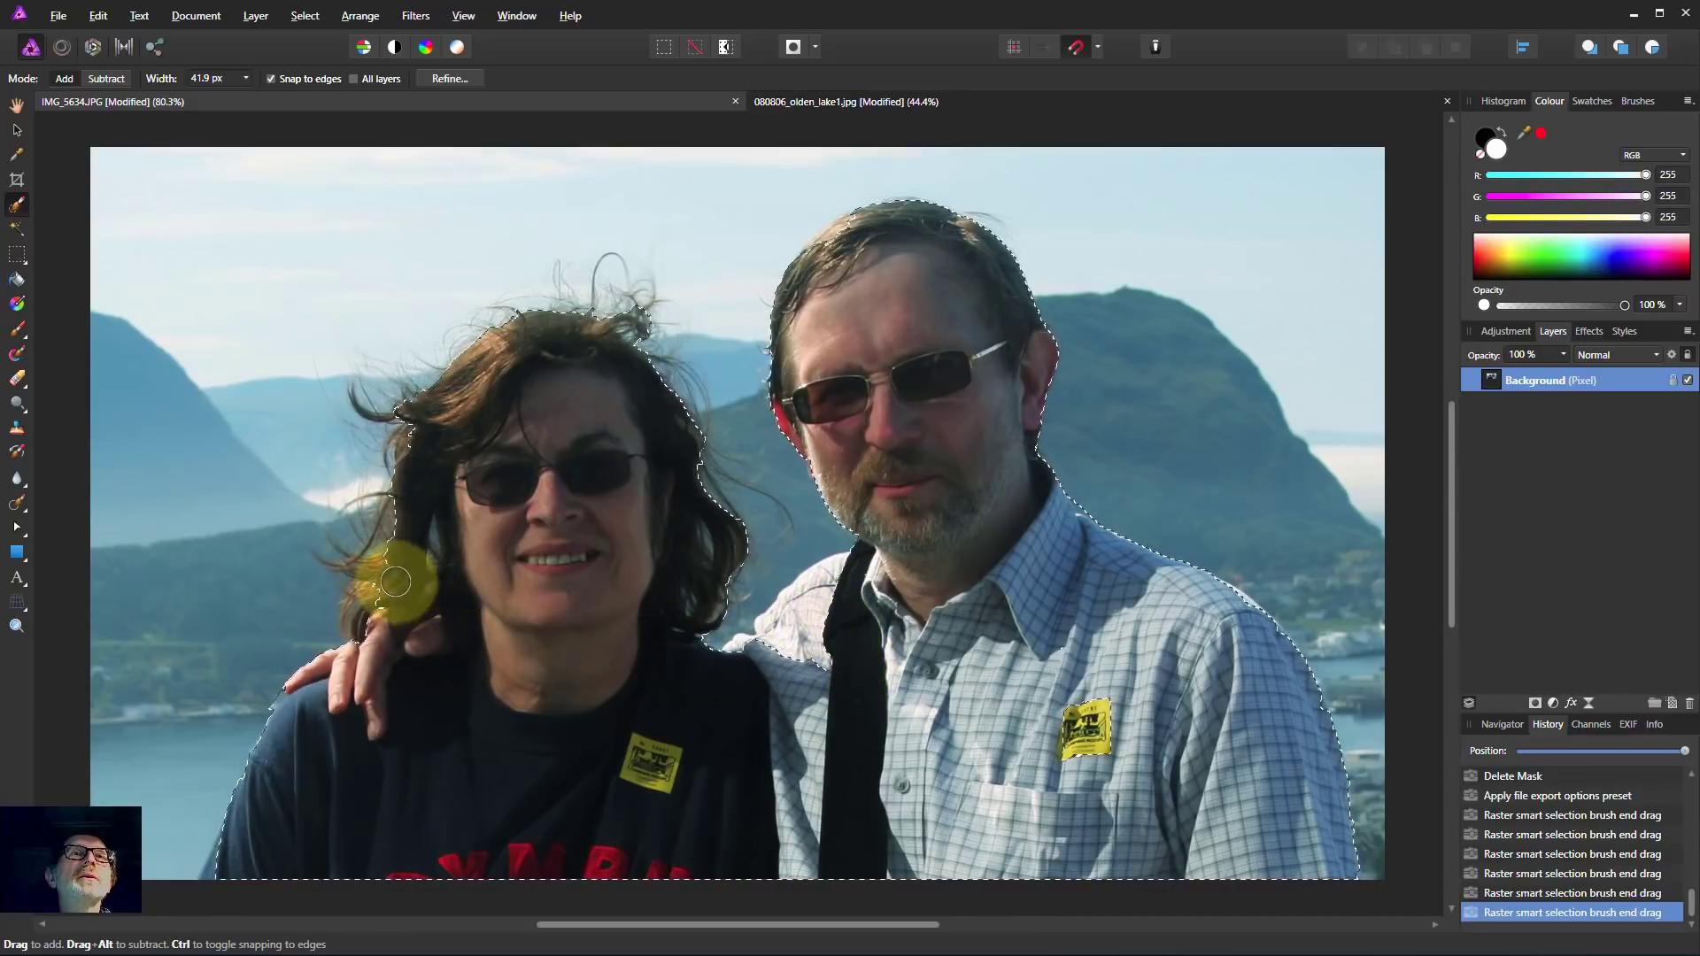
{"action": "left_click_drag", "start_coordinate": [395, 581], "coordinate": [509, 634]}
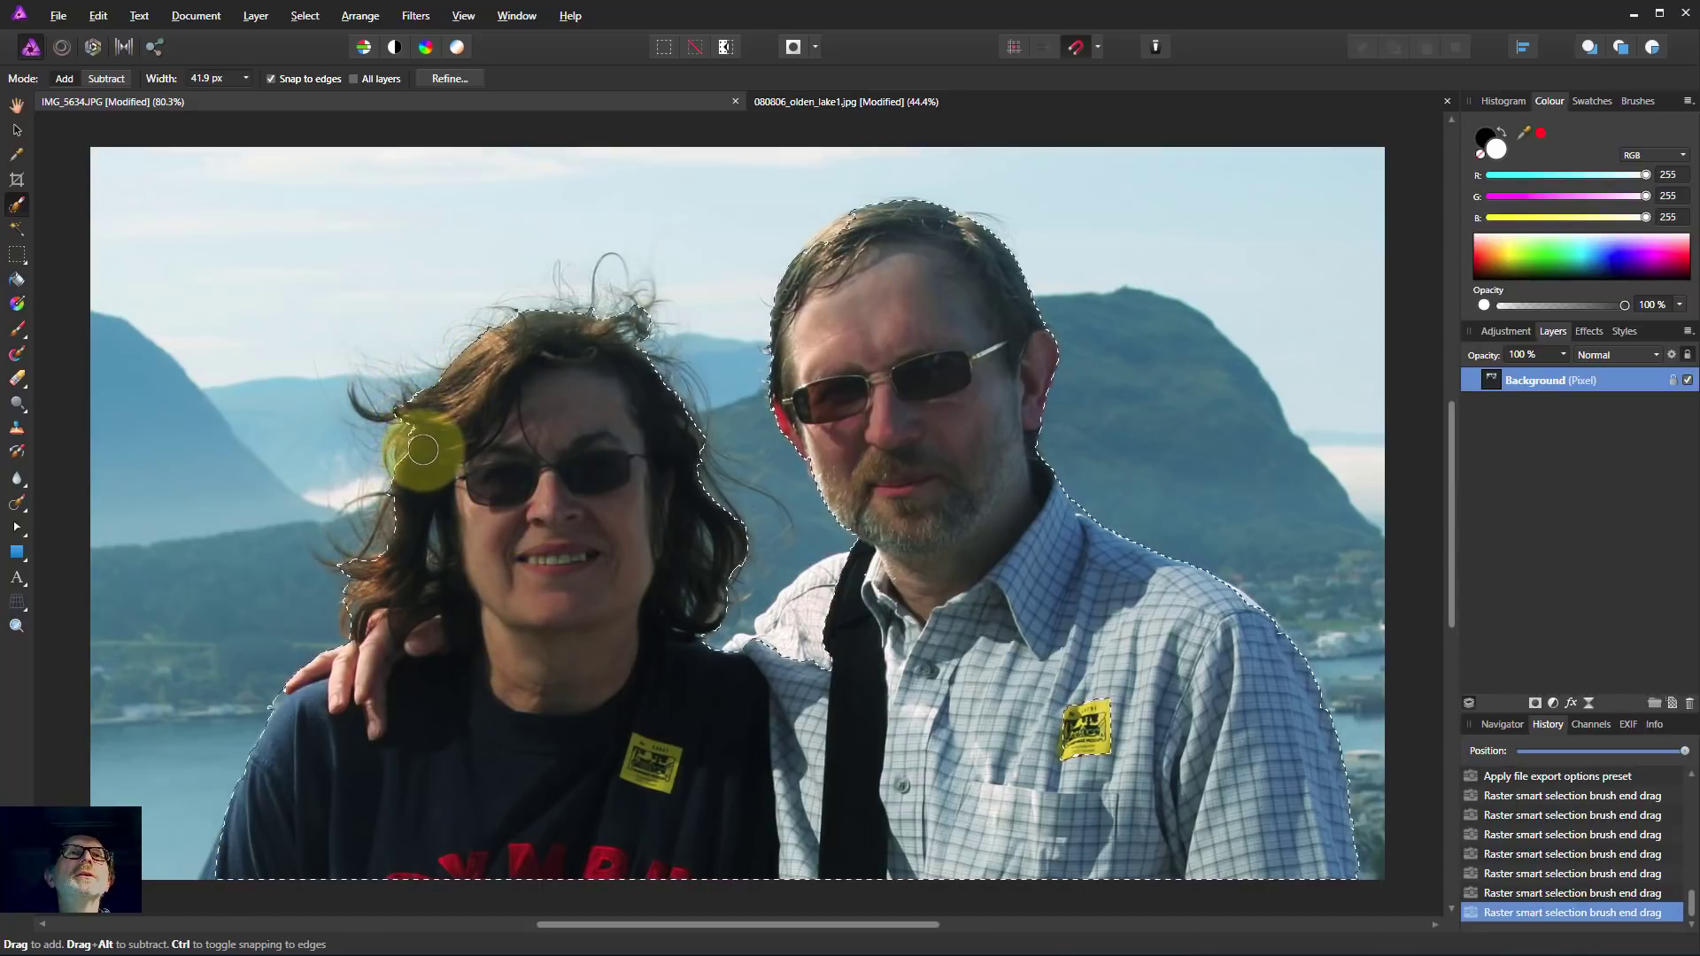
{"action": "left_click_drag", "start_coordinate": [423, 448], "coordinate": [539, 462]}
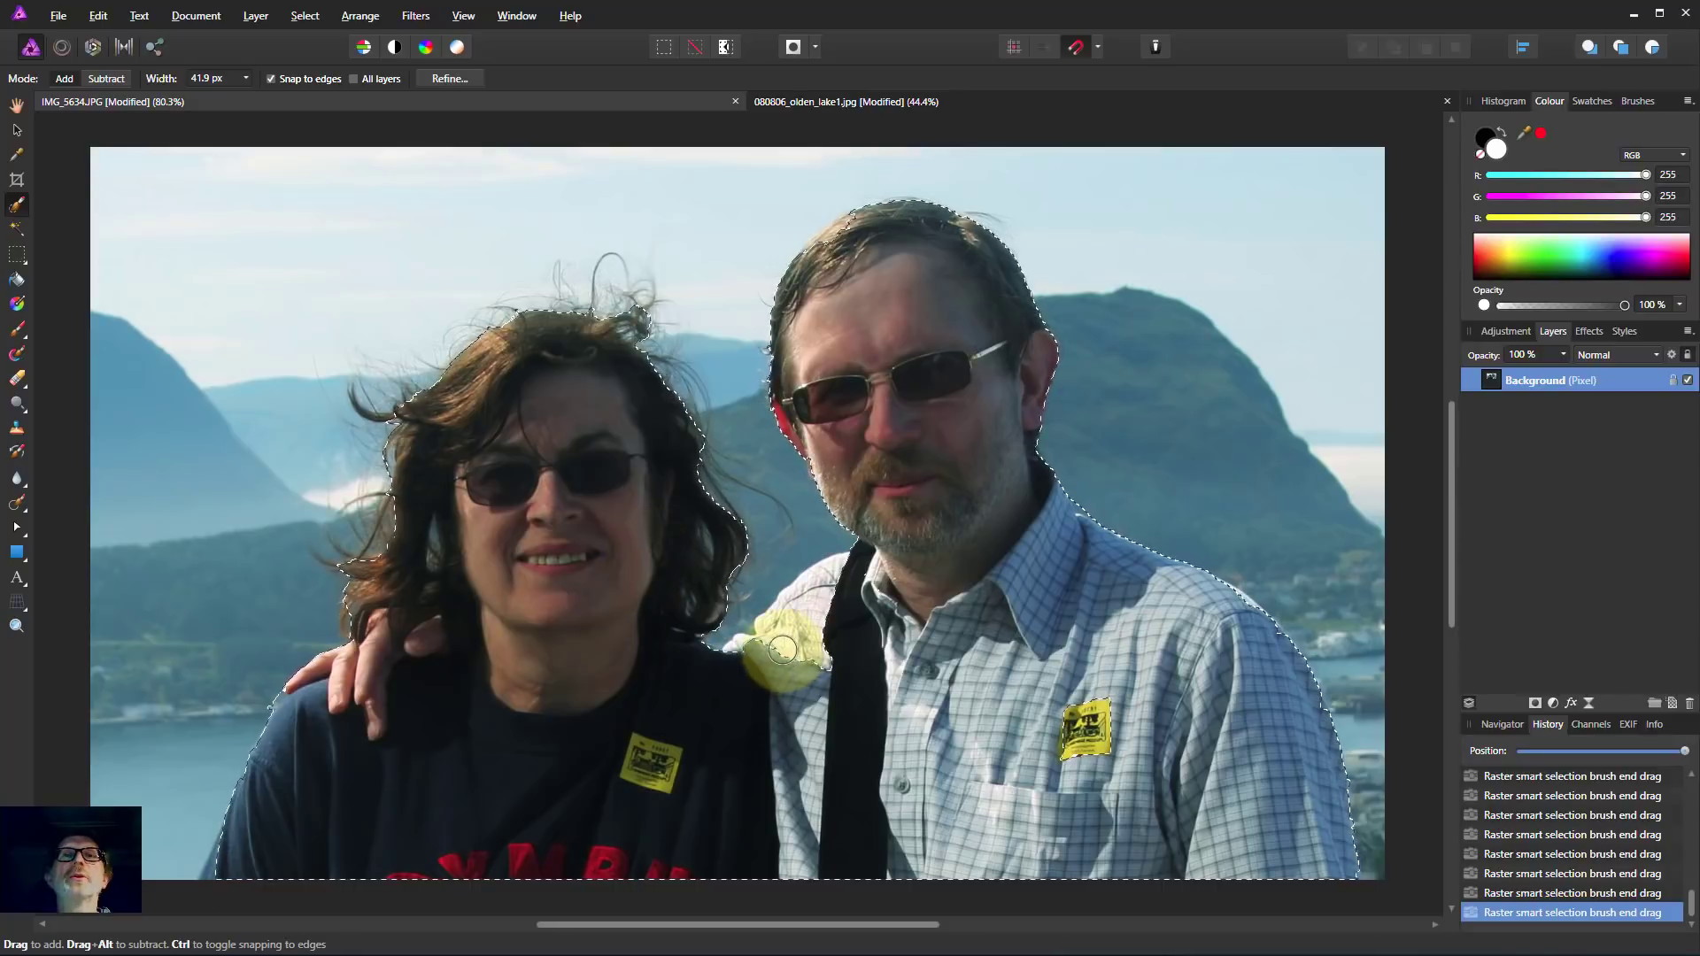
Step: Clean up the selection by the man's strap and hair and patch a spot on the woman's shirt
{"action": "left_click_drag", "start_coordinate": [783, 648], "coordinate": [884, 586]}
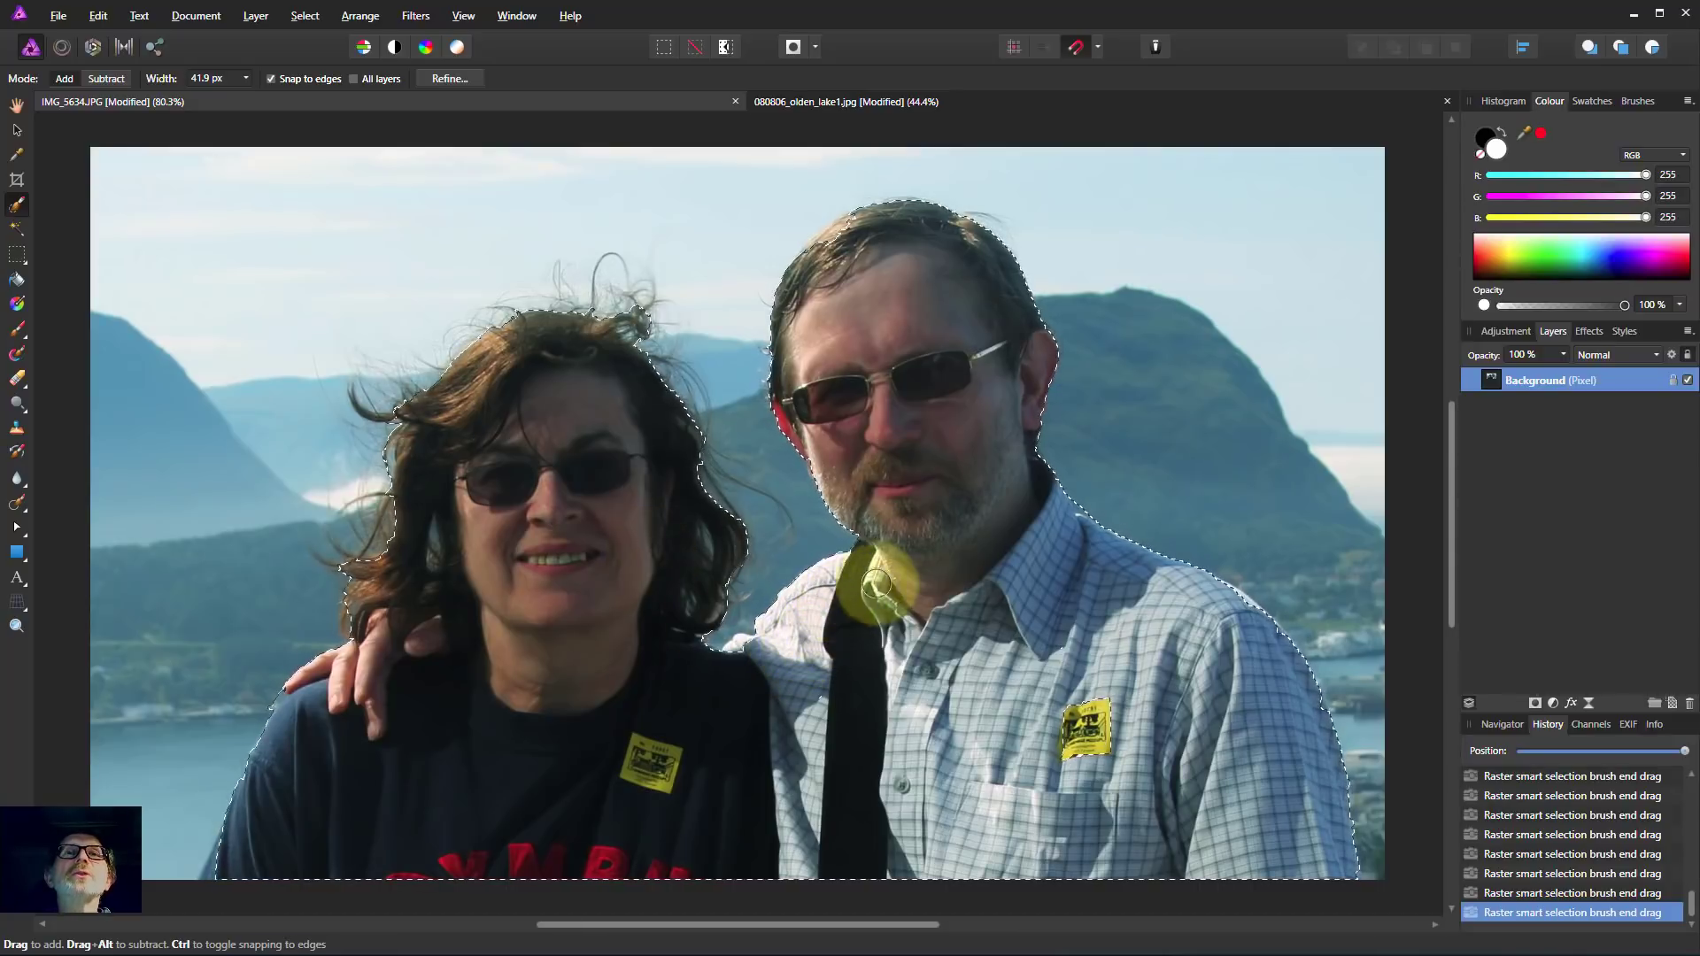
{"action": "left_click_drag", "start_coordinate": [883, 573], "coordinate": [774, 680]}
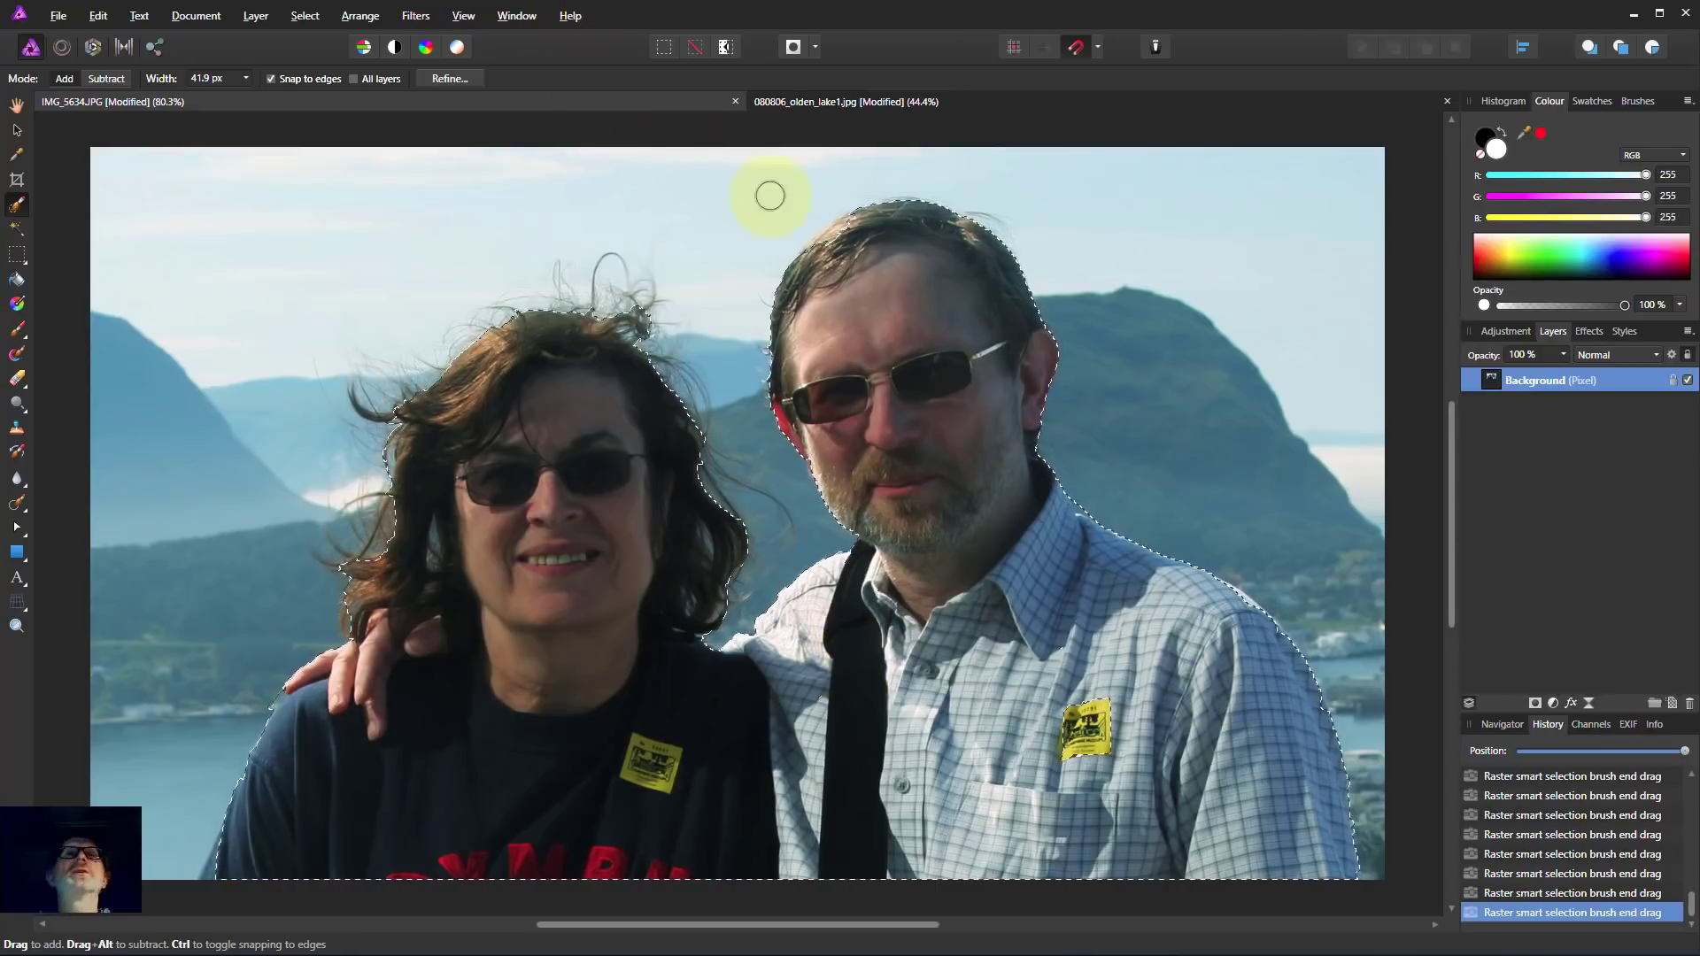
{"action": "mouse_move", "coordinate": [1156, 676]}
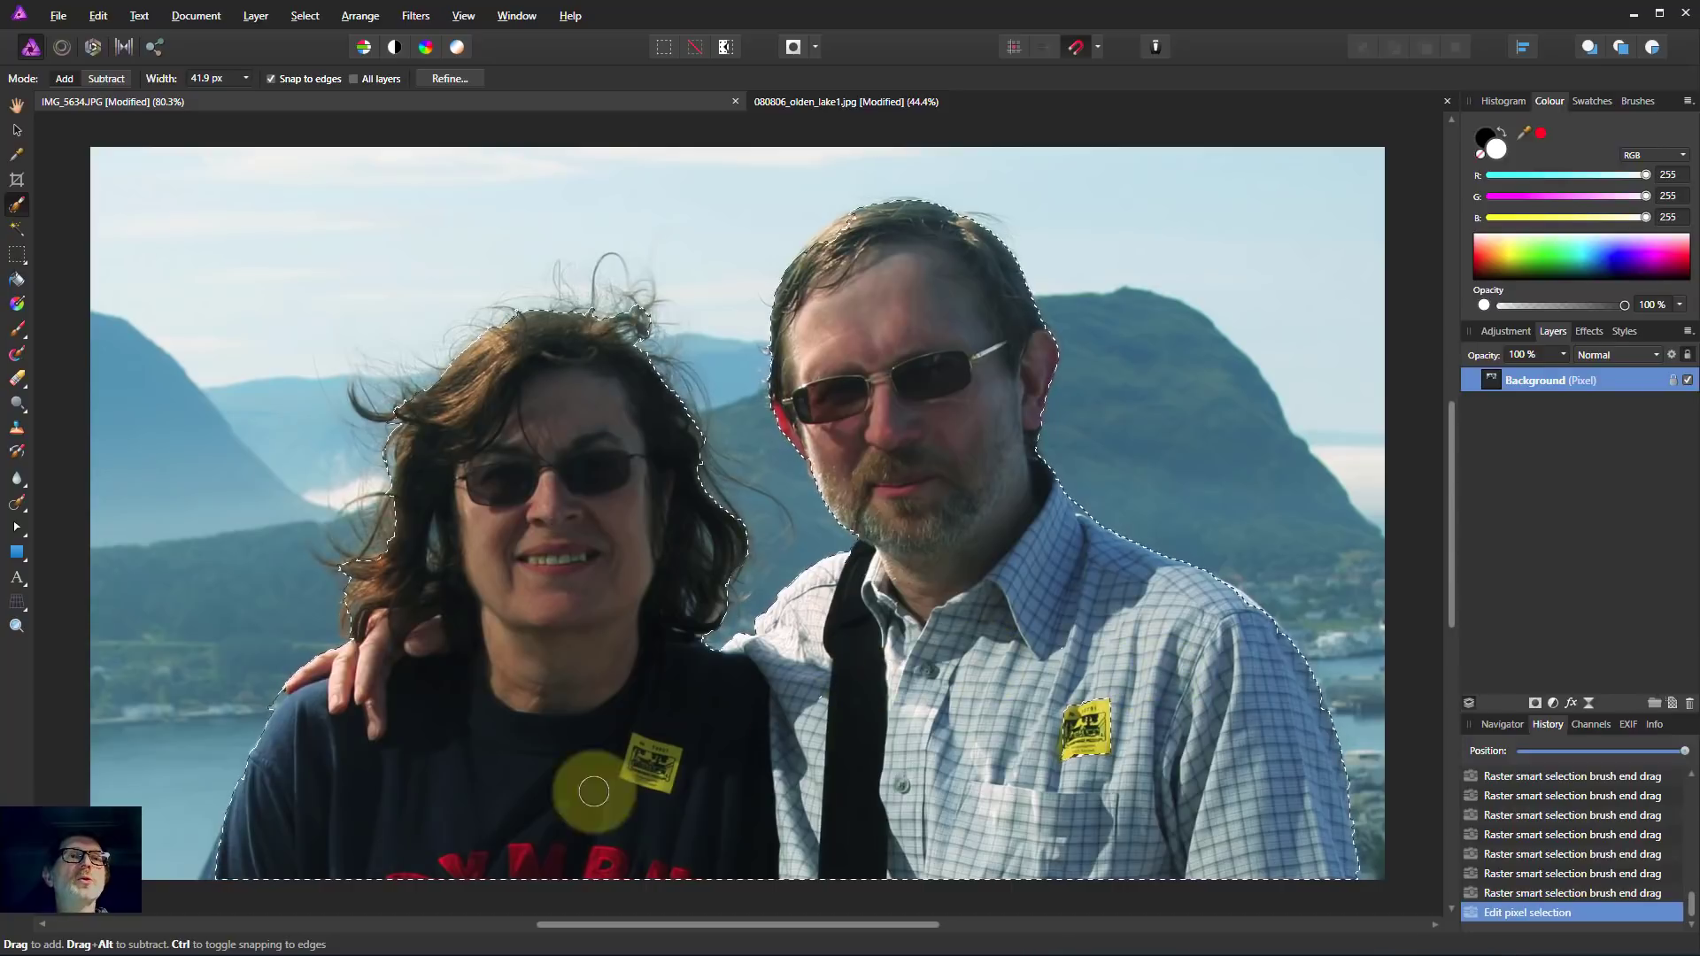
{"action": "left_click_drag", "start_coordinate": [593, 791], "coordinate": [308, 882]}
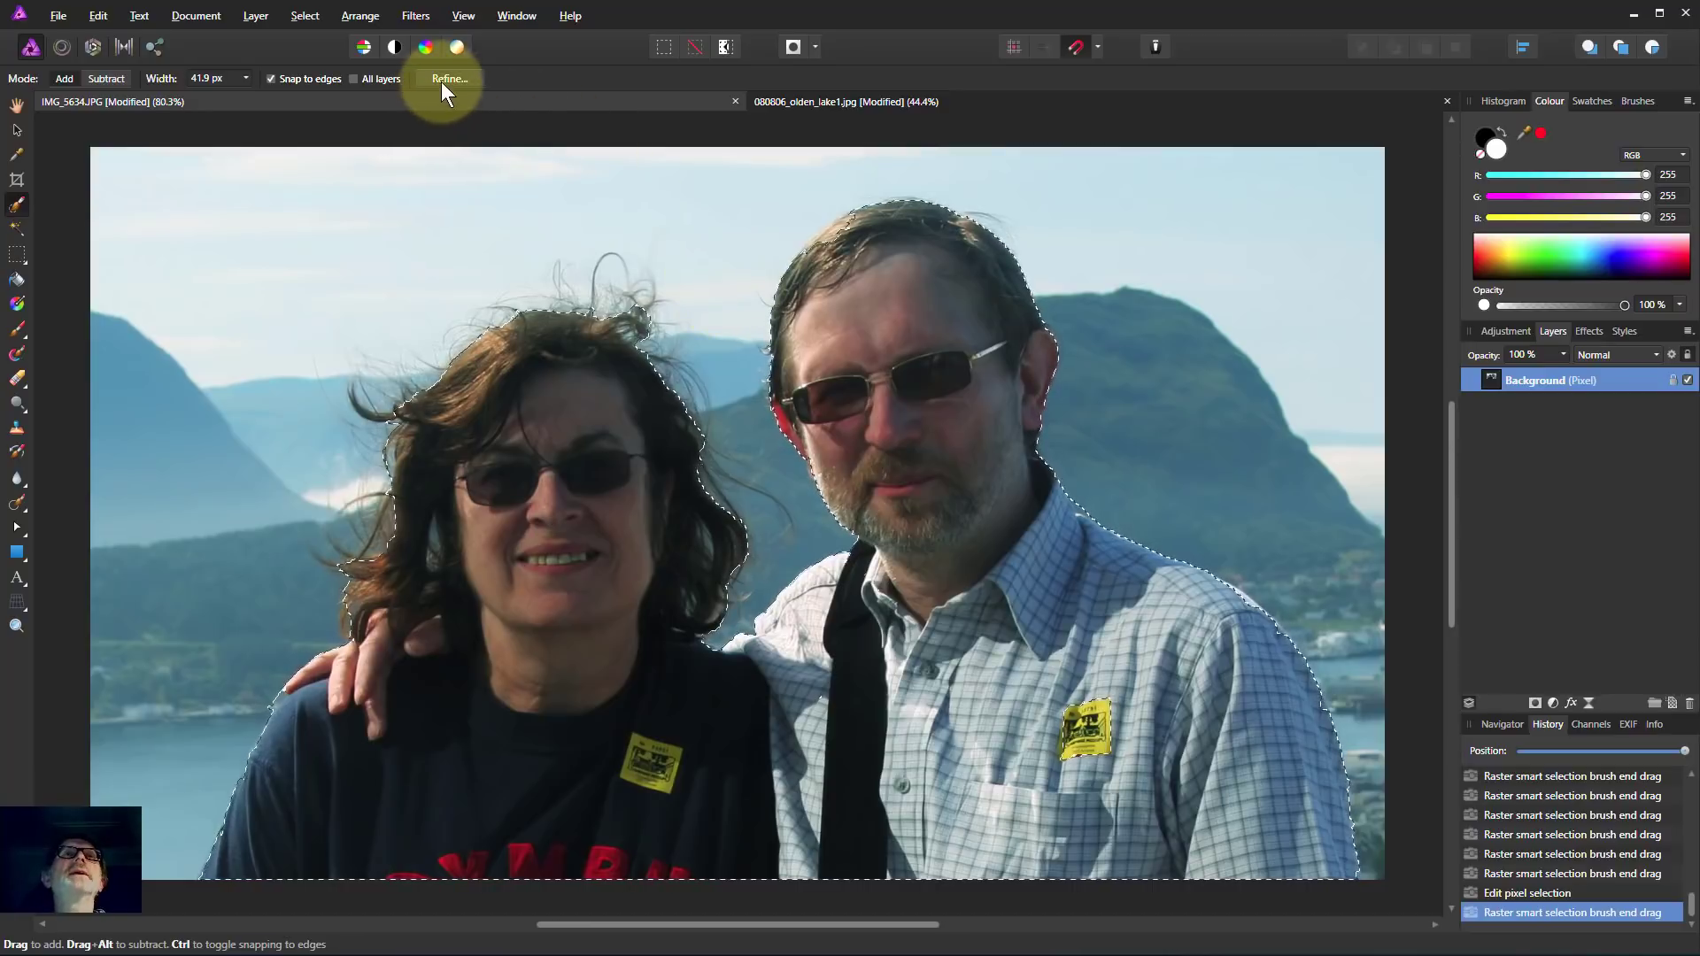
Step: Open Refine Selection with a red overlay preview and move the dialog off the couple
{"action": "left_click", "coordinate": [448, 79]}
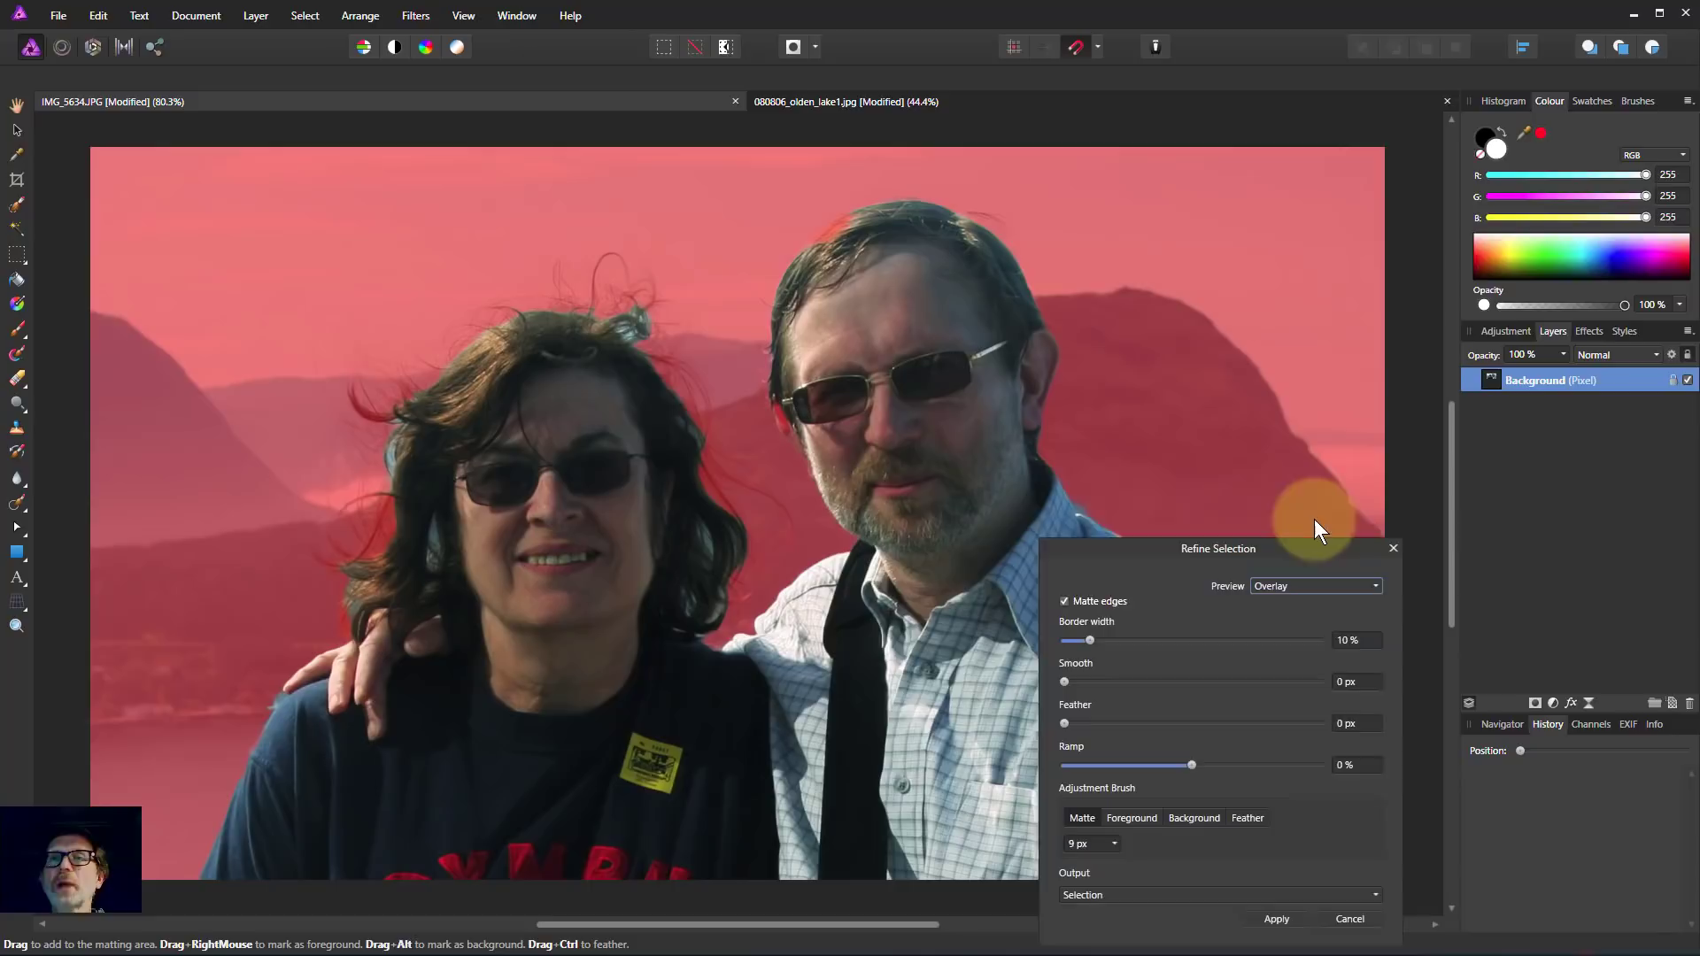
{"action": "left_click_drag", "start_coordinate": [1218, 548], "coordinate": [984, 432]}
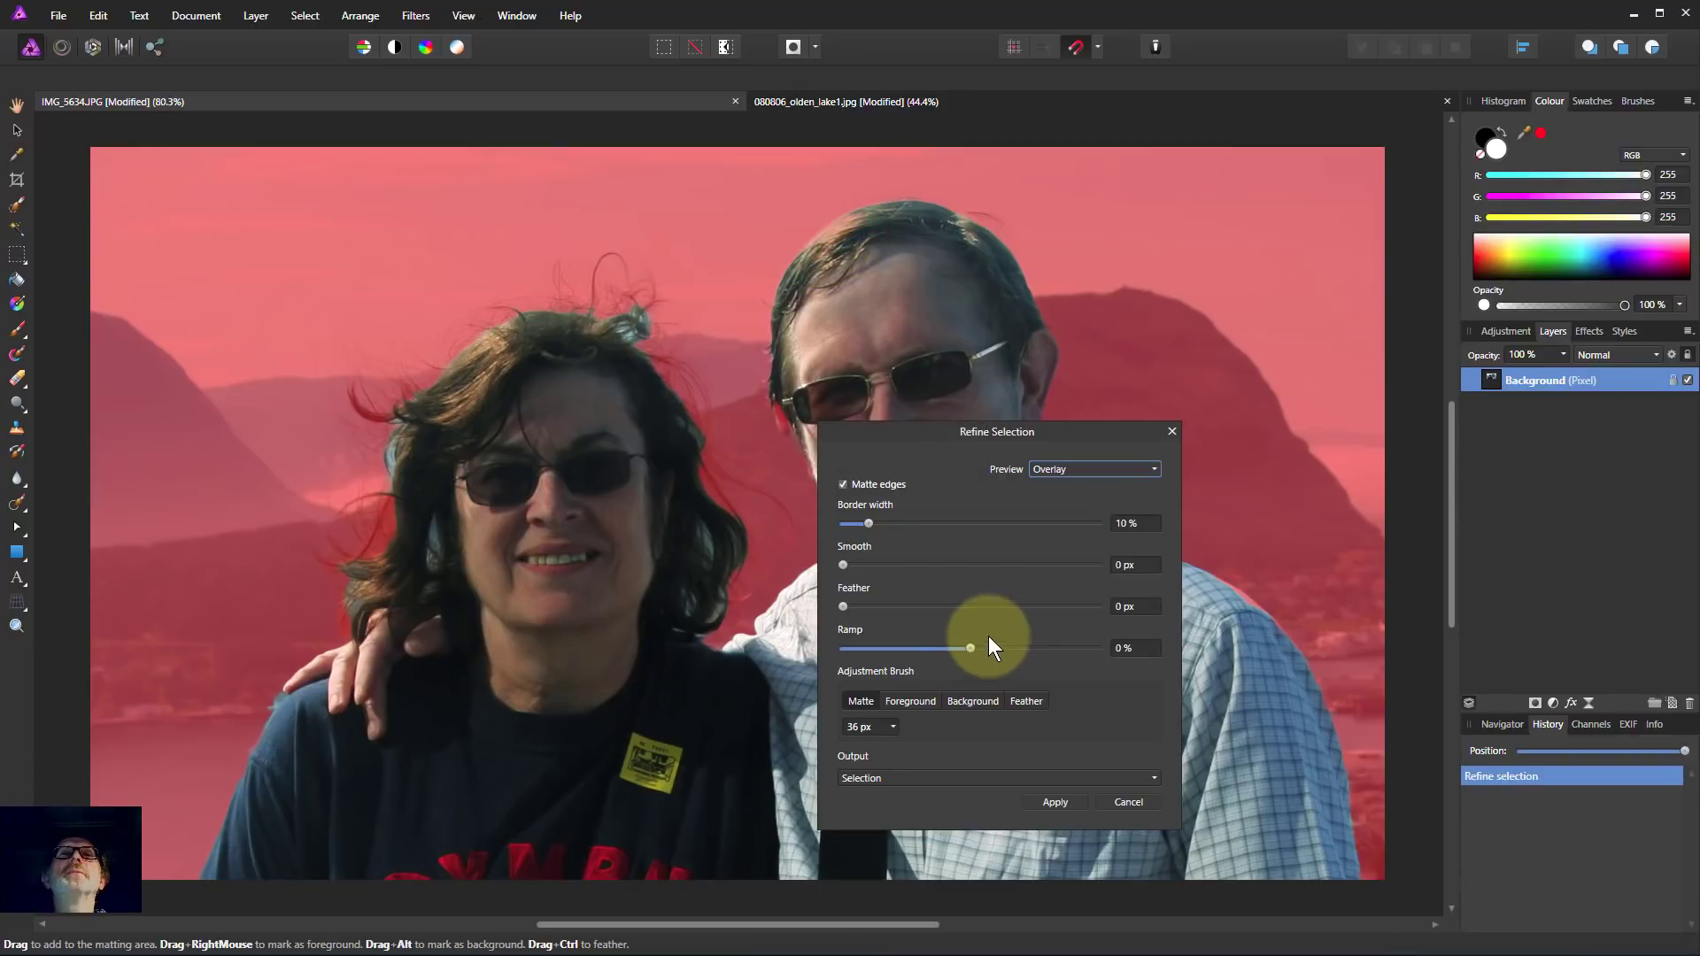
{"action": "left_click_drag", "start_coordinate": [995, 432], "coordinate": [954, 370]}
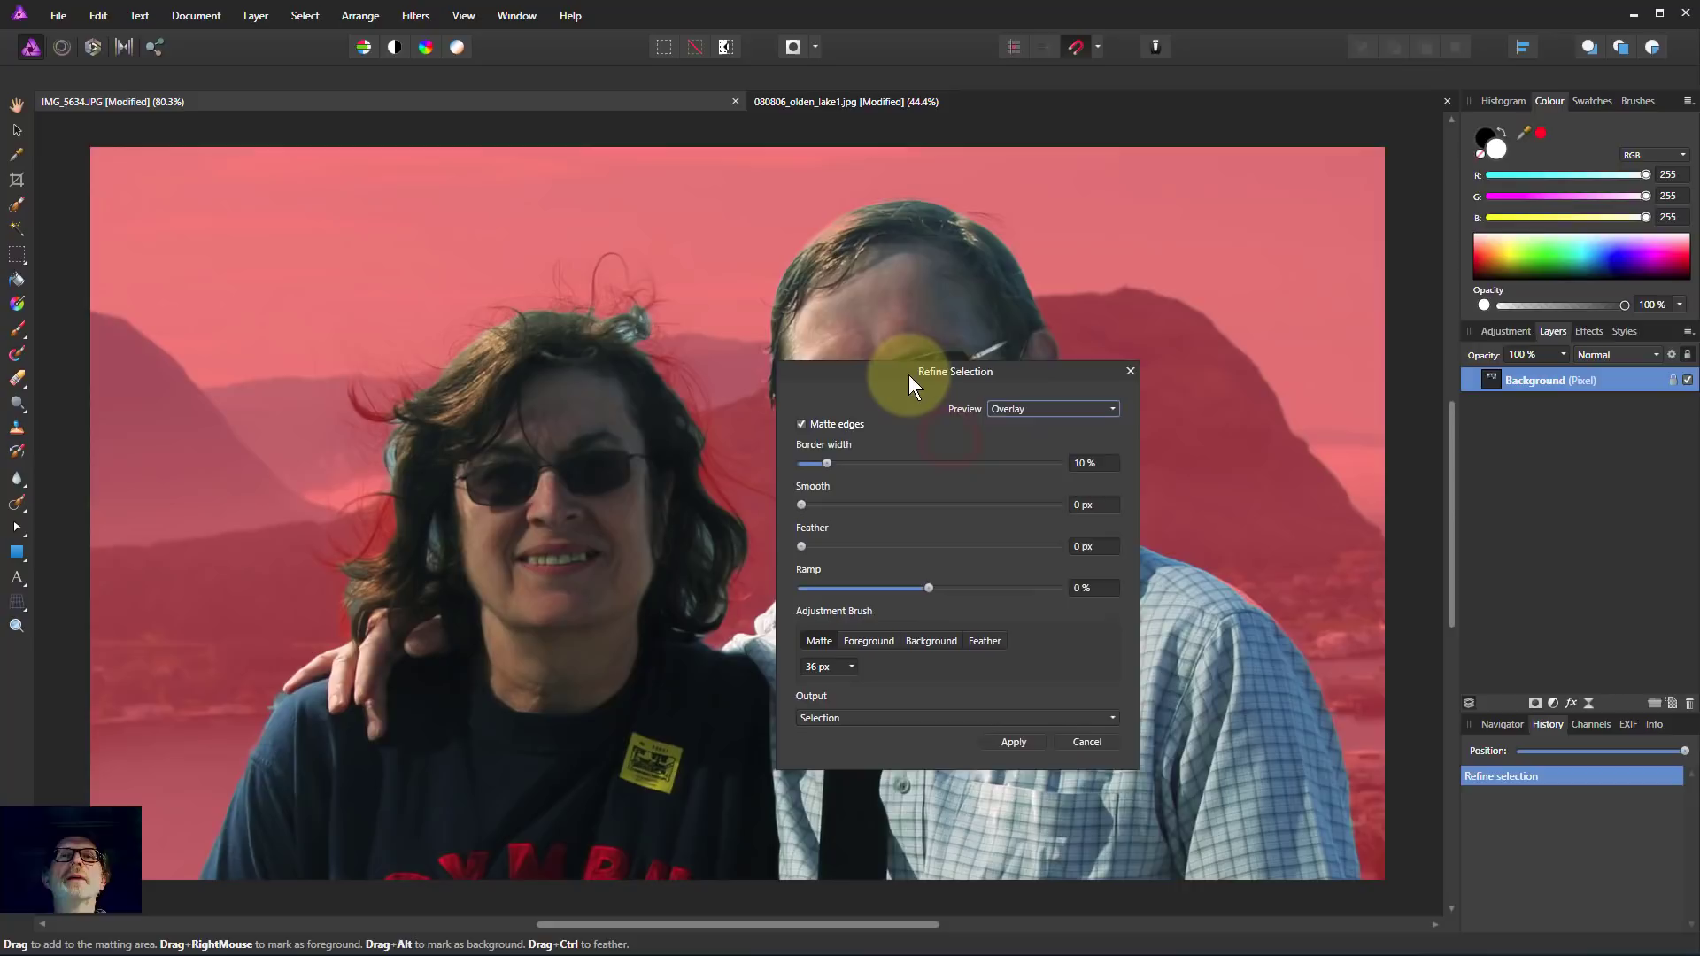
{"action": "left_click_drag", "start_coordinate": [954, 370], "coordinate": [945, 342]}
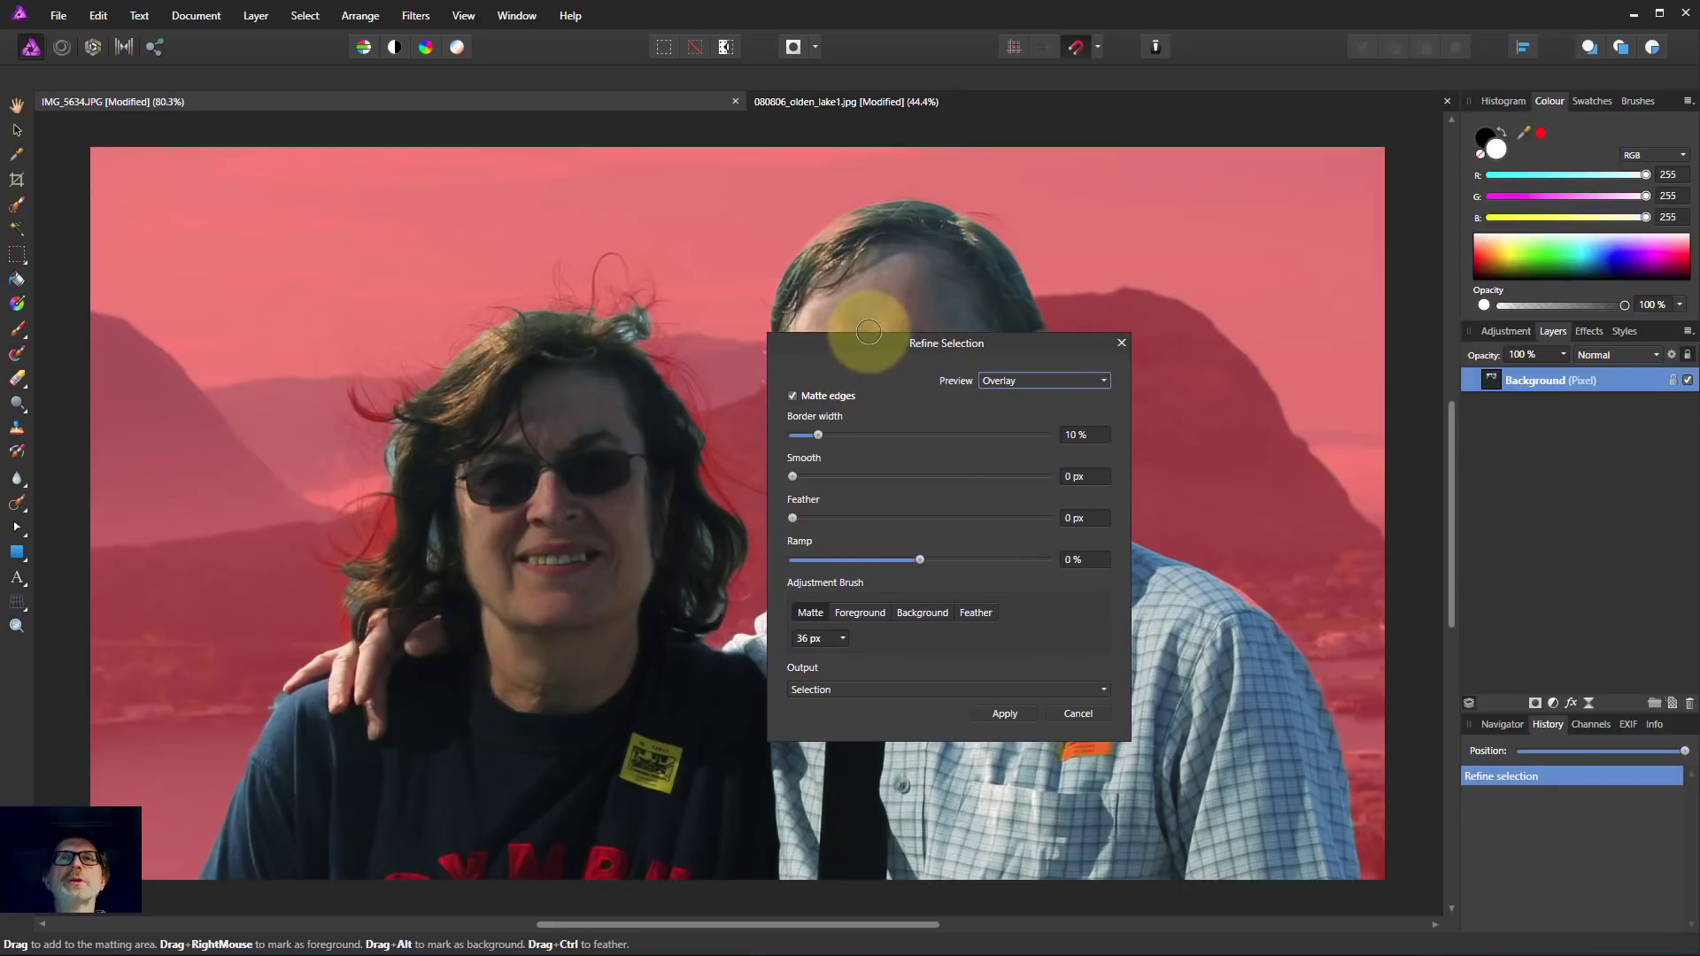
{"action": "left_click_drag", "start_coordinate": [945, 342], "coordinate": [986, 333]}
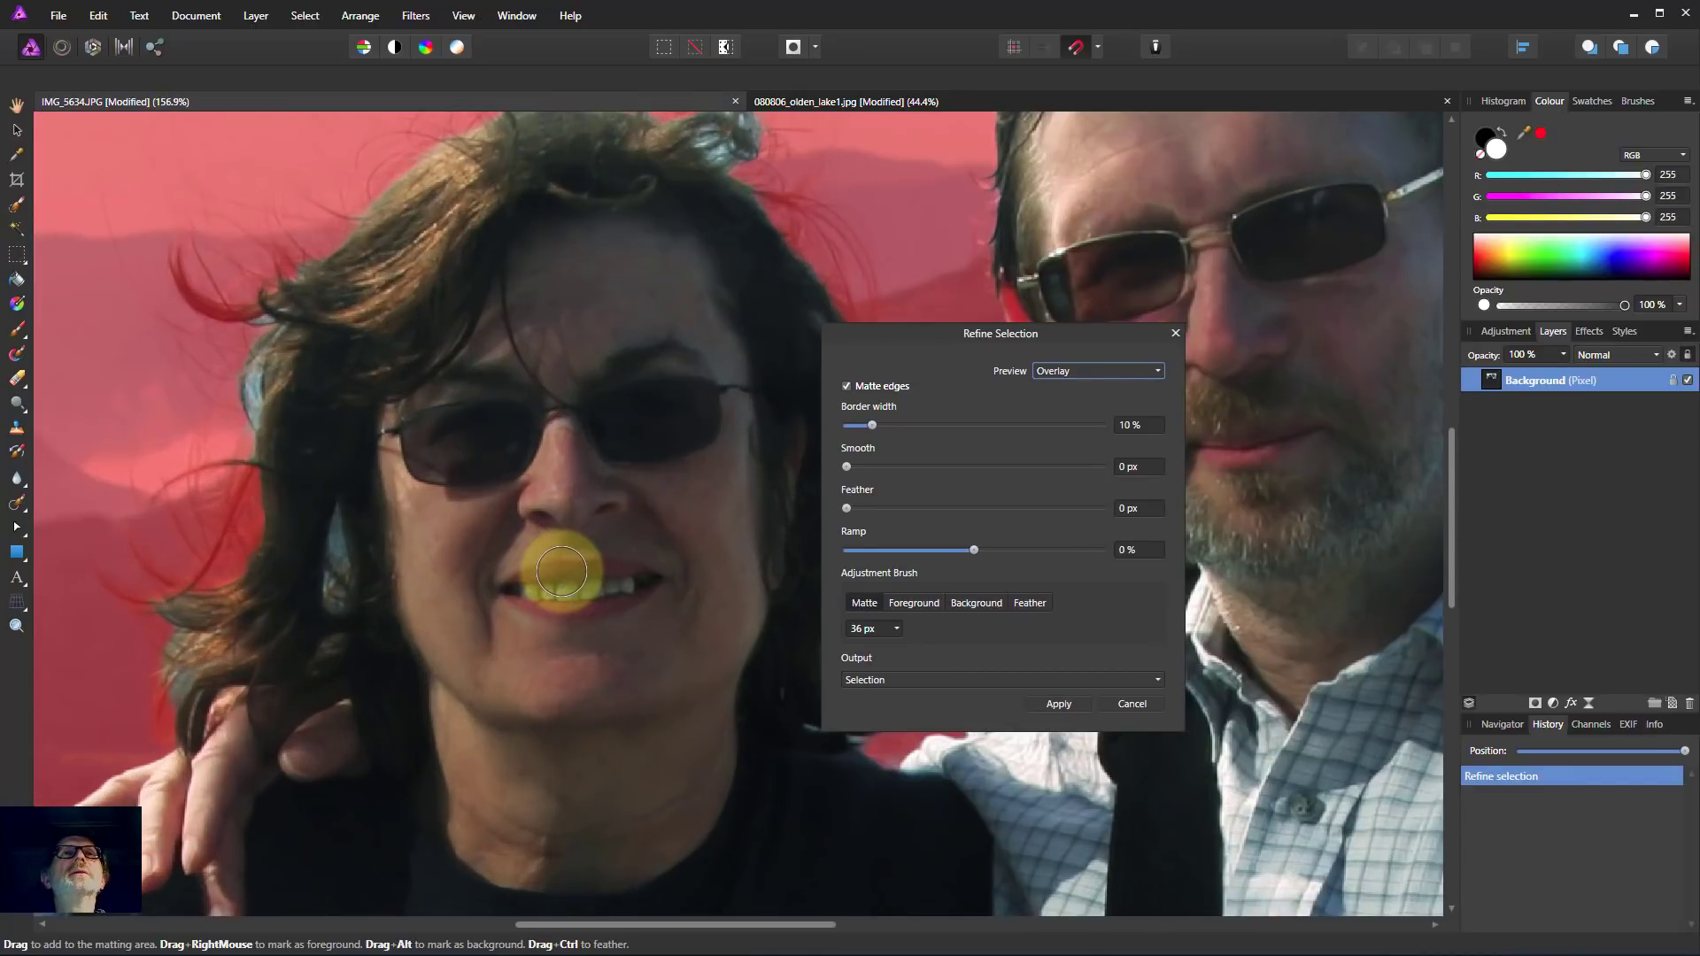
Step: Zoom on the woman and matte the hair edges beside her glasses, flyaways and left cheek
{"action": "left_click_drag", "start_coordinate": [563, 568], "coordinate": [796, 705]}
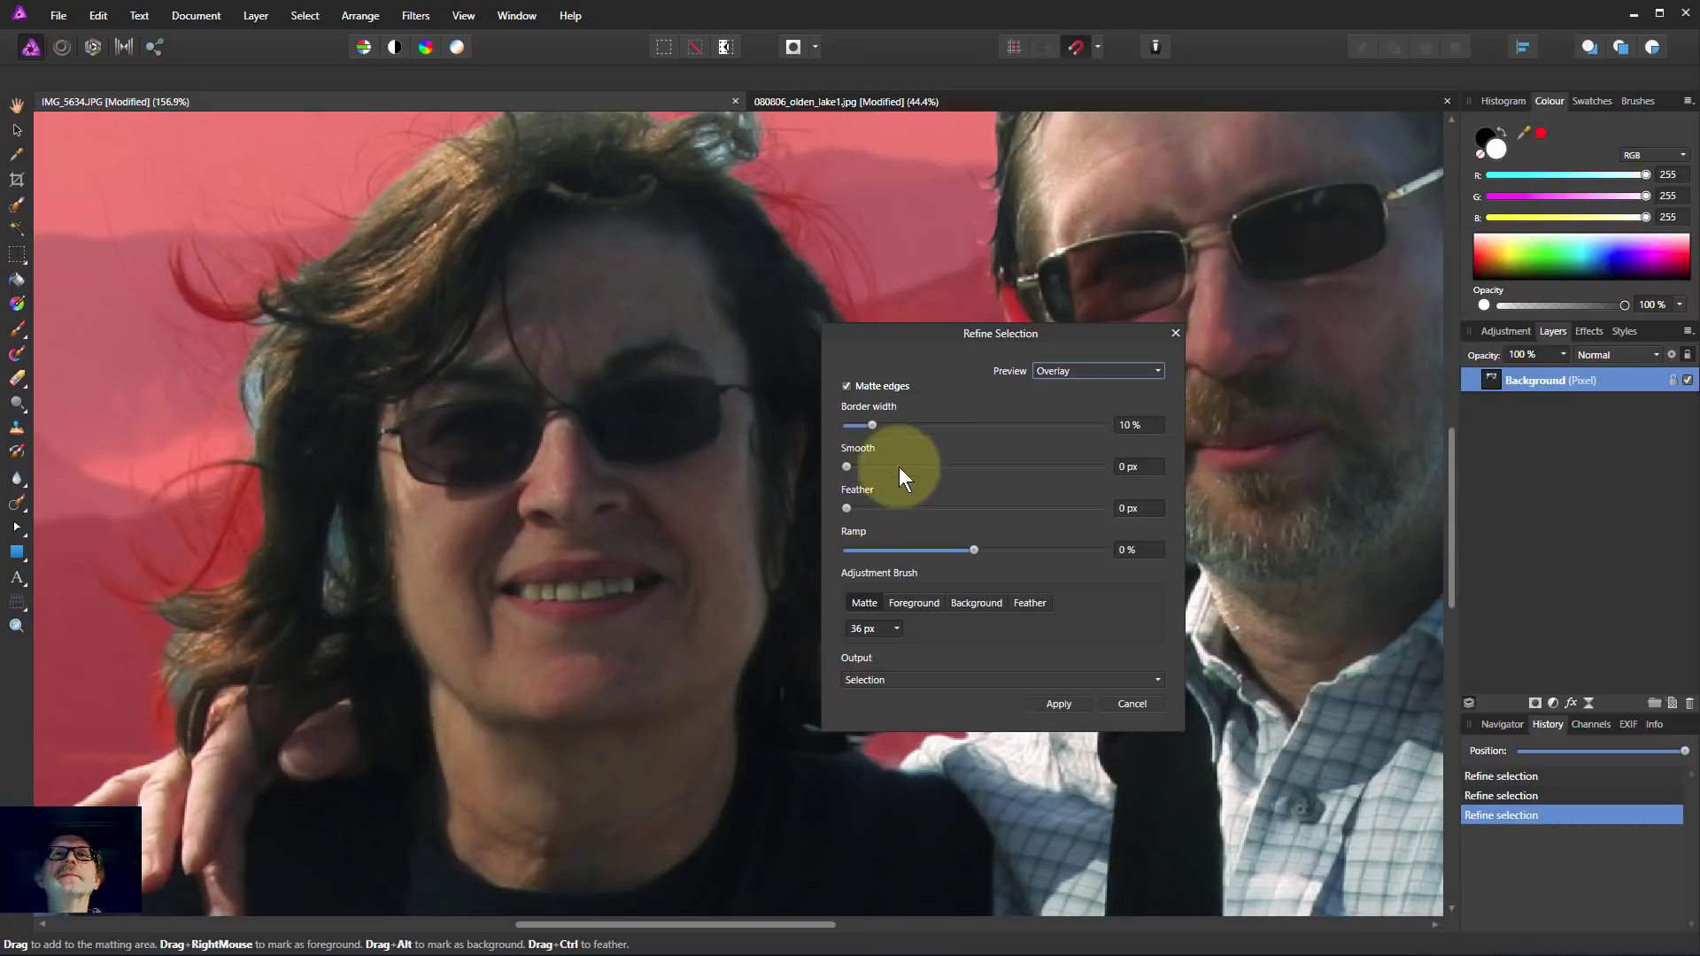
{"action": "left_click_drag", "start_coordinate": [999, 333], "coordinate": [1179, 292]}
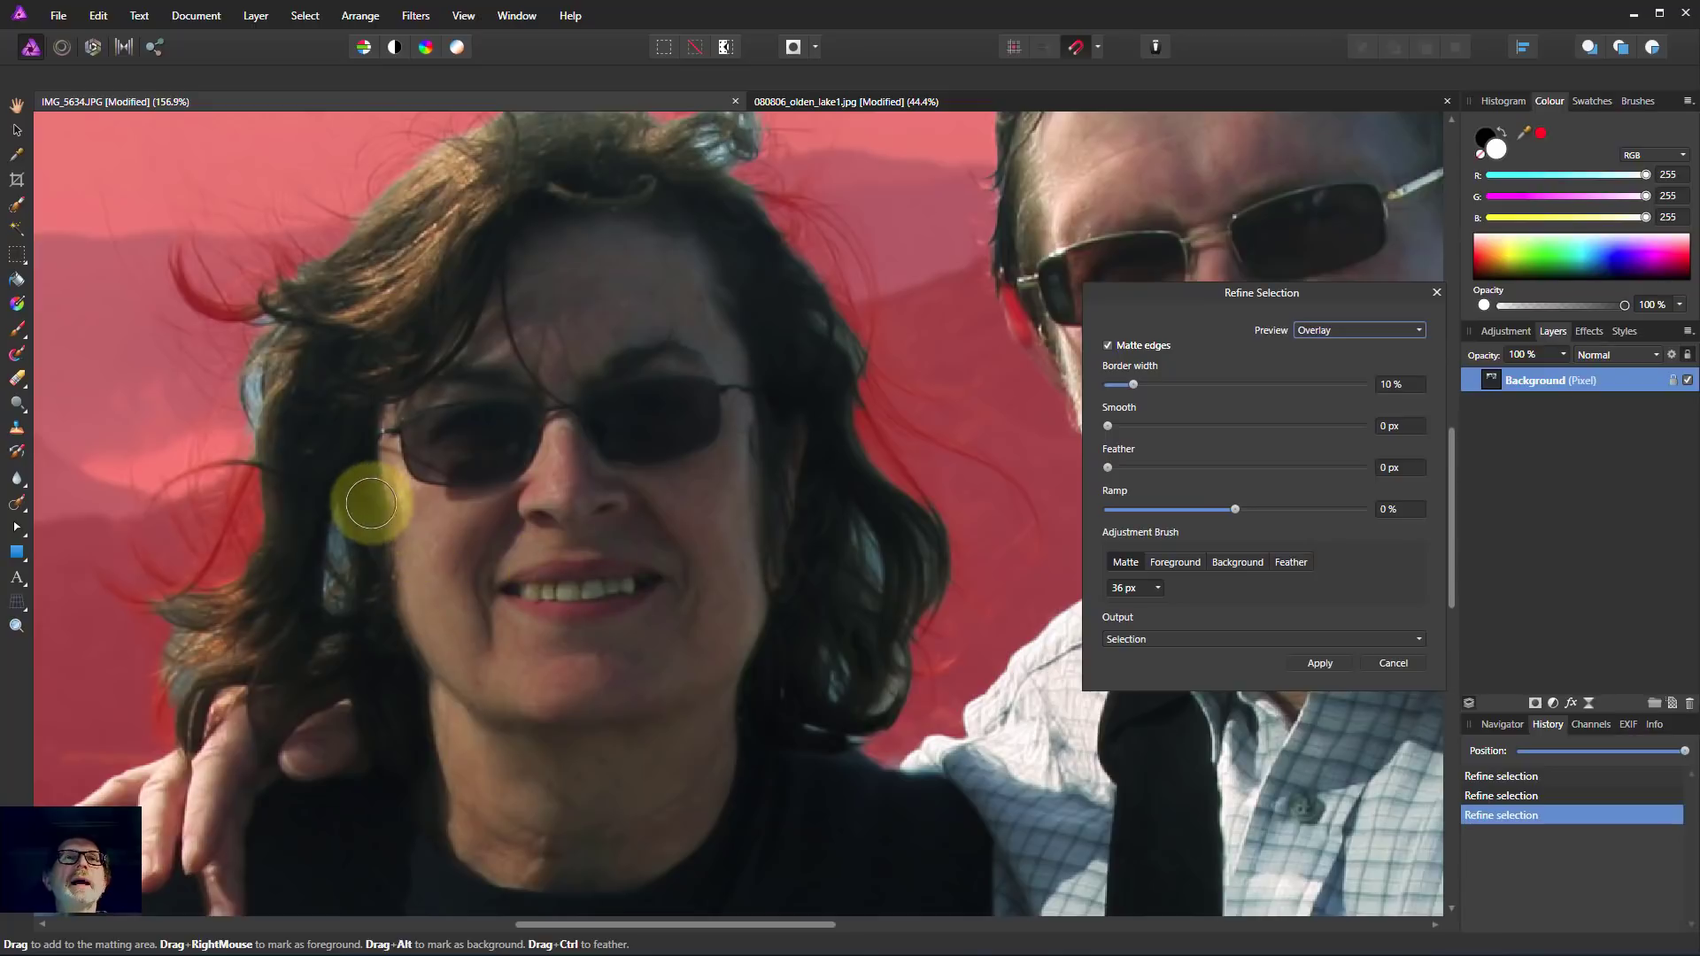
{"action": "left_click_drag", "start_coordinate": [370, 504], "coordinate": [276, 356]}
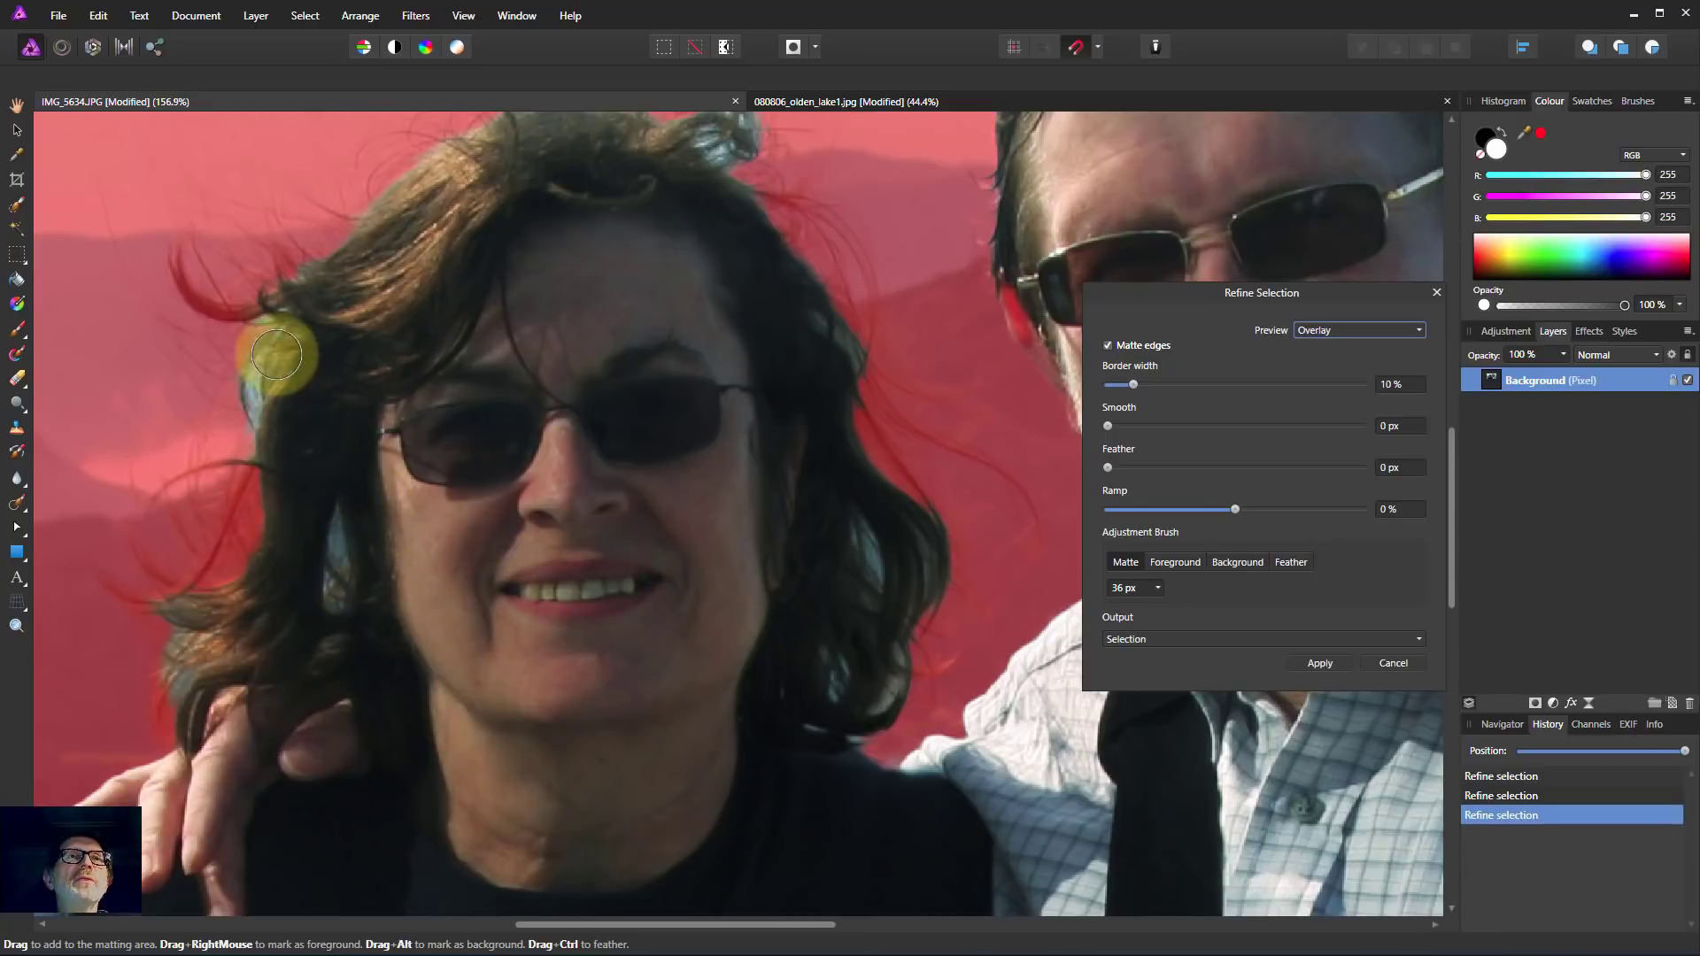
{"action": "left_click_drag", "start_coordinate": [277, 354], "coordinate": [350, 509]}
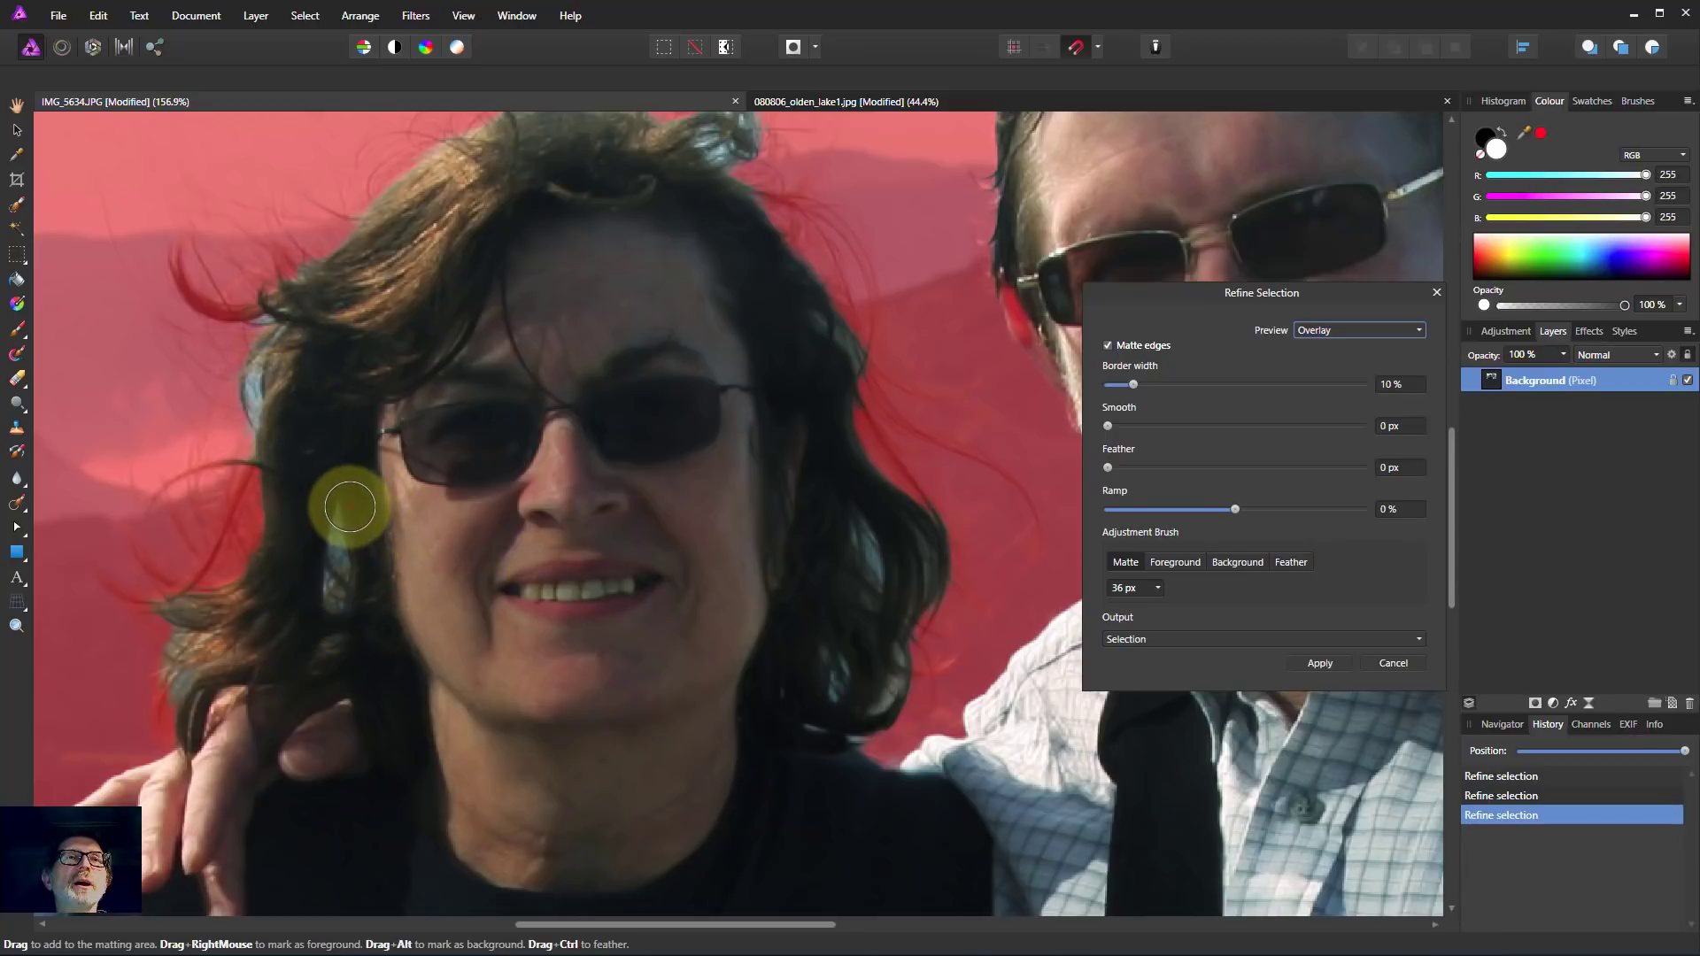
{"action": "left_click_drag", "start_coordinate": [349, 508], "coordinate": [471, 710]}
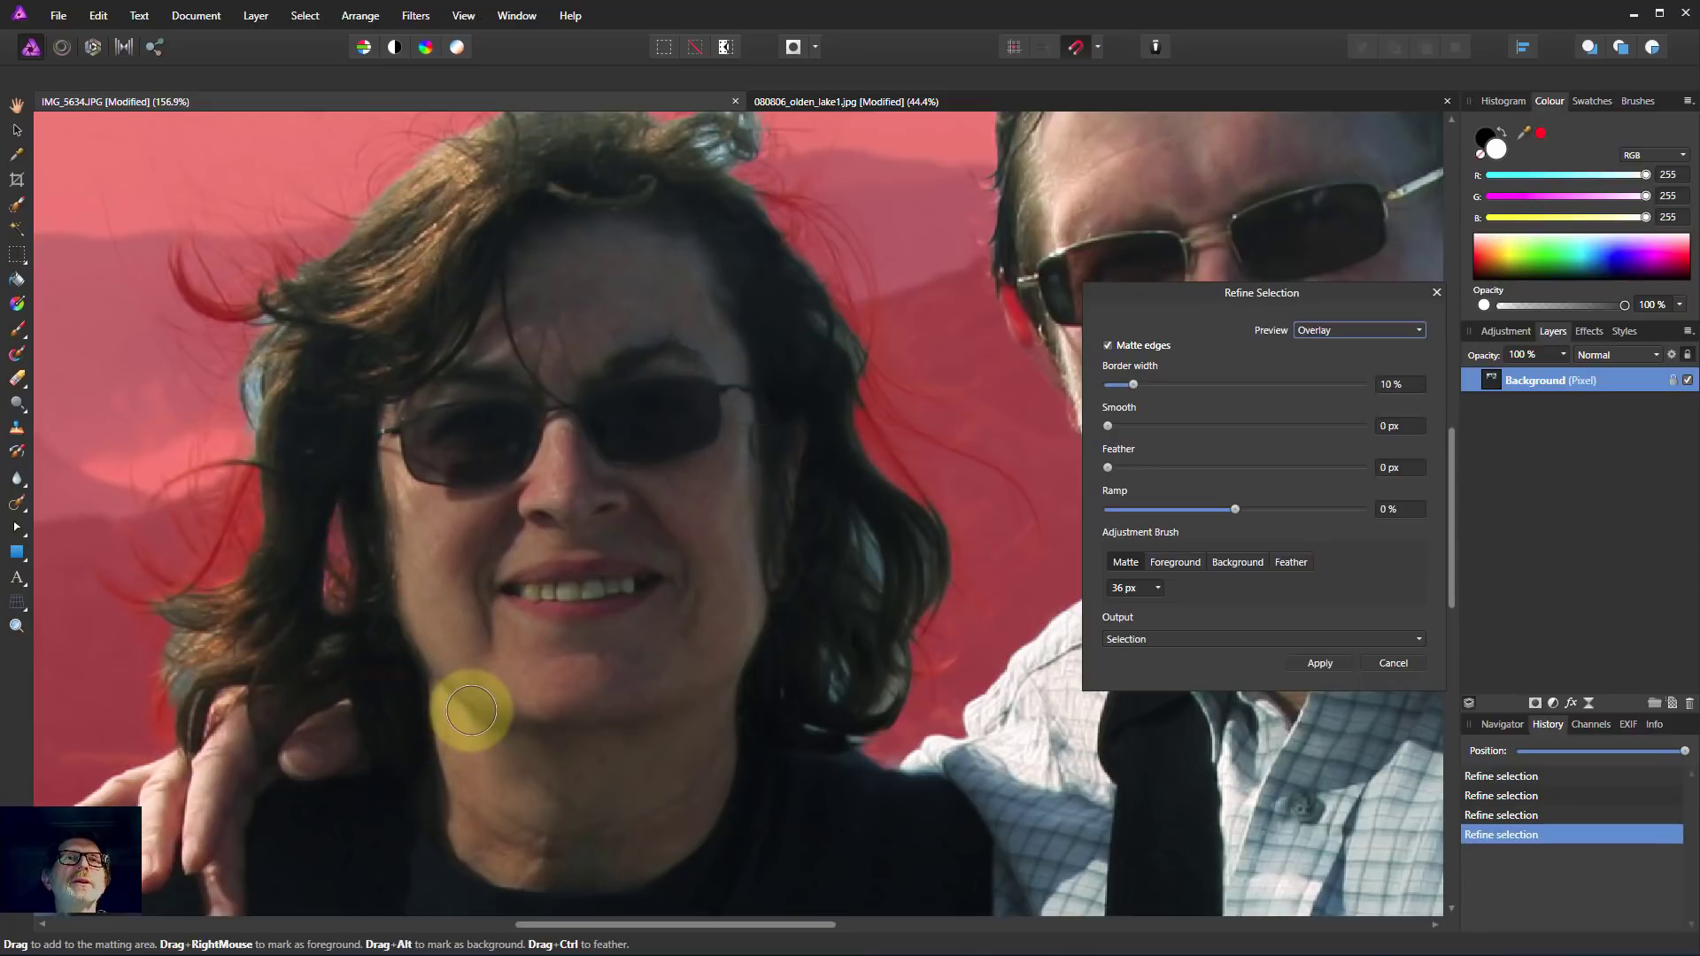
{"action": "left_click_drag", "start_coordinate": [471, 710], "coordinate": [889, 582]}
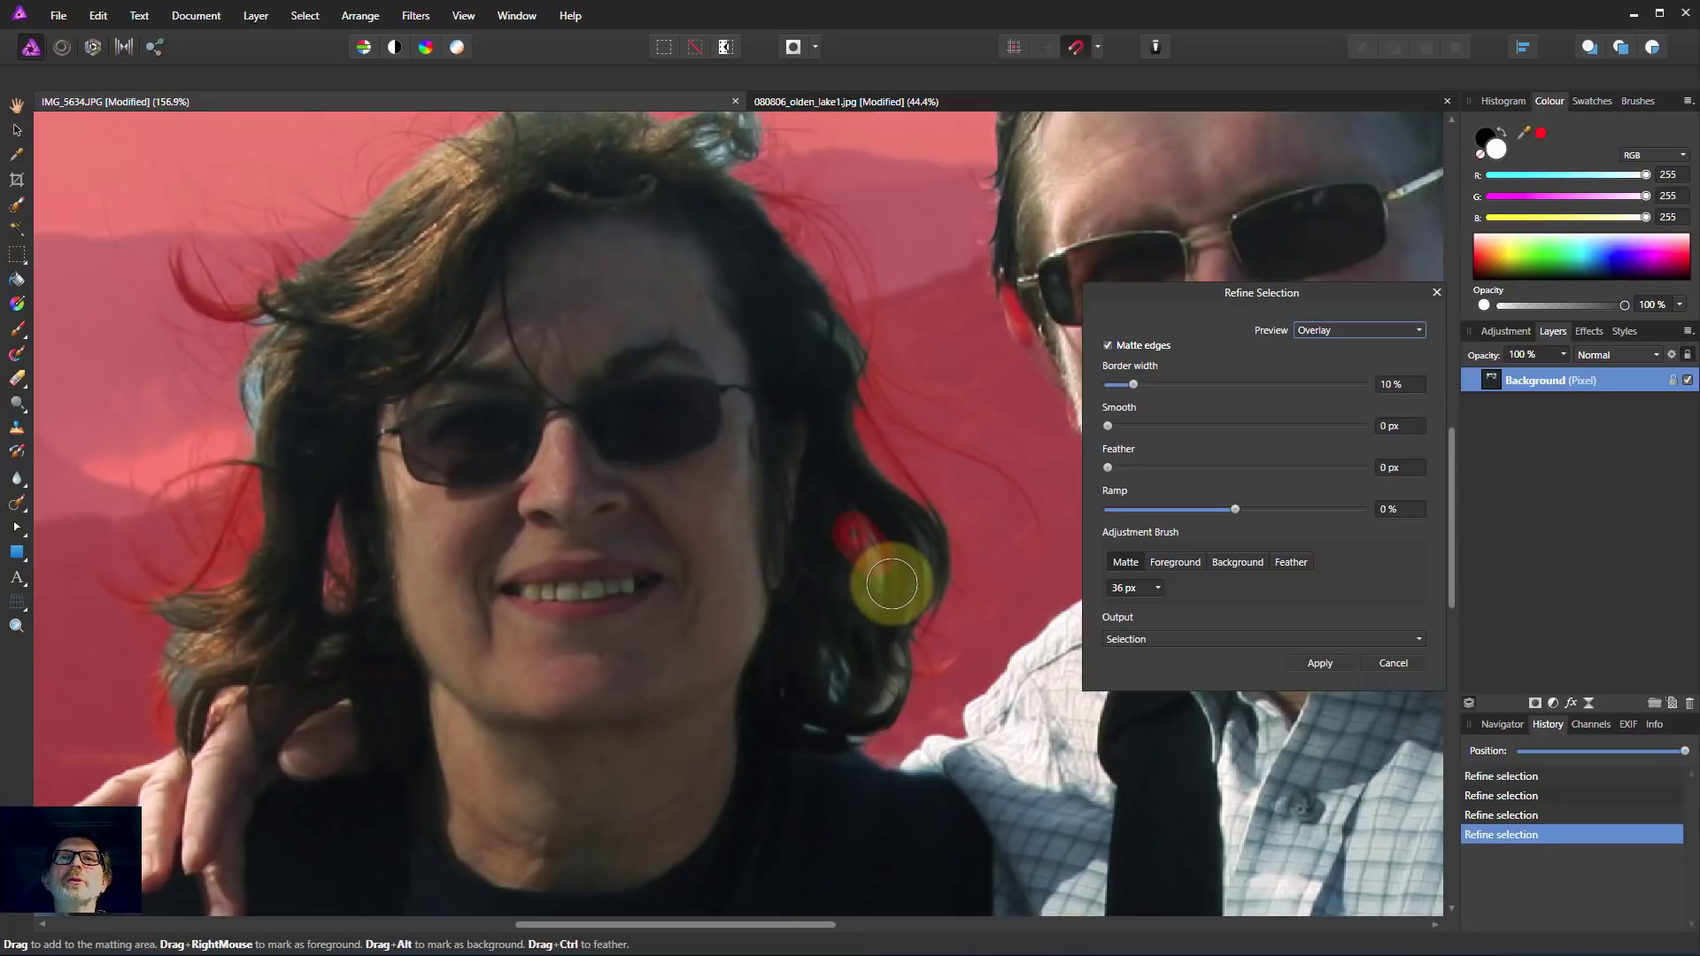
Step: Matte her right-side hair edge down to the shoulder and the stray hair on her crown
{"action": "left_click_drag", "start_coordinate": [891, 582], "coordinate": [857, 637]}
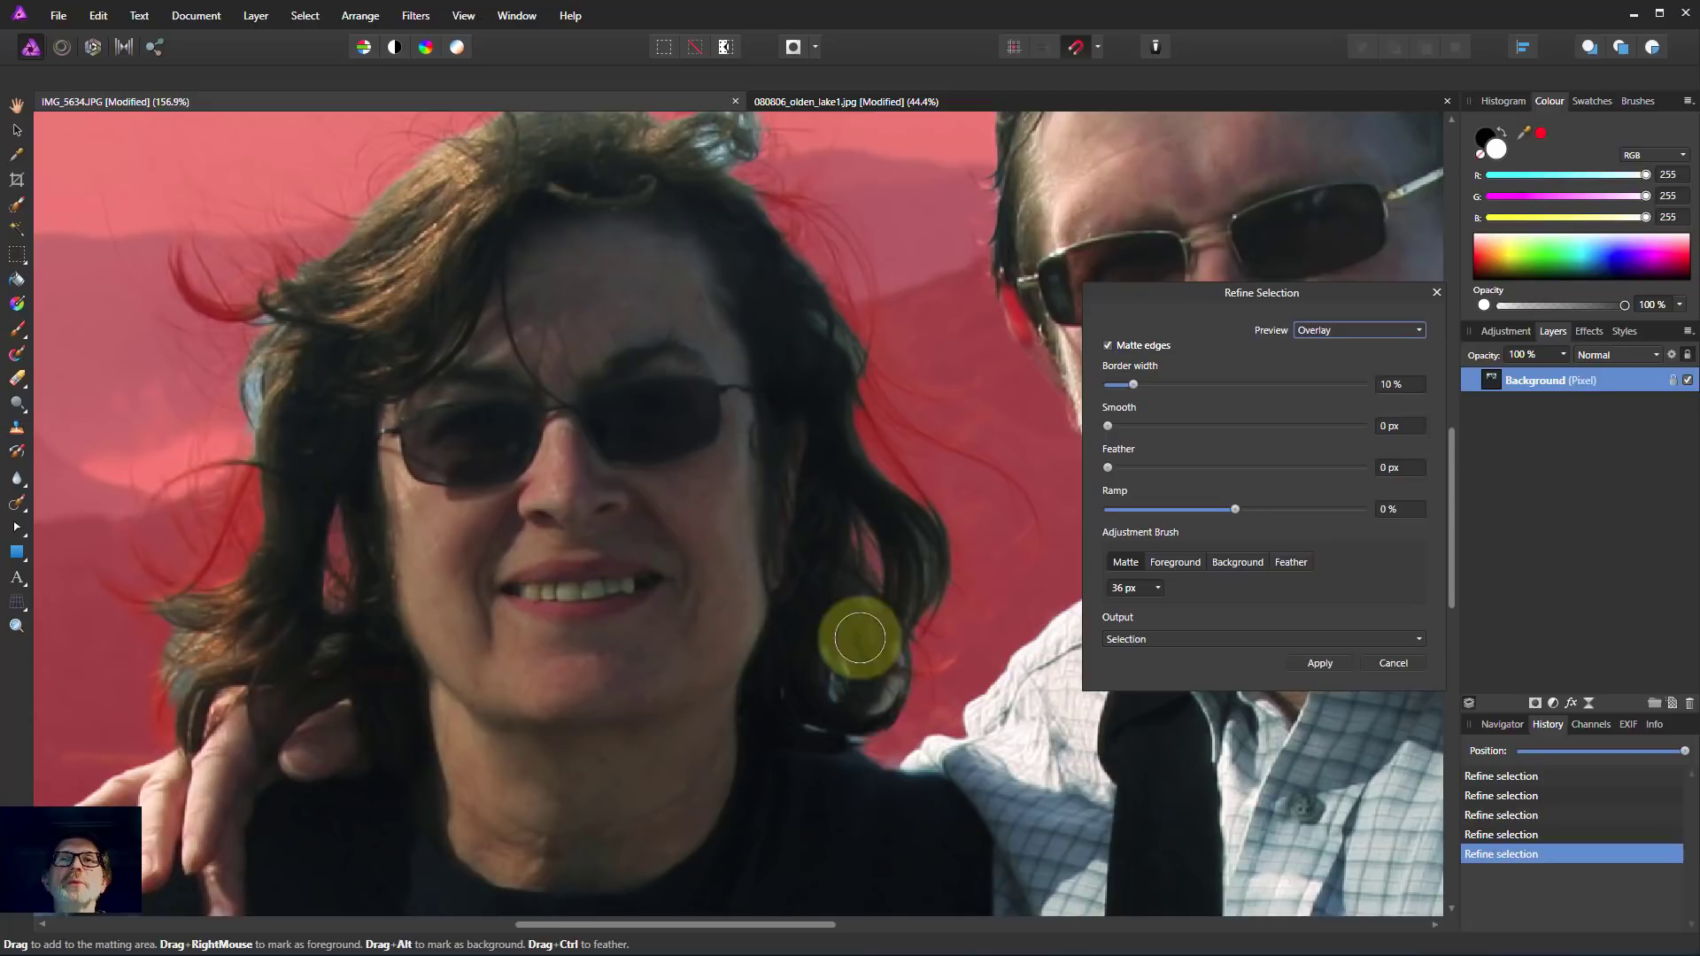
{"action": "left_click_drag", "start_coordinate": [861, 637], "coordinate": [836, 659]}
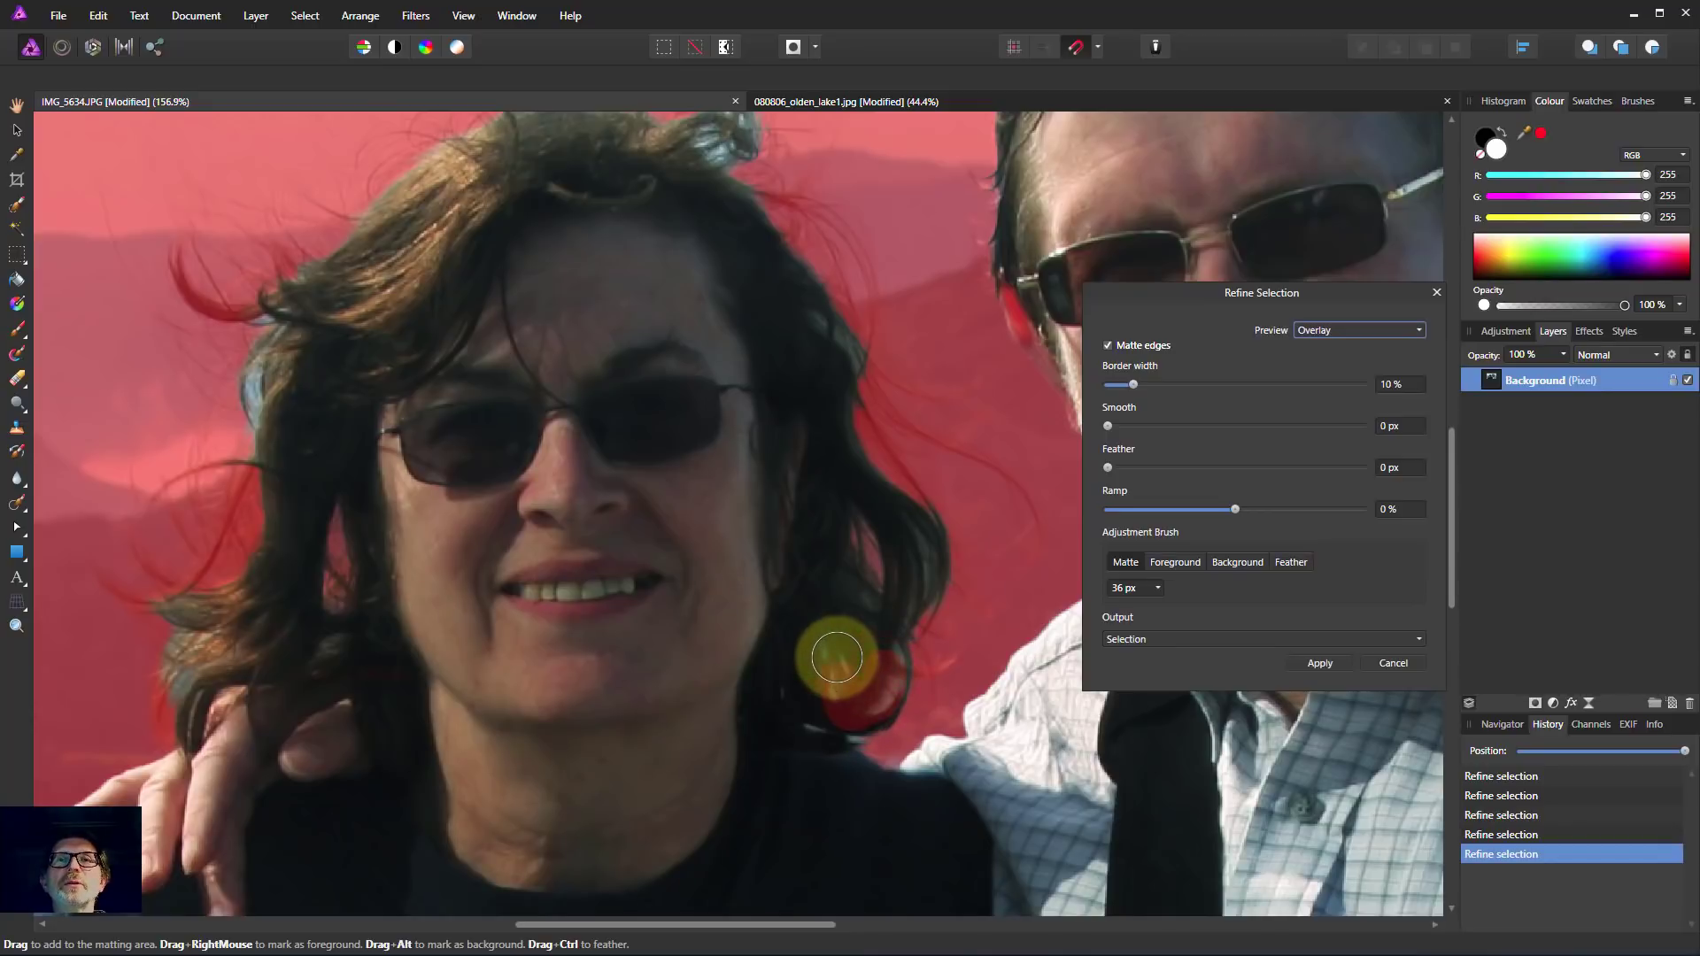
{"action": "left_click_drag", "start_coordinate": [837, 659], "coordinate": [837, 750]}
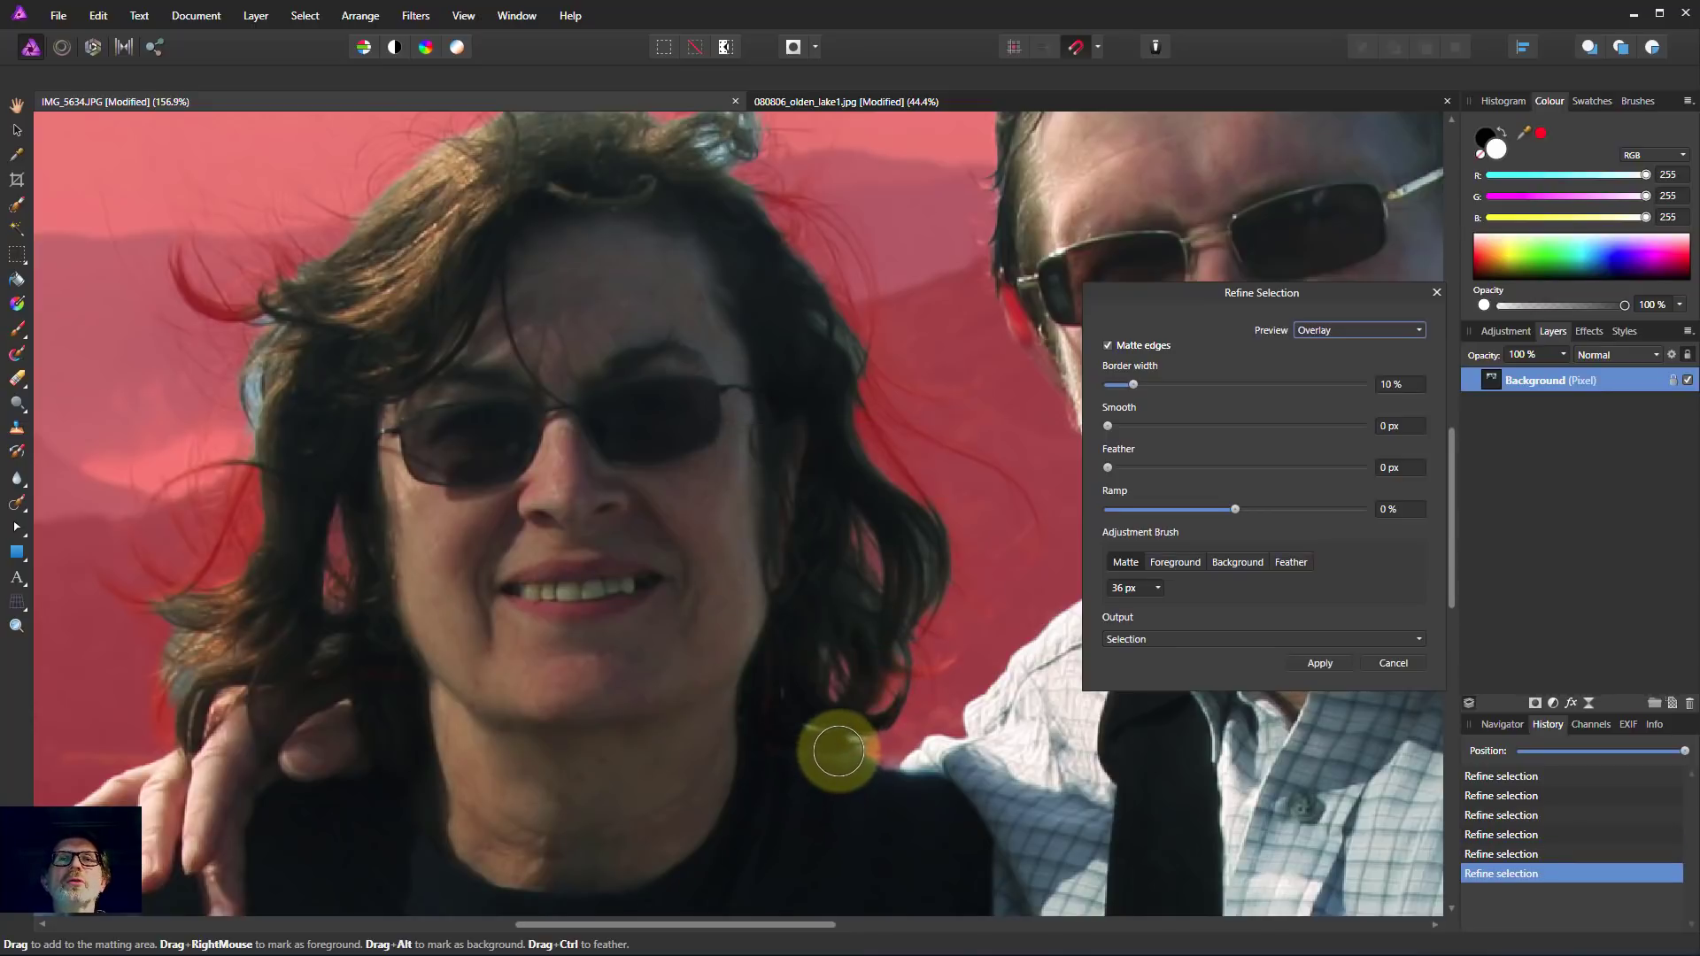
{"action": "left_click_drag", "start_coordinate": [839, 750], "coordinate": [290, 317]}
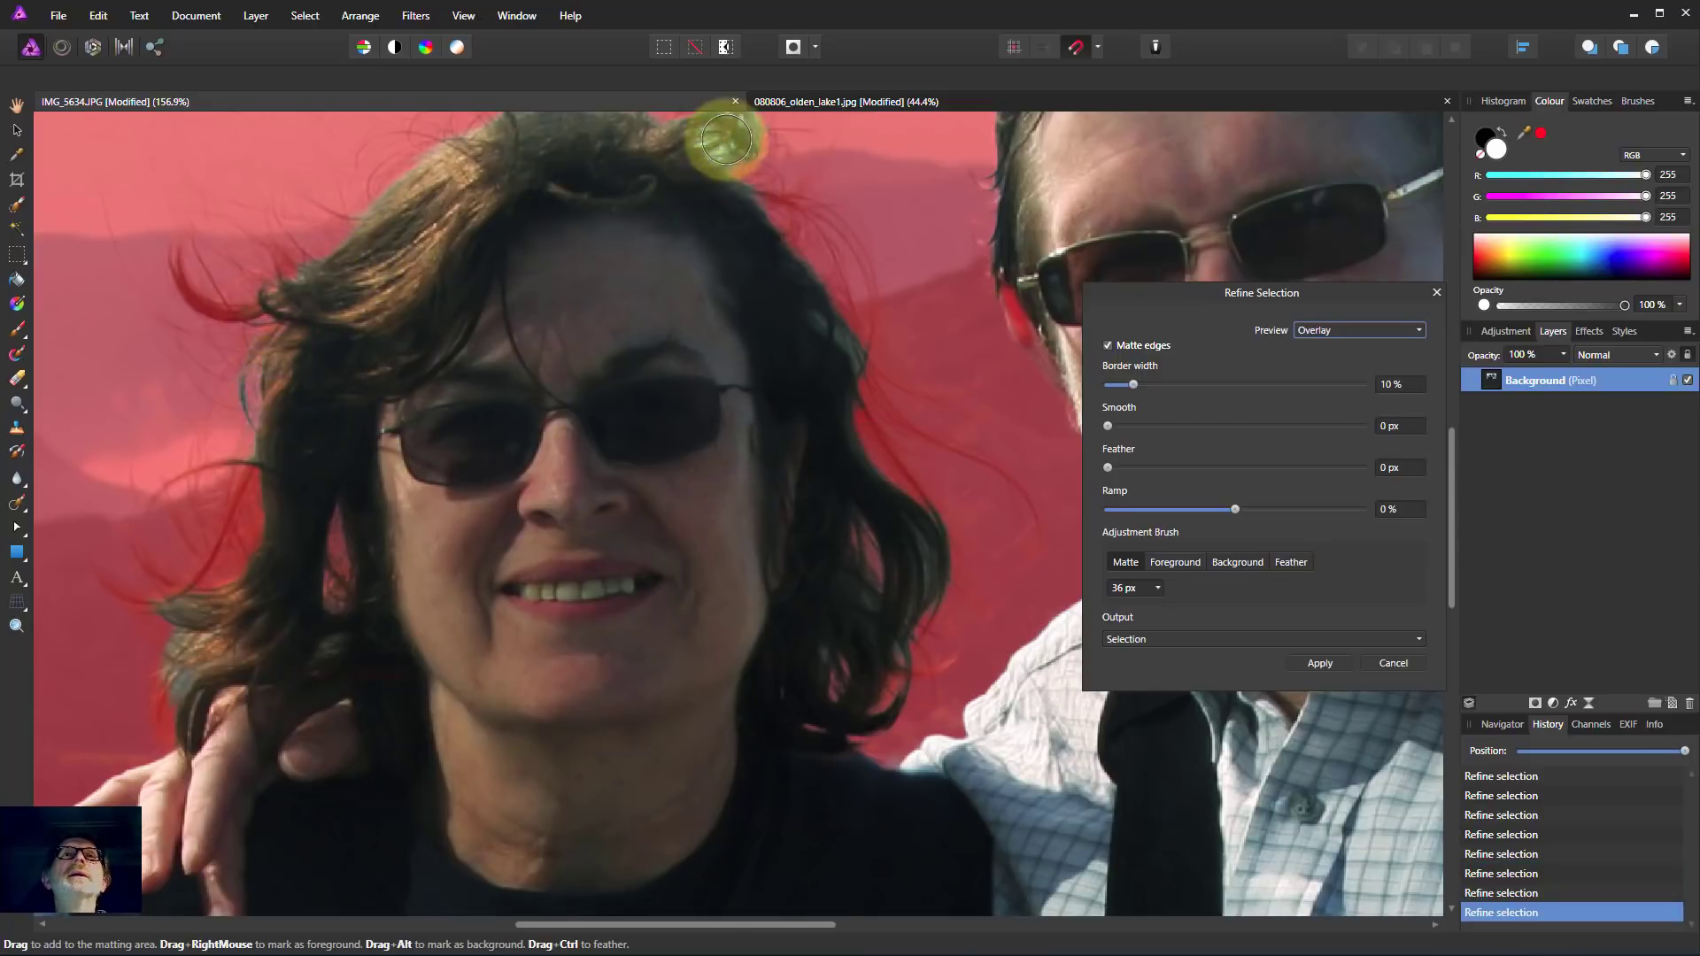
{"action": "left_click_drag", "start_coordinate": [726, 138], "coordinate": [797, 331]}
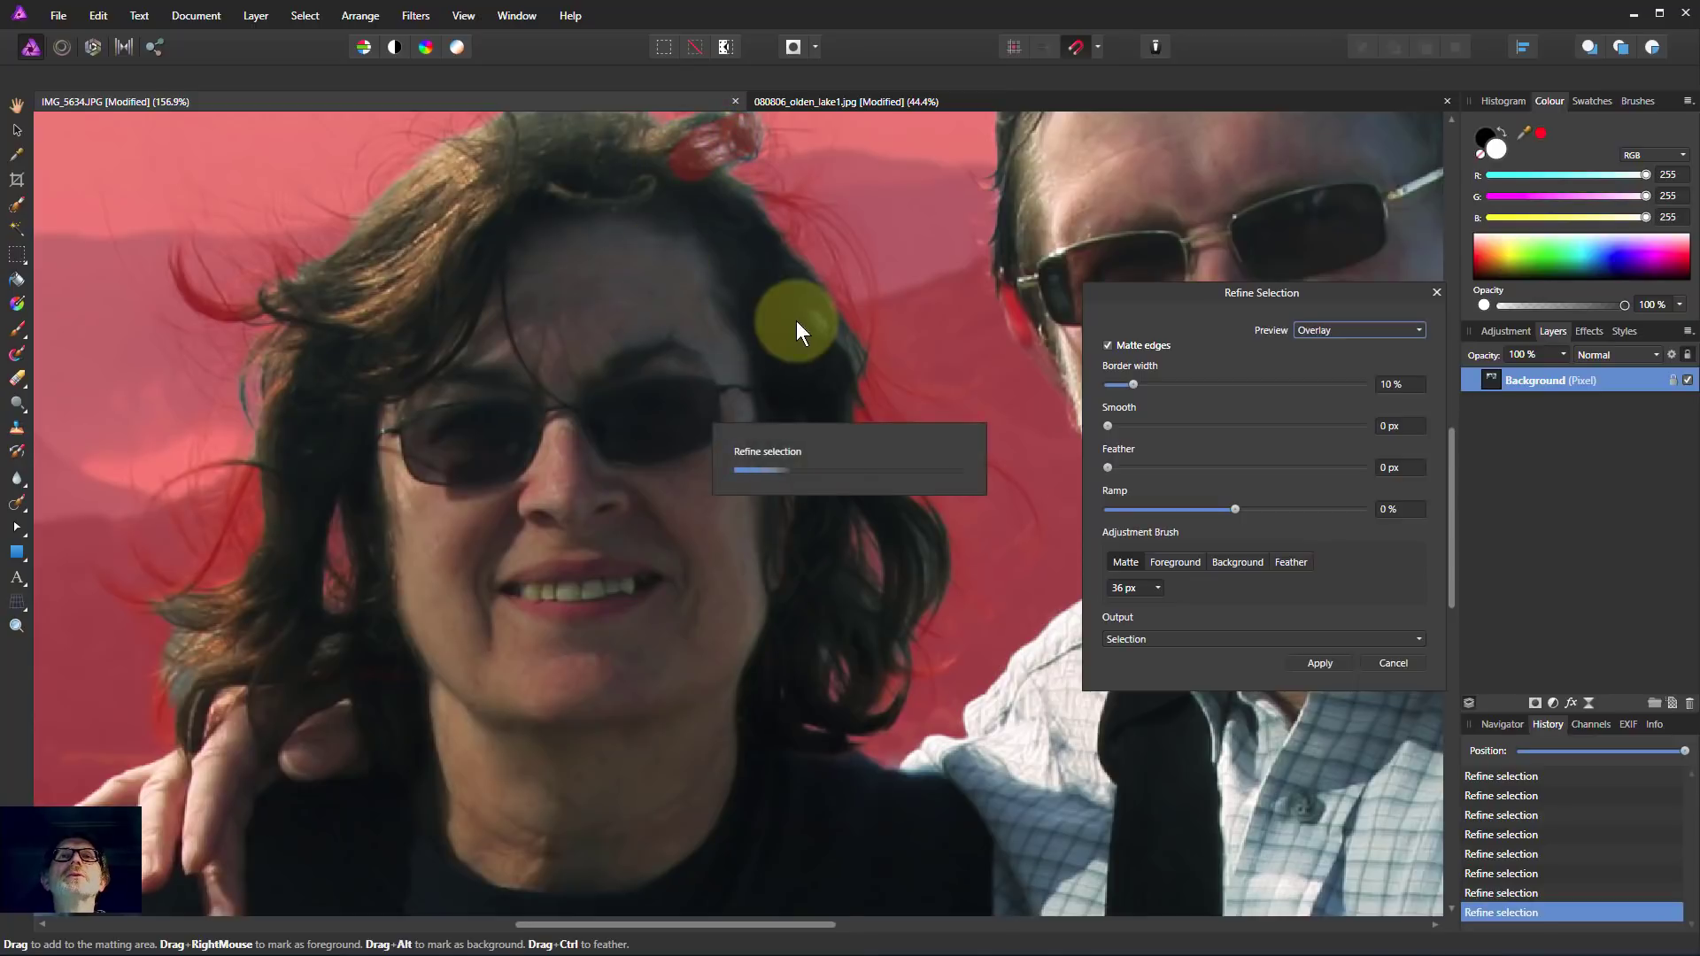
{"action": "left_click_drag", "start_coordinate": [797, 331], "coordinate": [704, 455]}
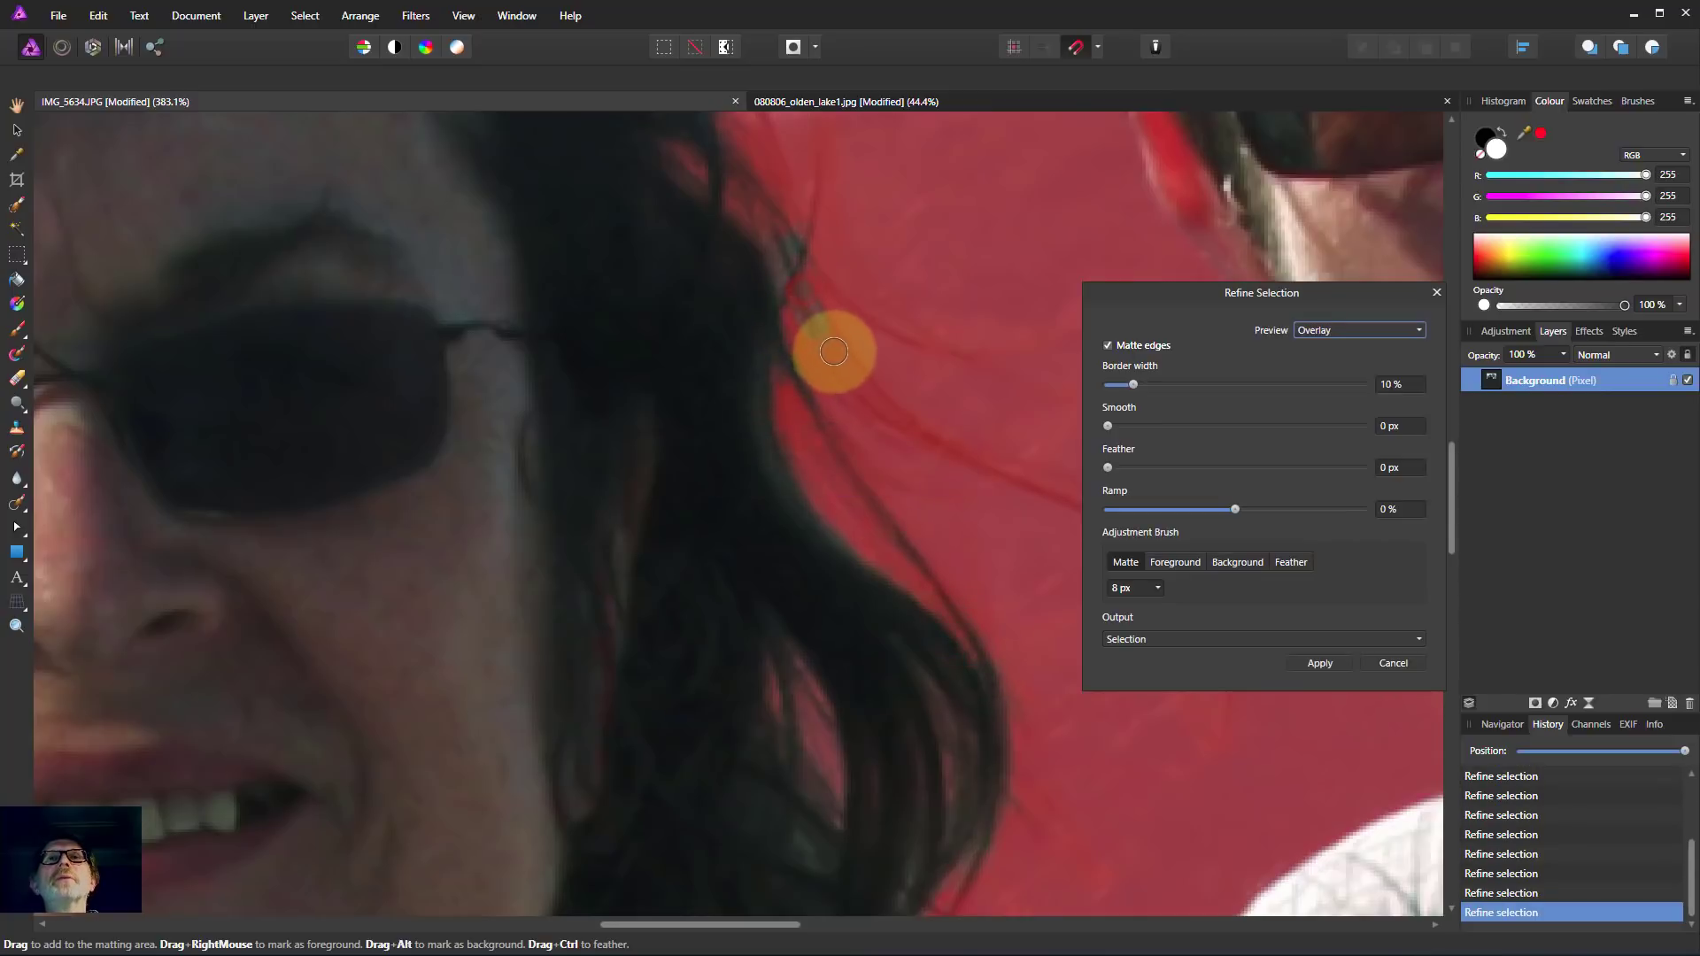
Step: Matte the thin flyaway strands right of her hair, near her temple and arcing above her head
{"action": "left_click_drag", "start_coordinate": [834, 351], "coordinate": [929, 572]}
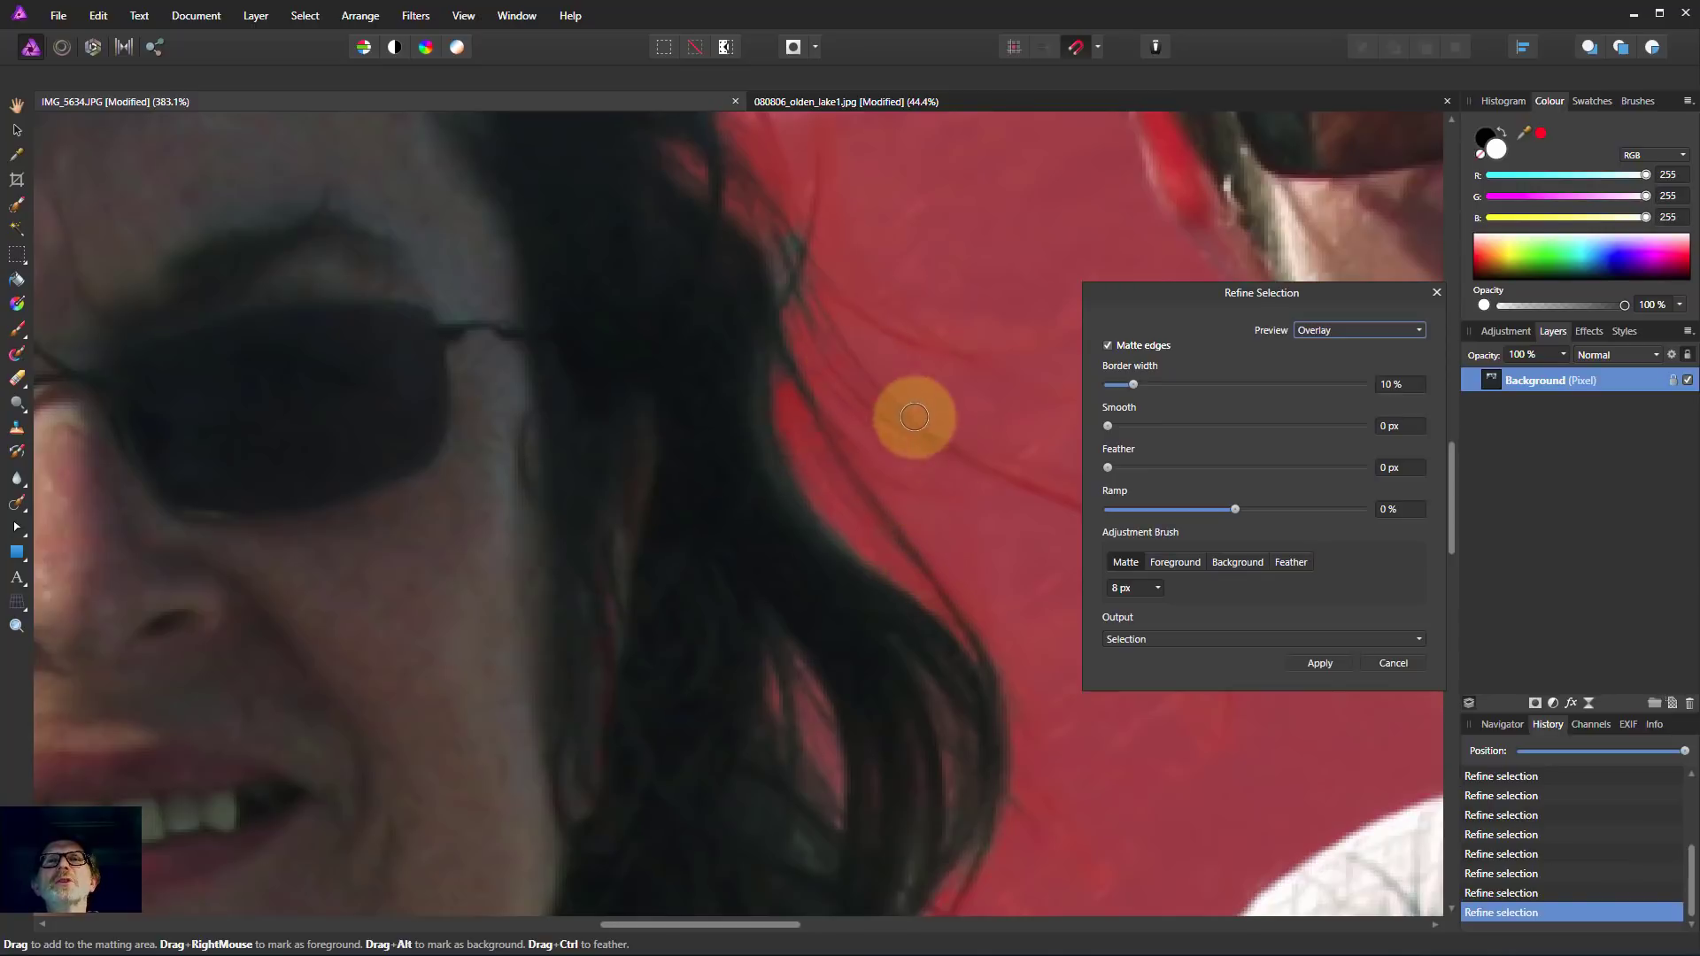
{"action": "left_click_drag", "start_coordinate": [1261, 293], "coordinate": [1407, 312]}
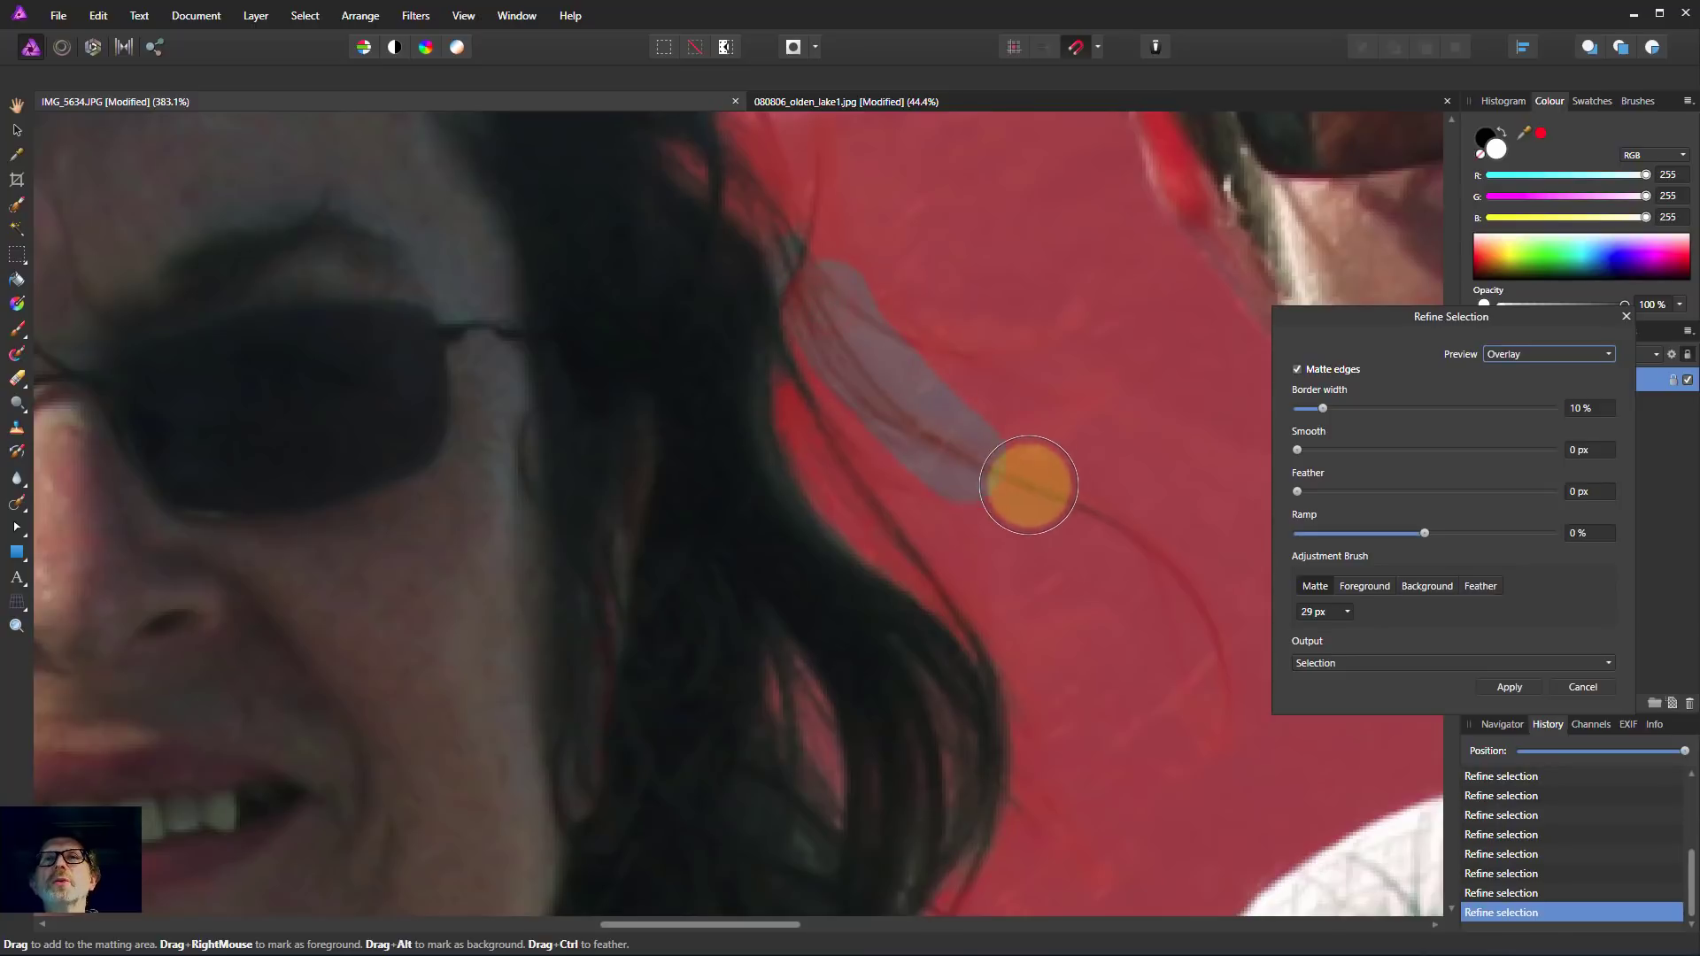
{"action": "left_click_drag", "start_coordinate": [1027, 485], "coordinate": [1195, 727]}
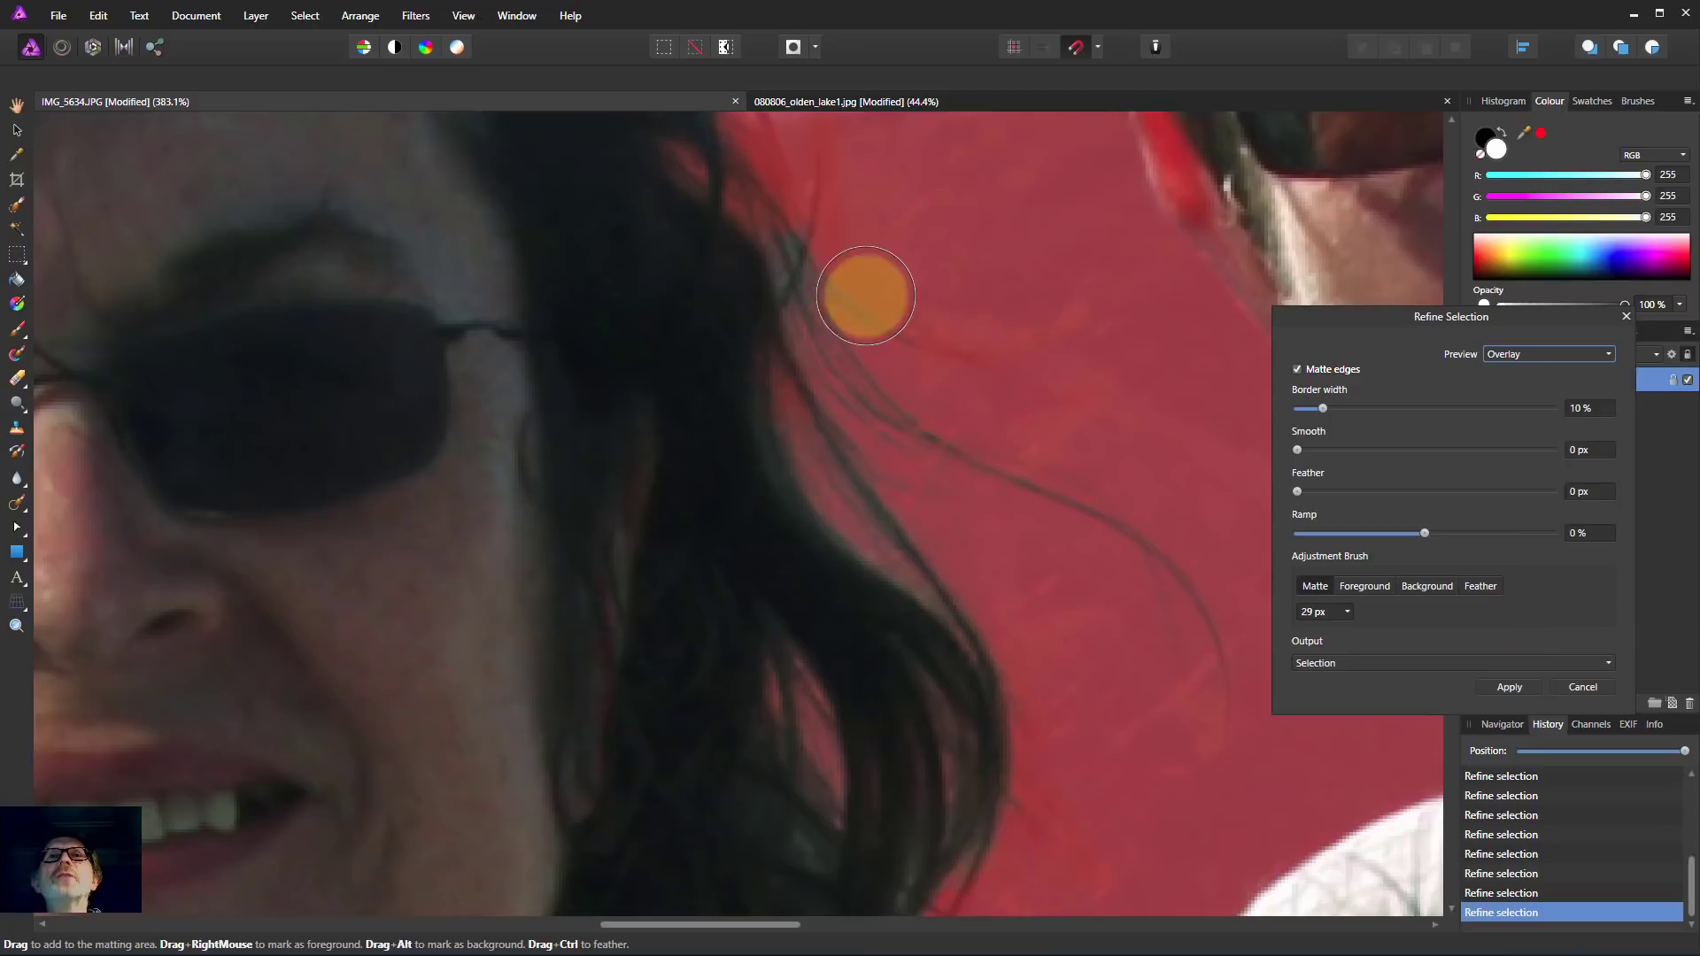
{"action": "left_click_drag", "start_coordinate": [866, 295], "coordinate": [1039, 499]}
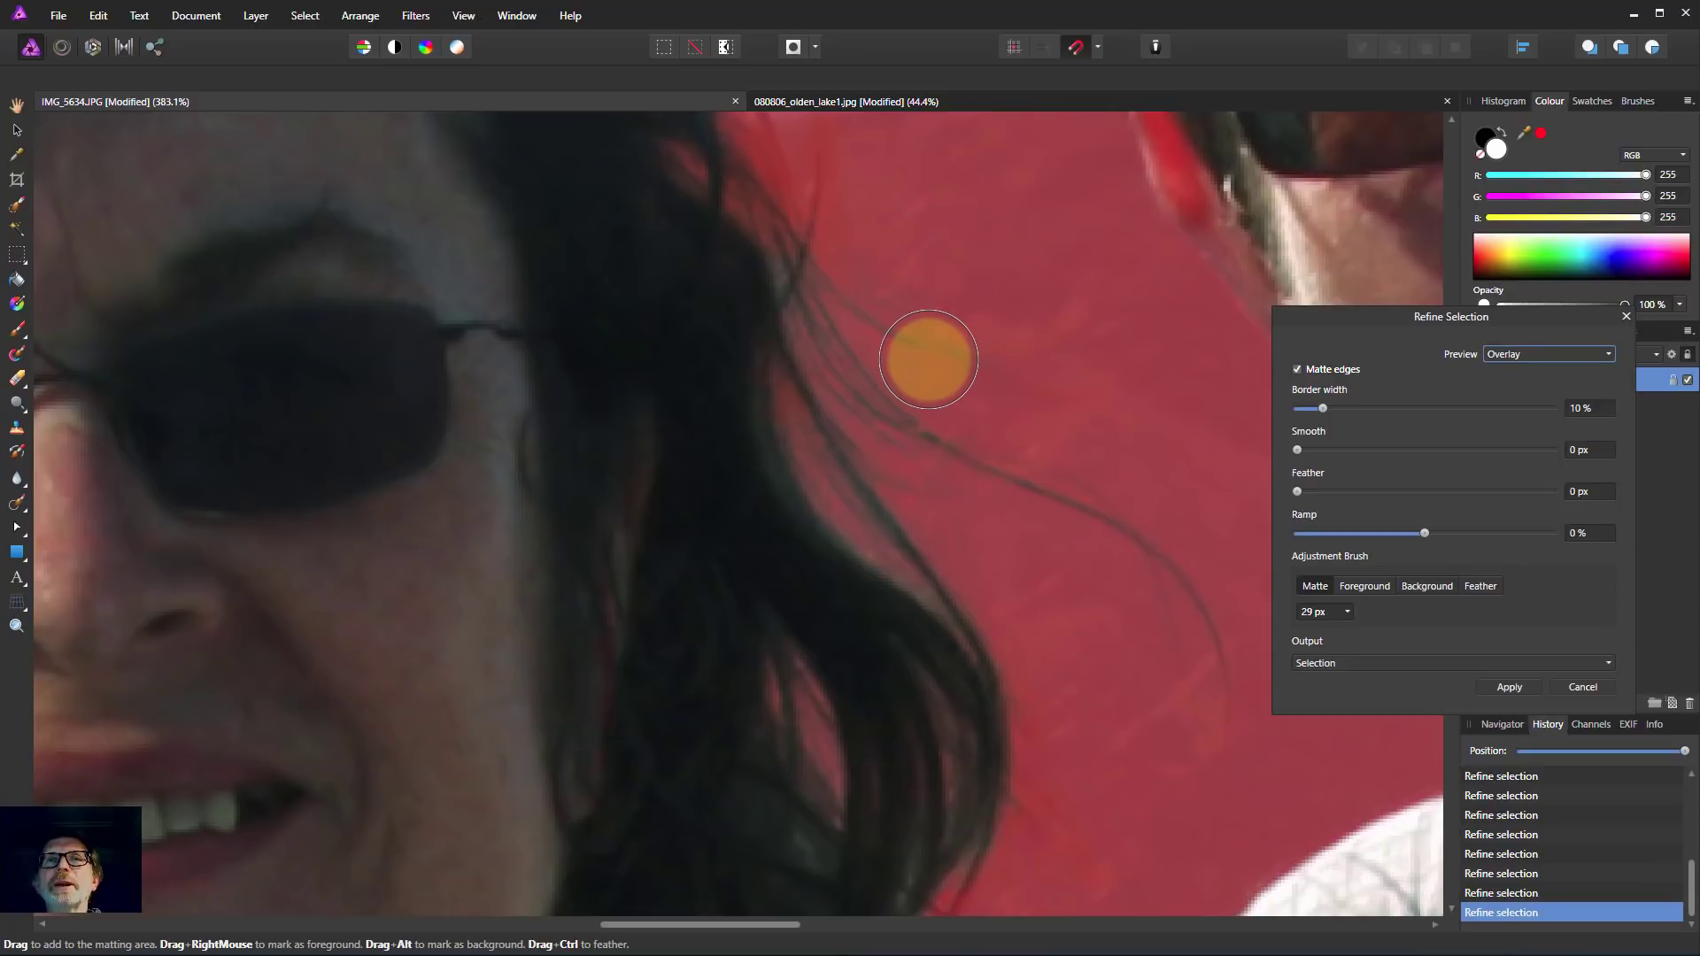
{"action": "left_click_drag", "start_coordinate": [926, 360], "coordinate": [1101, 609]}
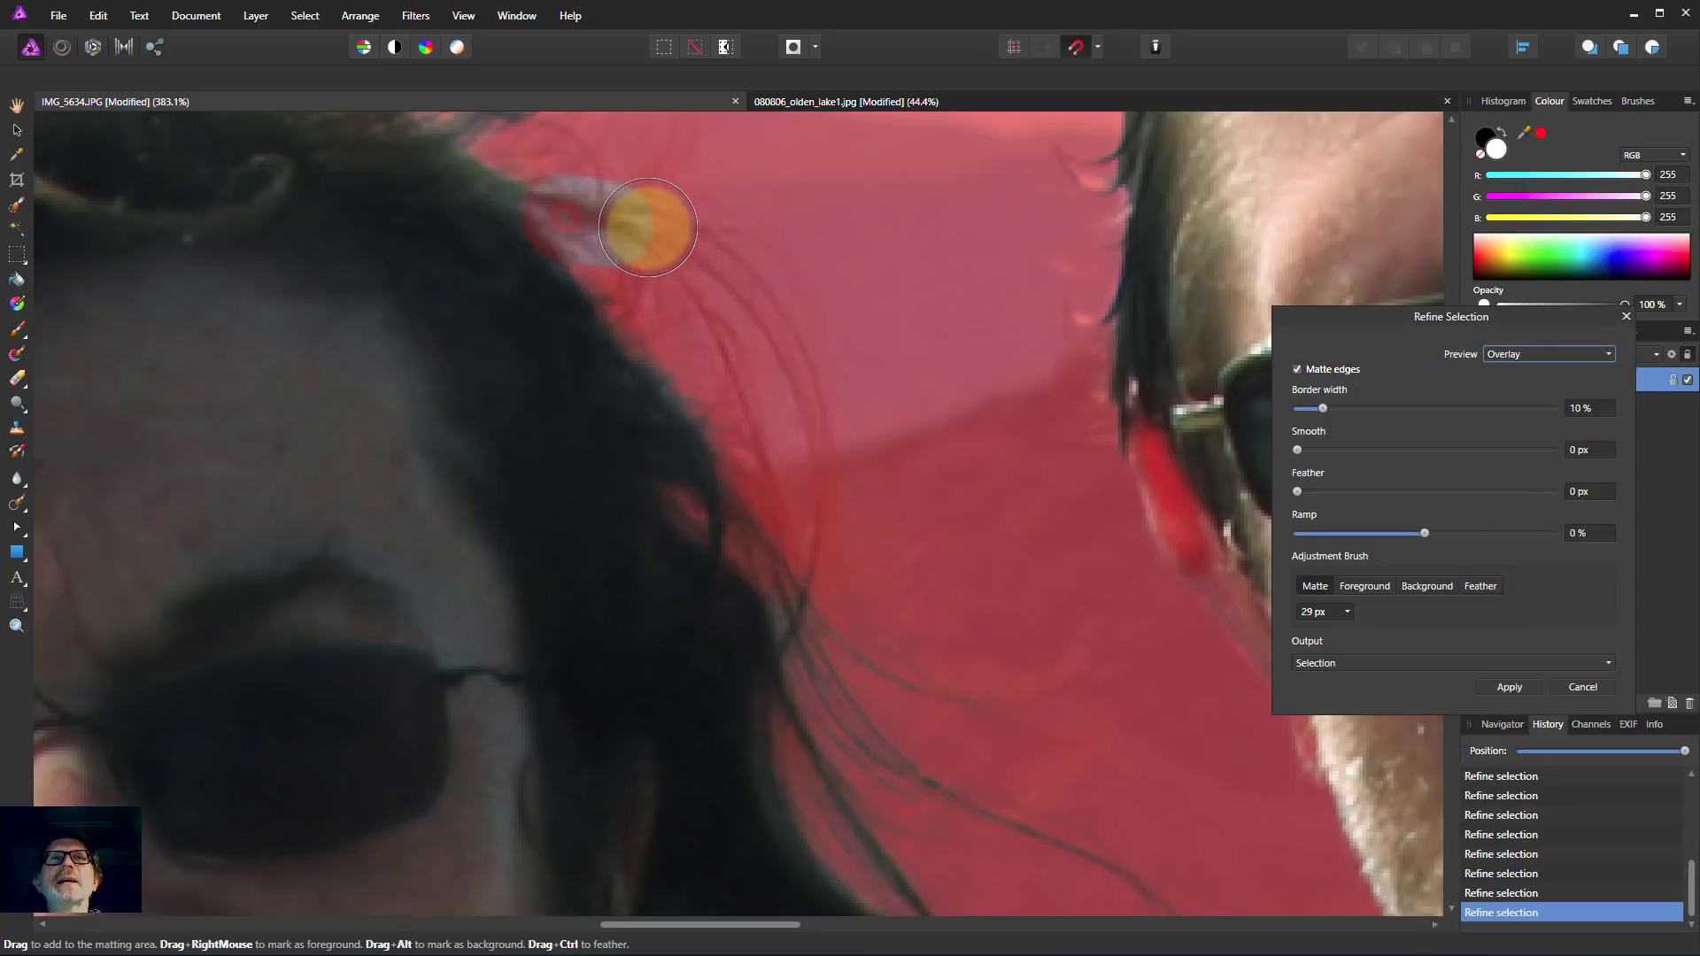
{"action": "left_click_drag", "start_coordinate": [648, 228], "coordinate": [715, 531]}
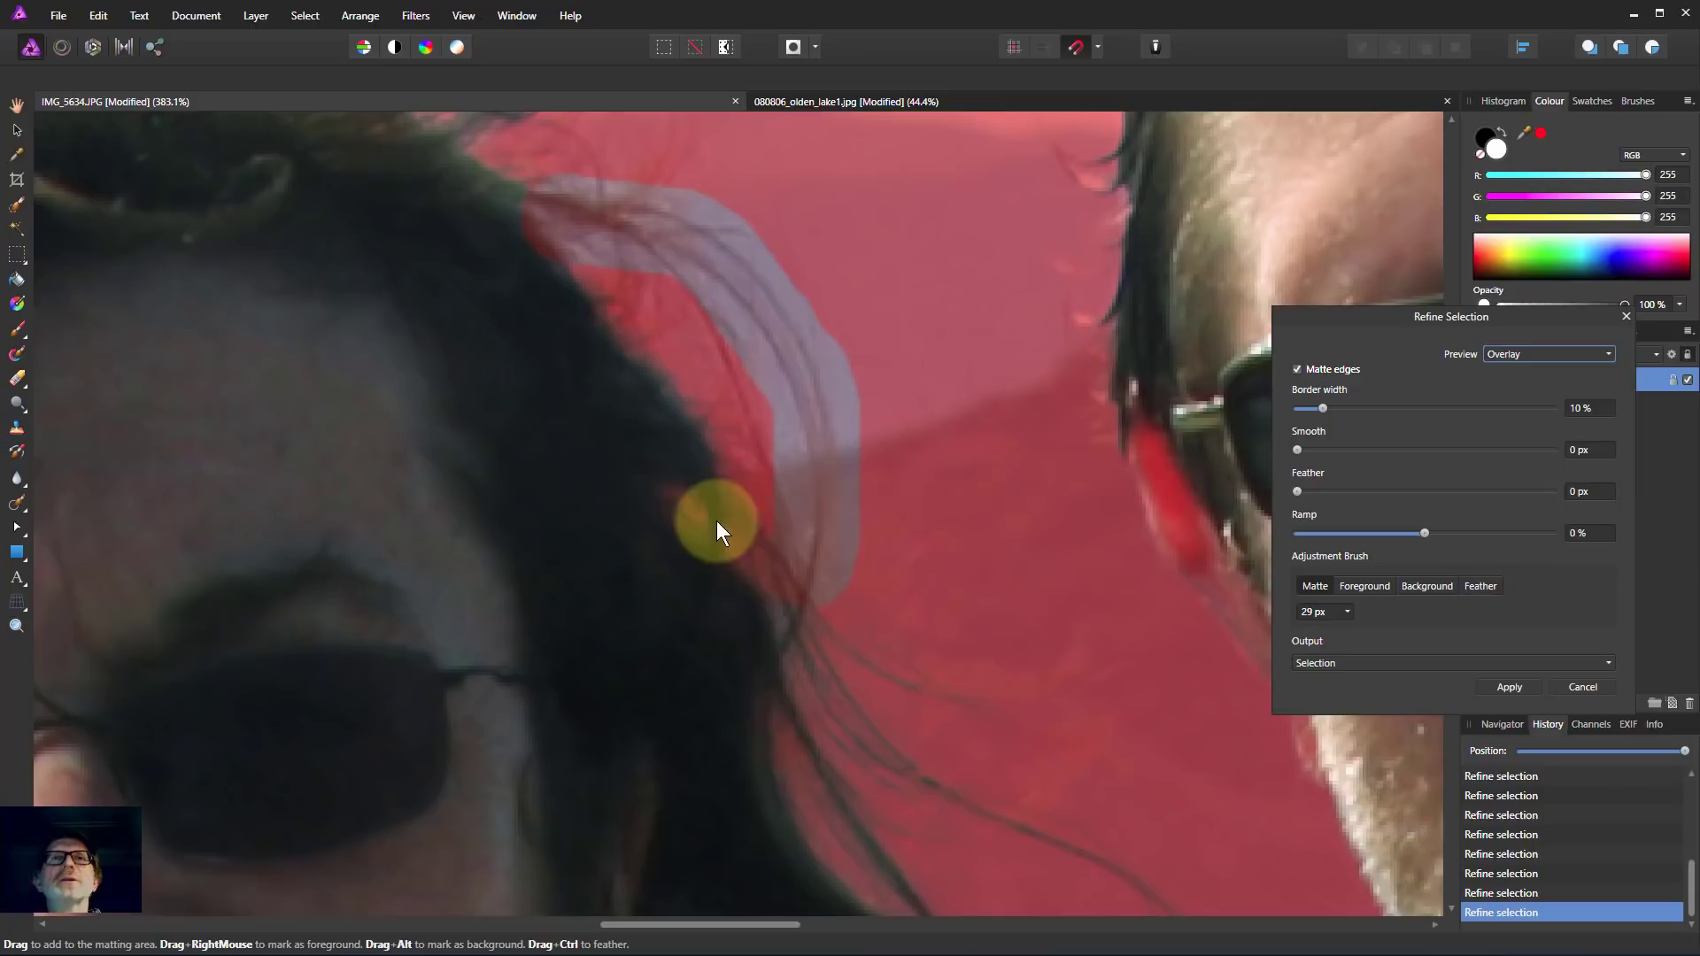
{"action": "left_click_drag", "start_coordinate": [715, 531], "coordinate": [698, 359]}
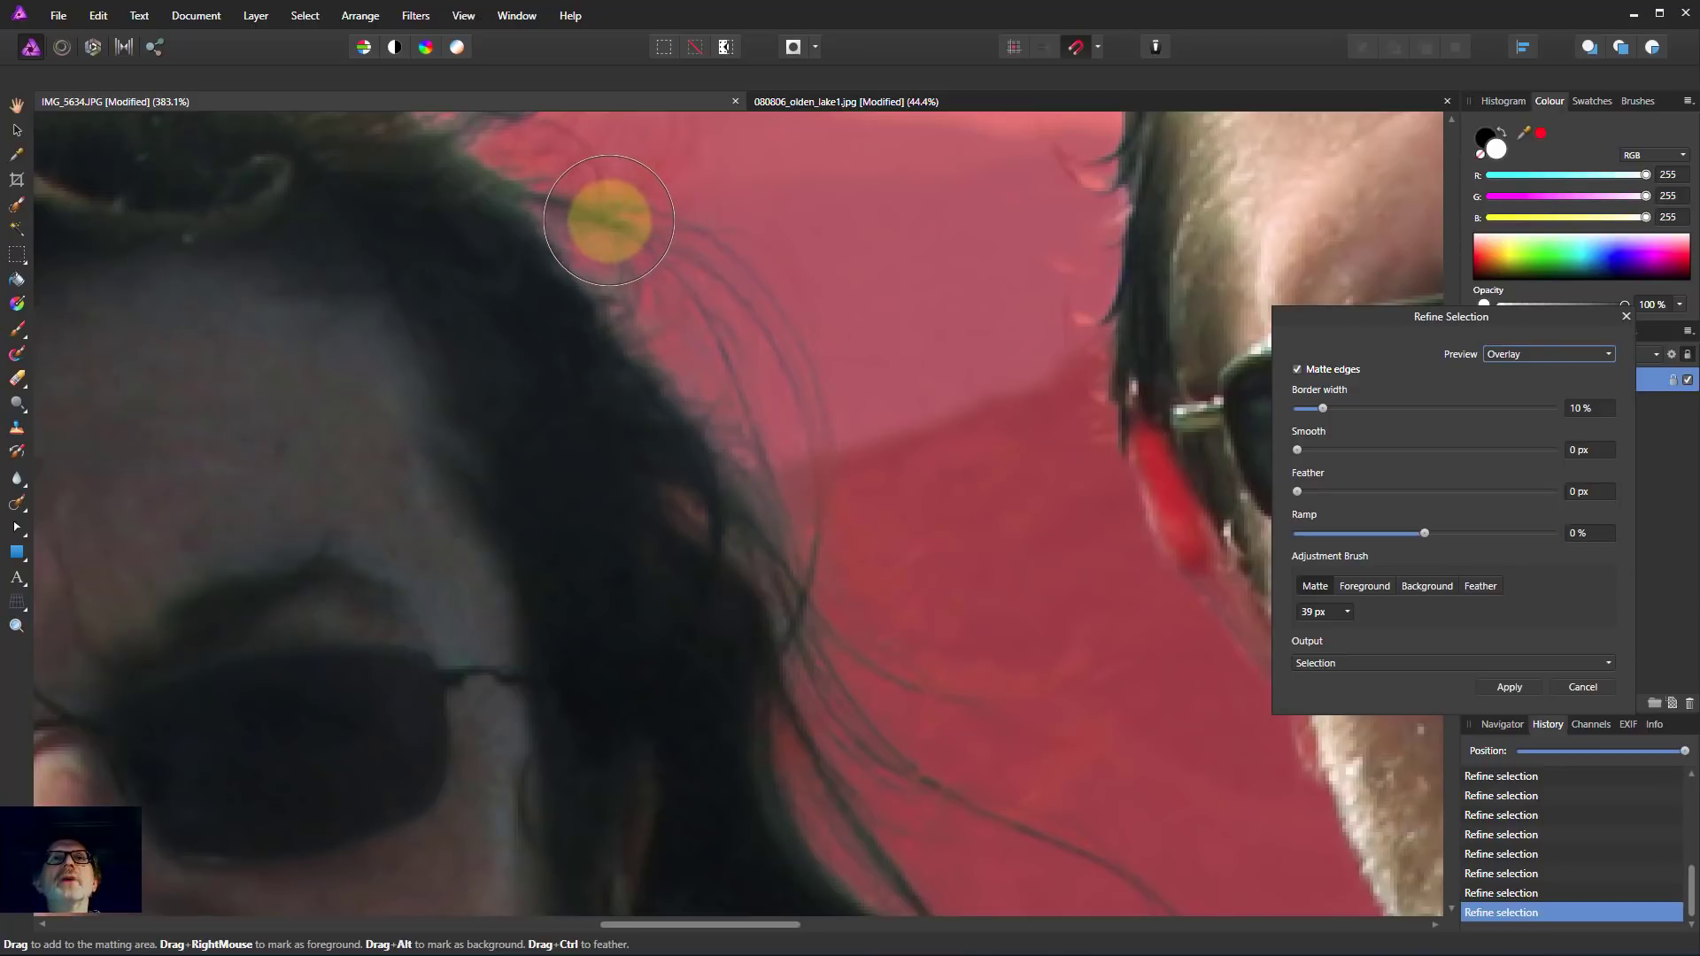
Step: Matte the curly tufts along her crown and the tall upright stray strand
{"action": "left_click_drag", "start_coordinate": [608, 220], "coordinate": [568, 361]}
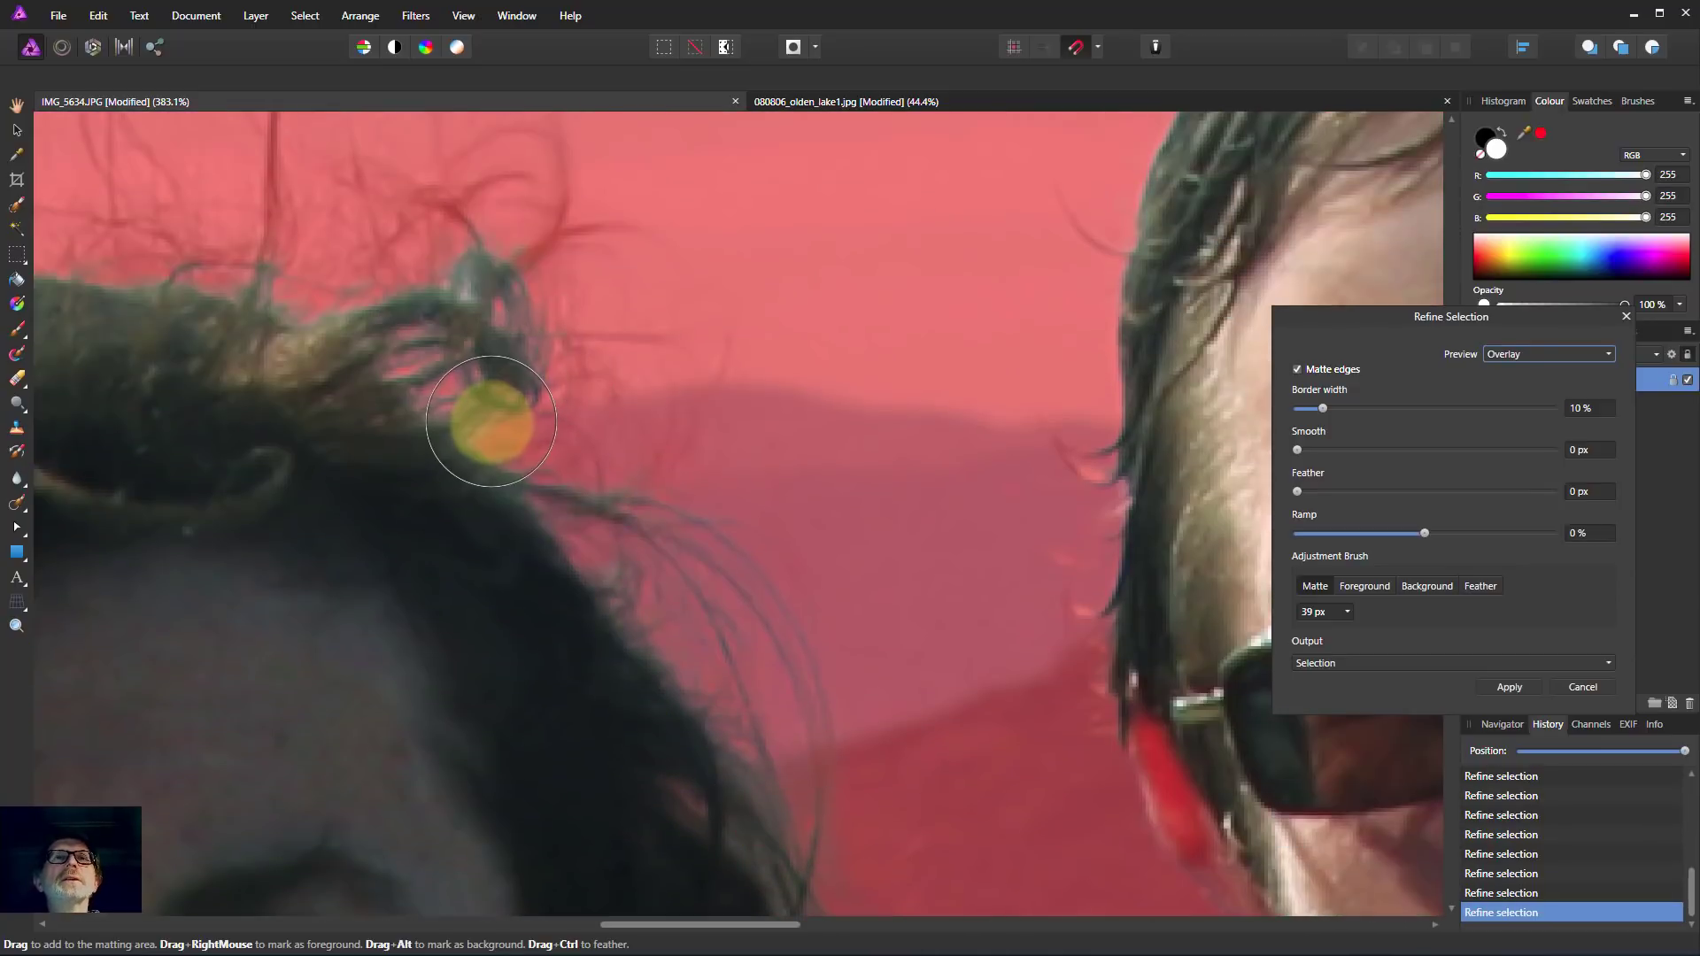
{"action": "left_click_drag", "start_coordinate": [491, 421], "coordinate": [664, 519]}
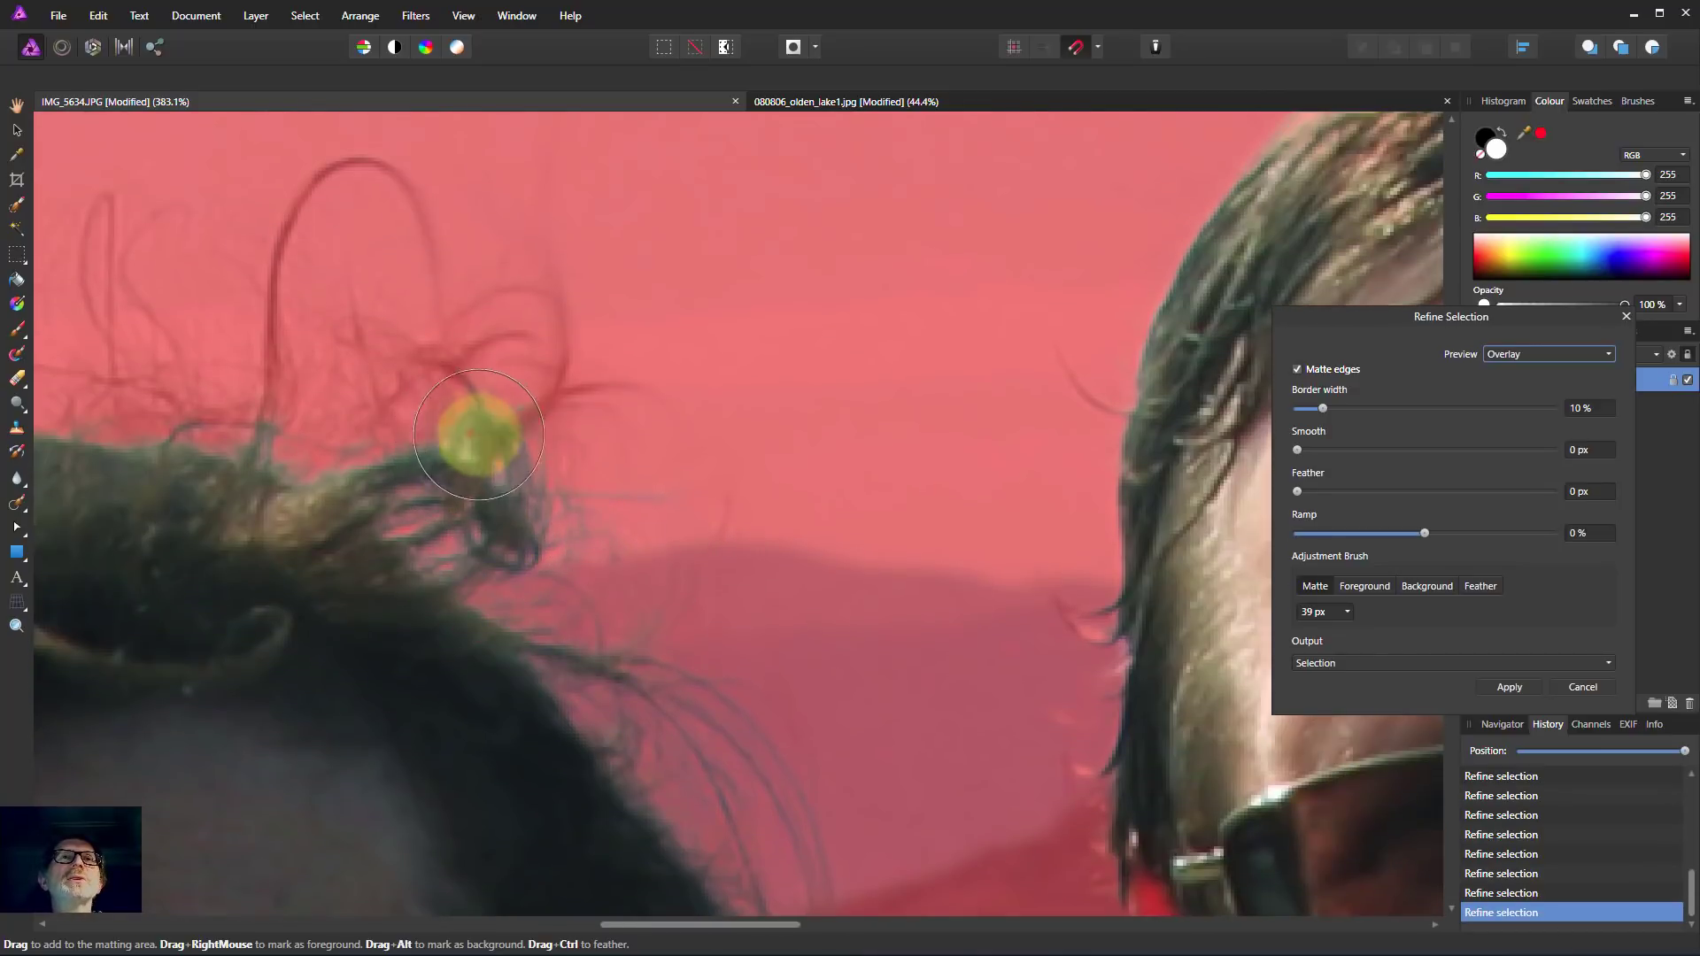
{"action": "left_click_drag", "start_coordinate": [477, 434], "coordinate": [374, 358]}
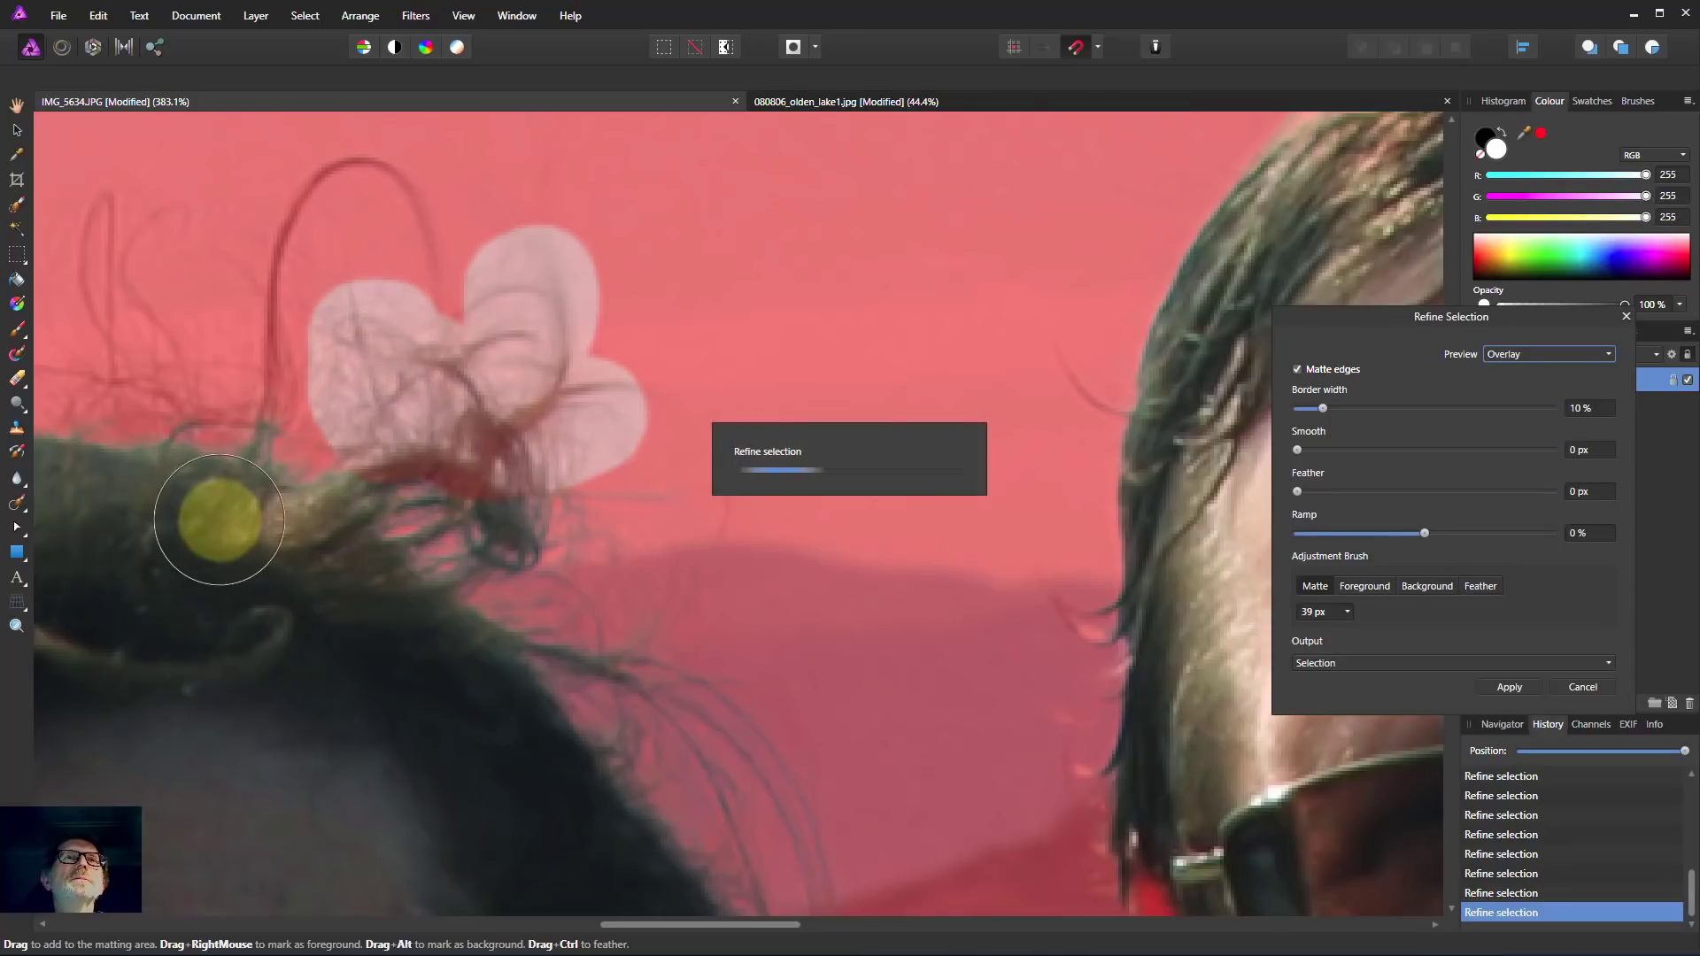
{"action": "left_click_drag", "start_coordinate": [216, 519], "coordinate": [76, 557]}
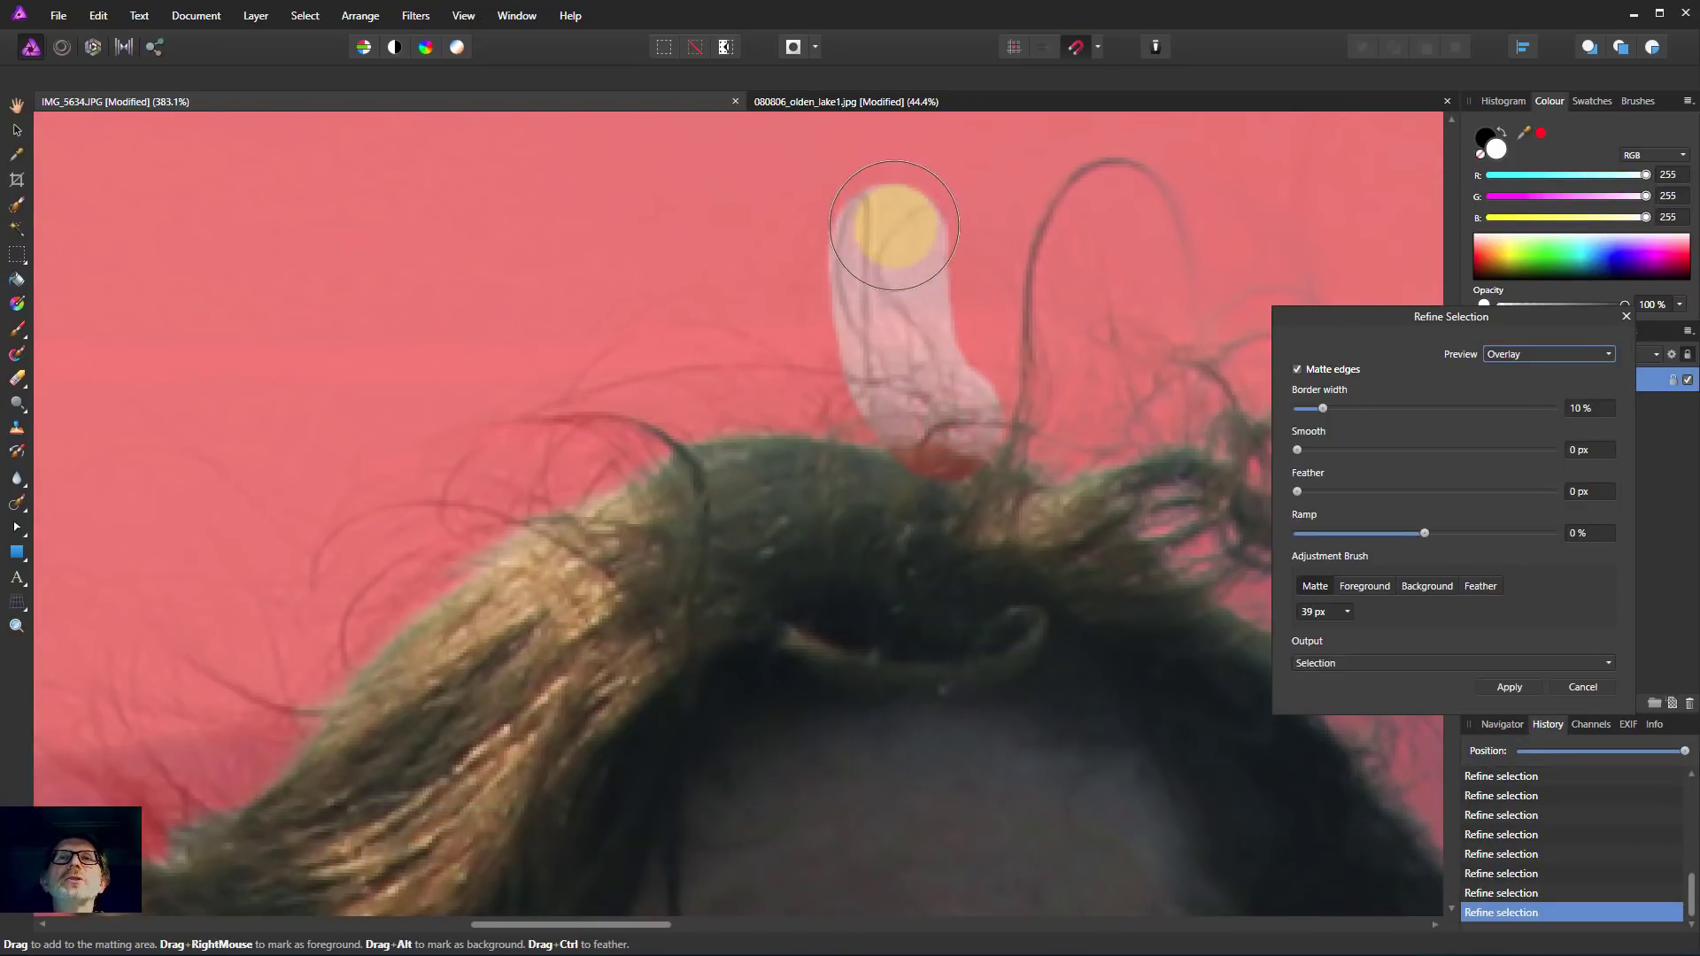
{"action": "left_click_drag", "start_coordinate": [894, 225], "coordinate": [915, 542]}
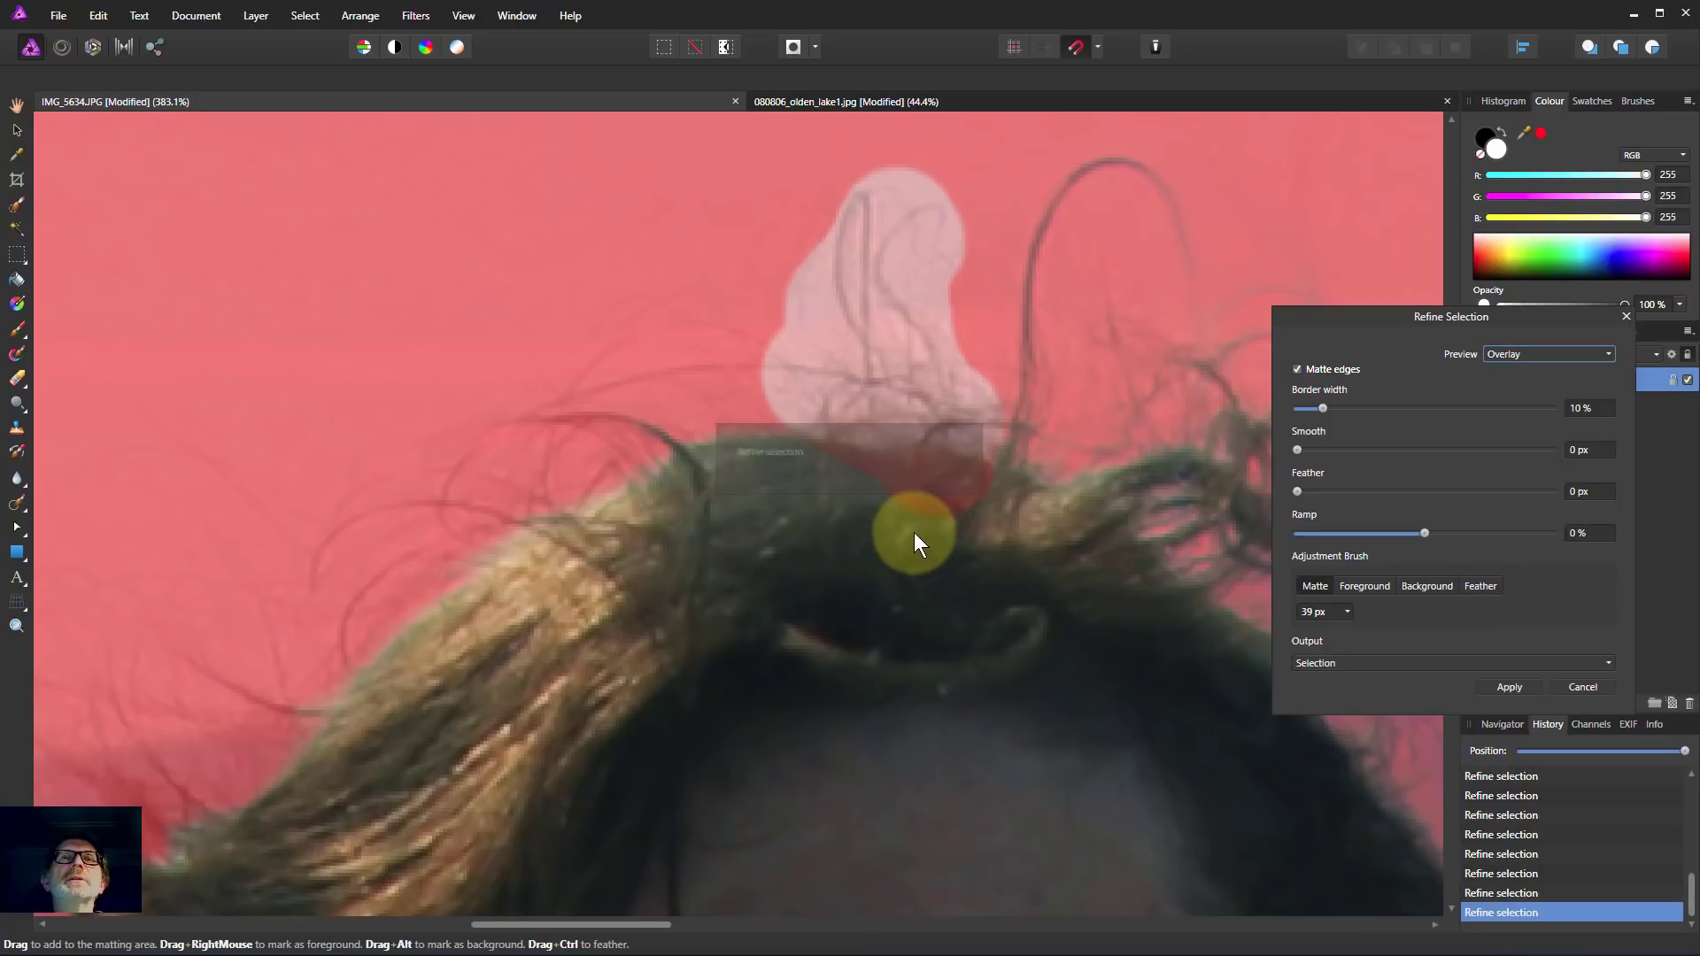
{"action": "left_click_drag", "start_coordinate": [915, 542], "coordinate": [547, 461]}
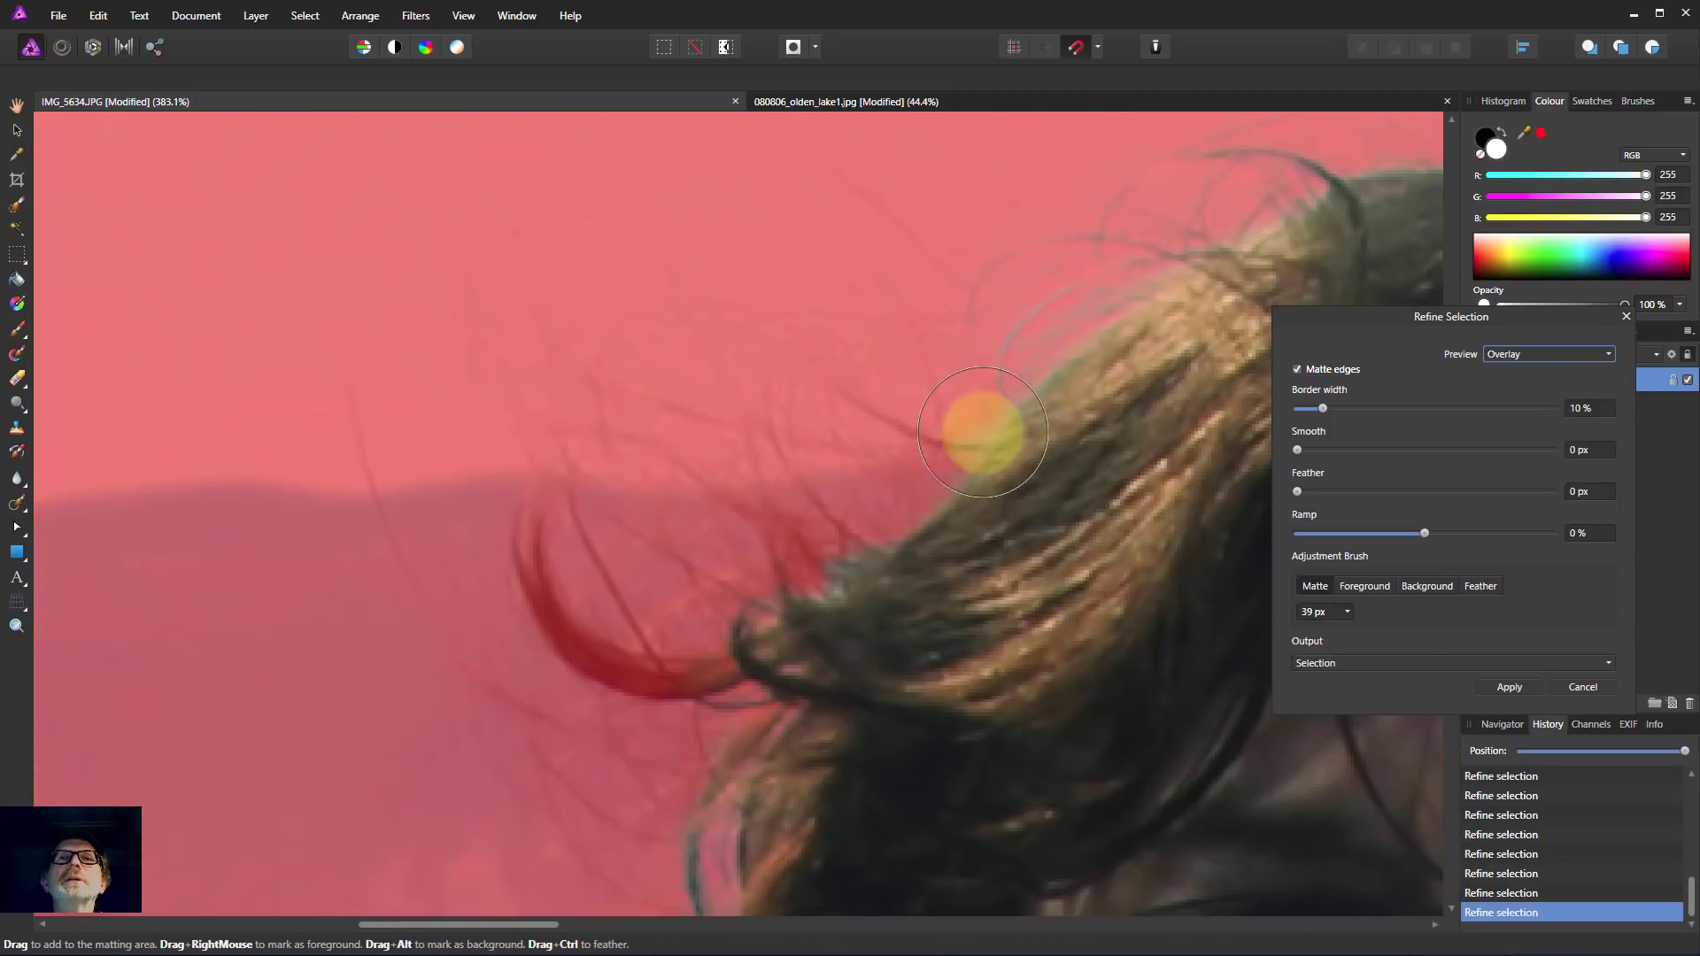
Step: Matte the windblown right edge, curled ends above her glasses and strands near her hand
{"action": "left_click_drag", "start_coordinate": [981, 431], "coordinate": [631, 444]}
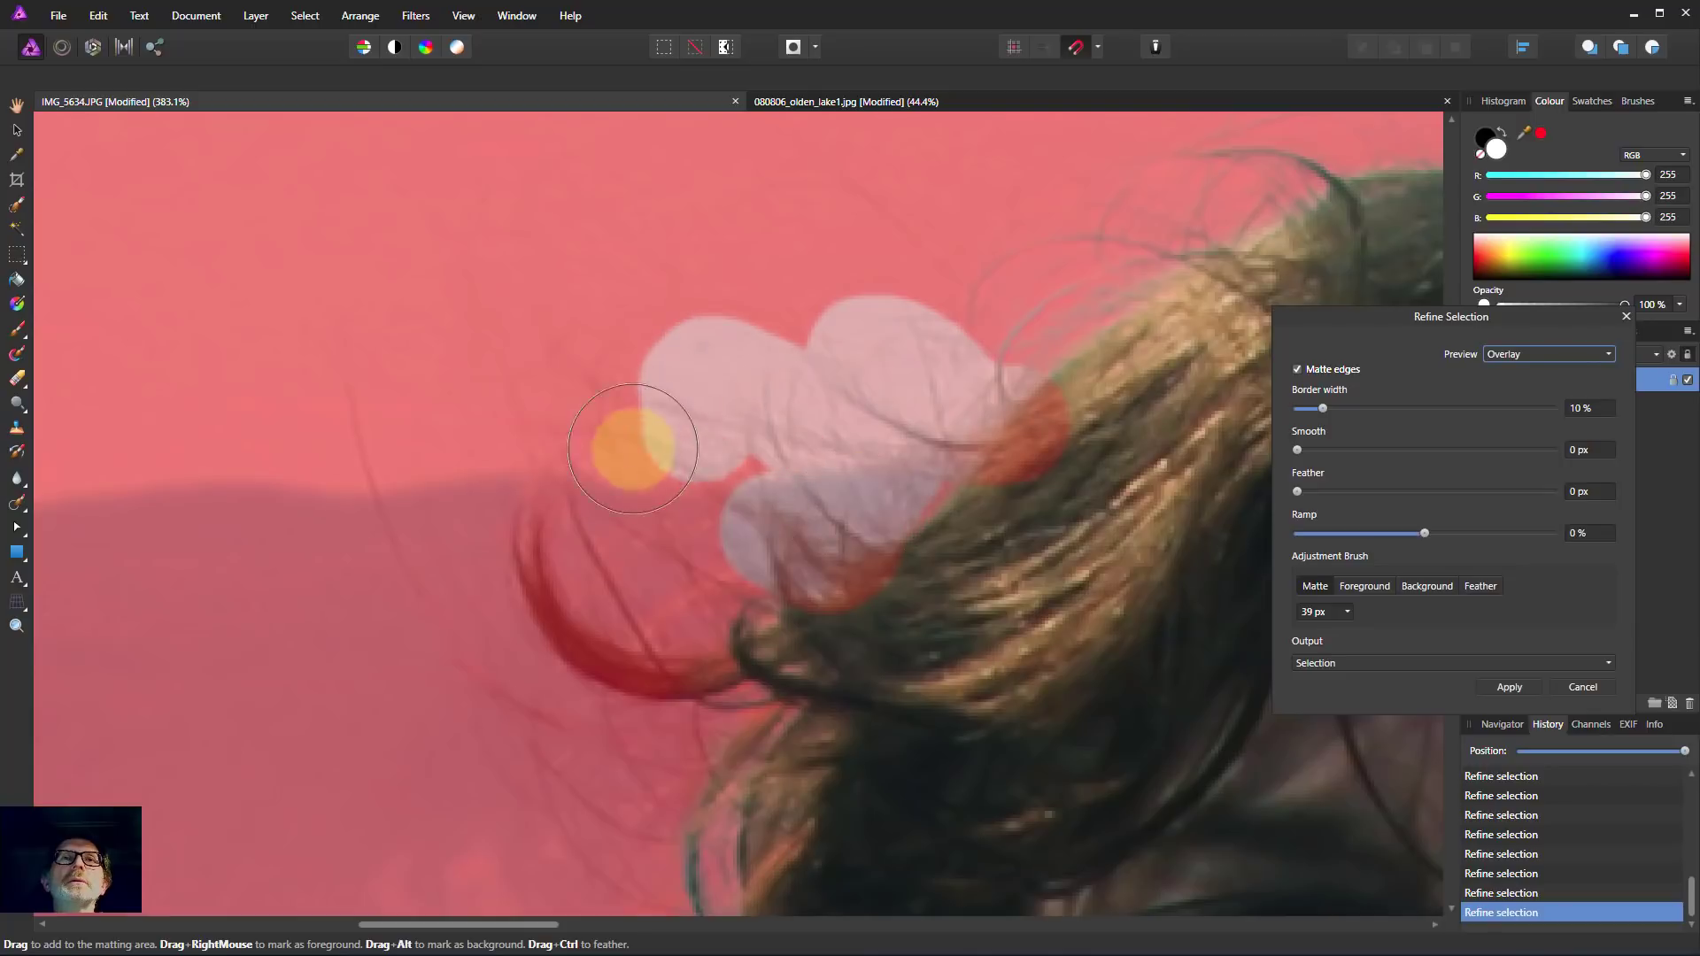
{"action": "left_click_drag", "start_coordinate": [632, 448], "coordinate": [829, 574]}
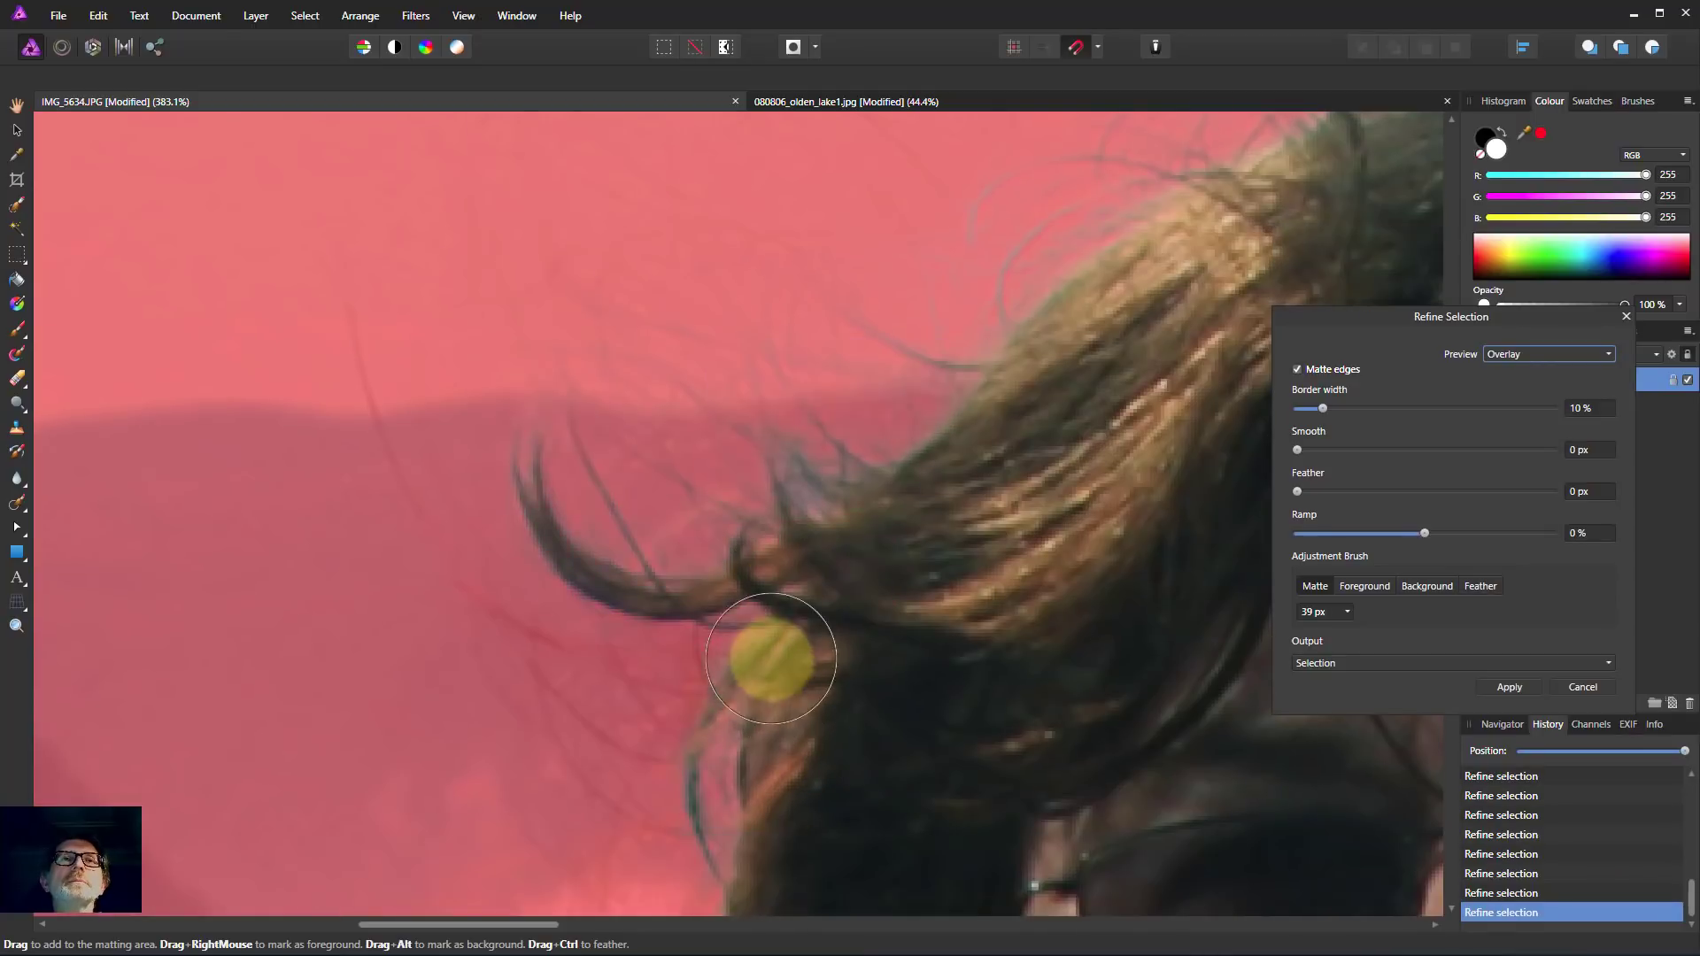
{"action": "left_click_drag", "start_coordinate": [770, 655], "coordinate": [389, 404]}
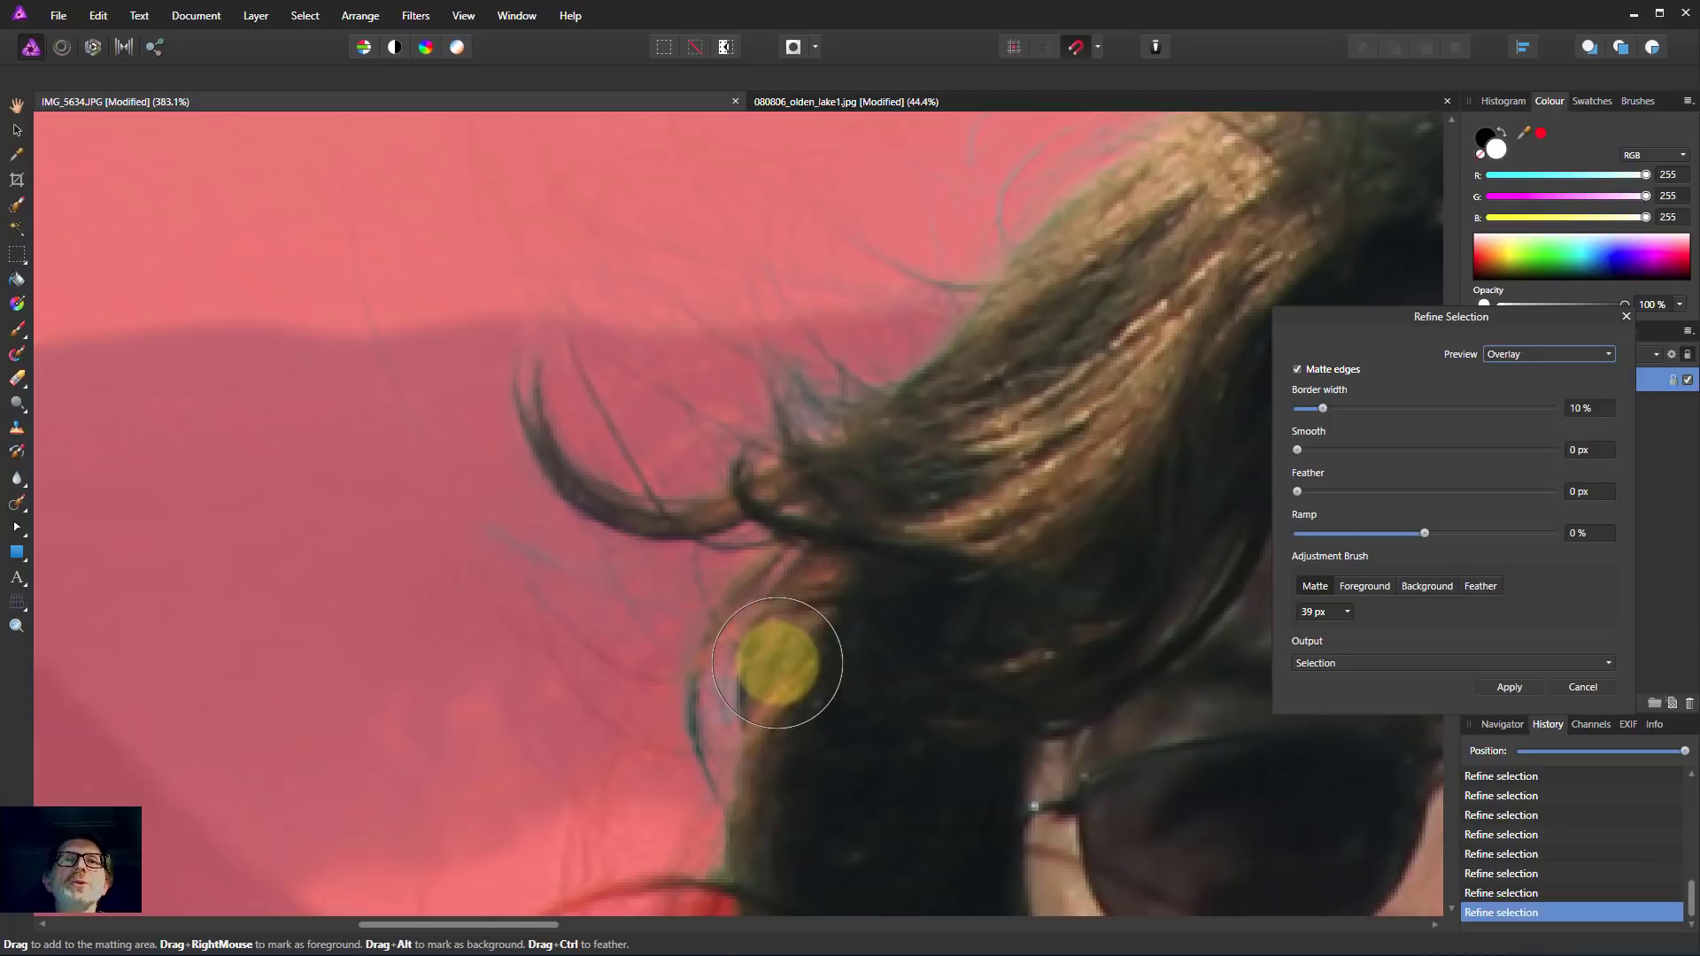
{"action": "left_click_drag", "start_coordinate": [777, 660], "coordinate": [760, 772]}
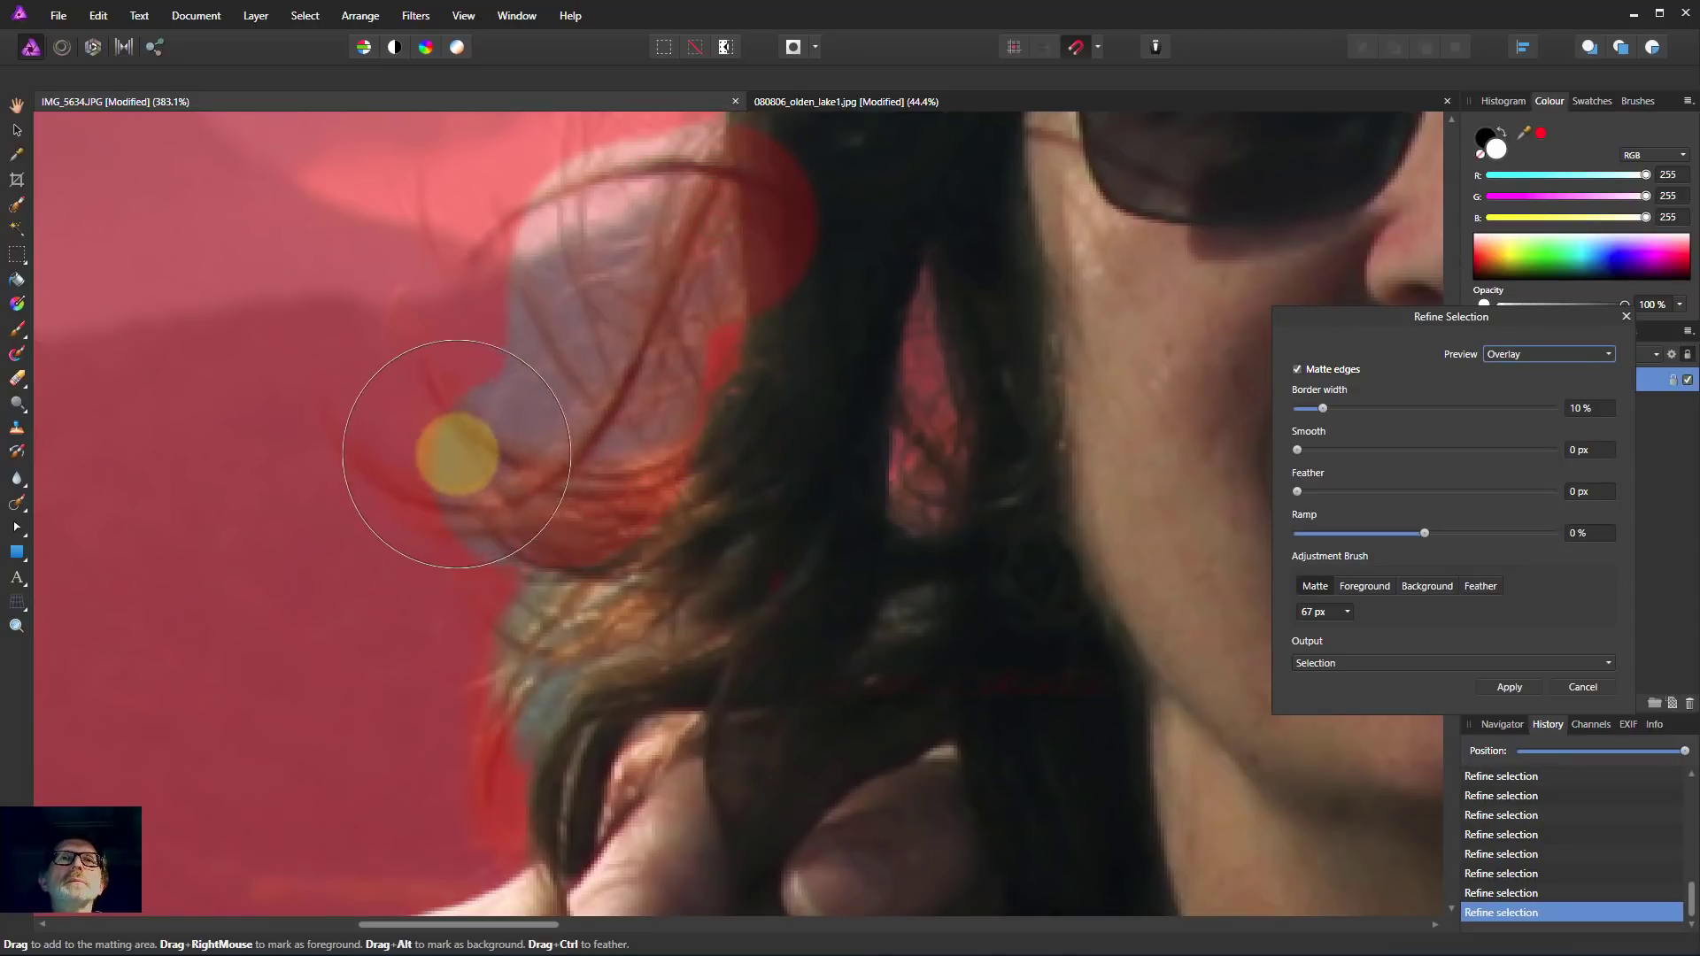
{"action": "left_click_drag", "start_coordinate": [455, 450], "coordinate": [673, 520]}
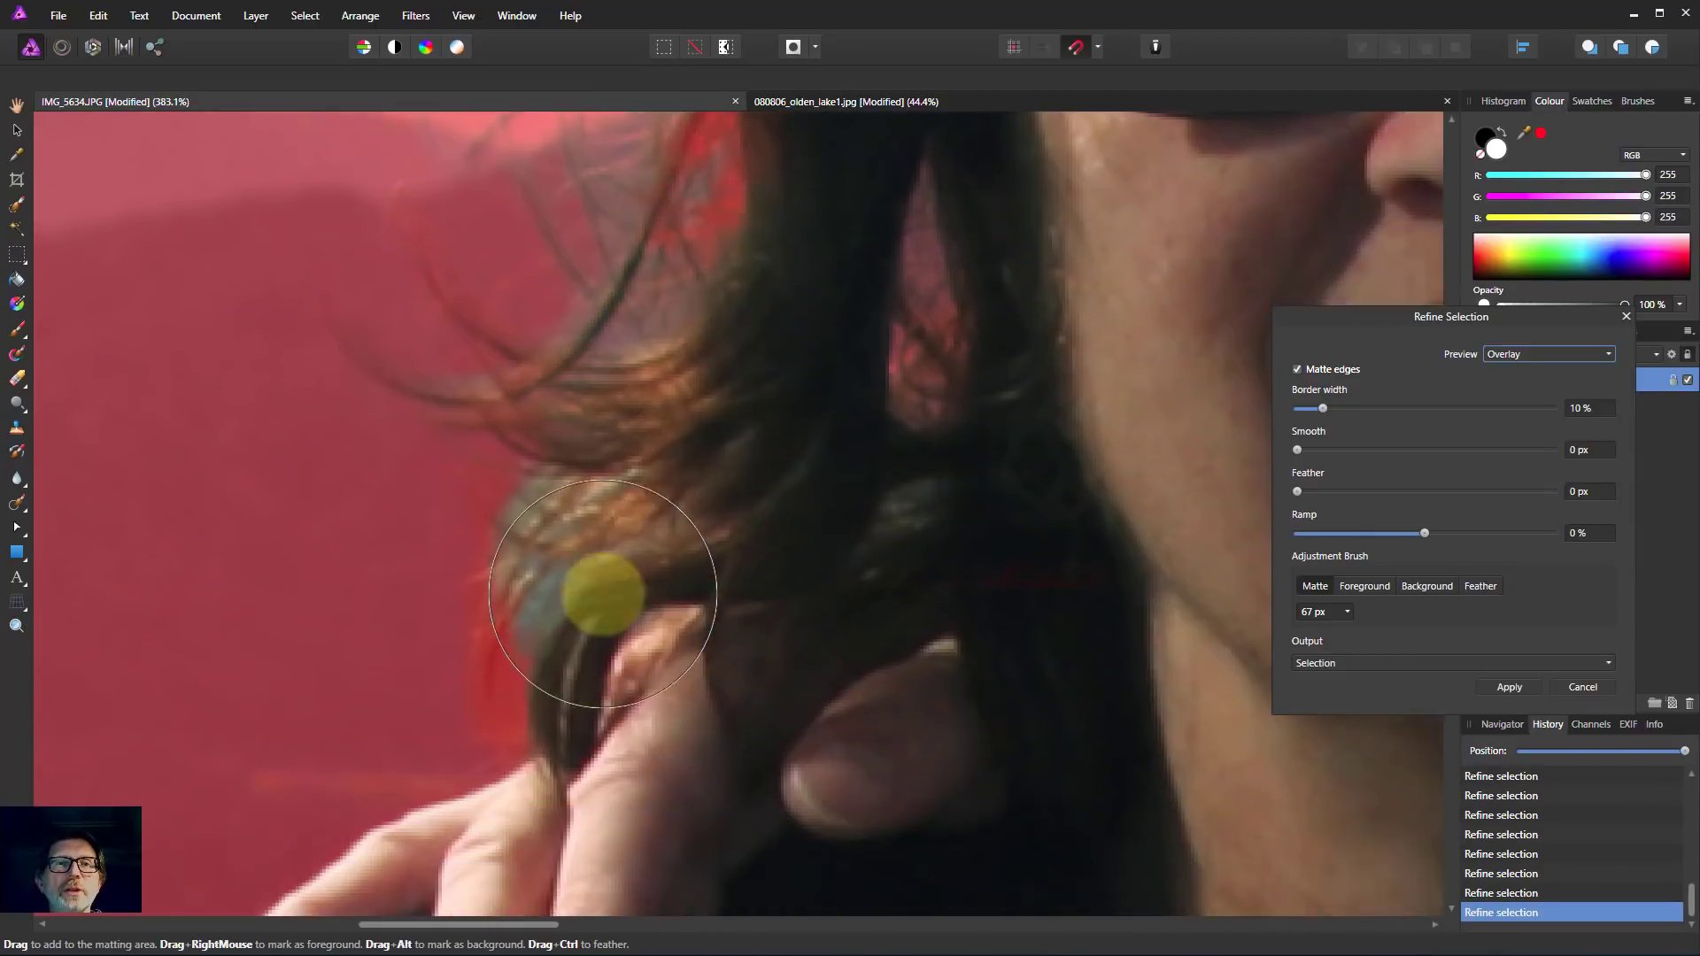
{"action": "left_click_drag", "start_coordinate": [607, 595], "coordinate": [644, 823]}
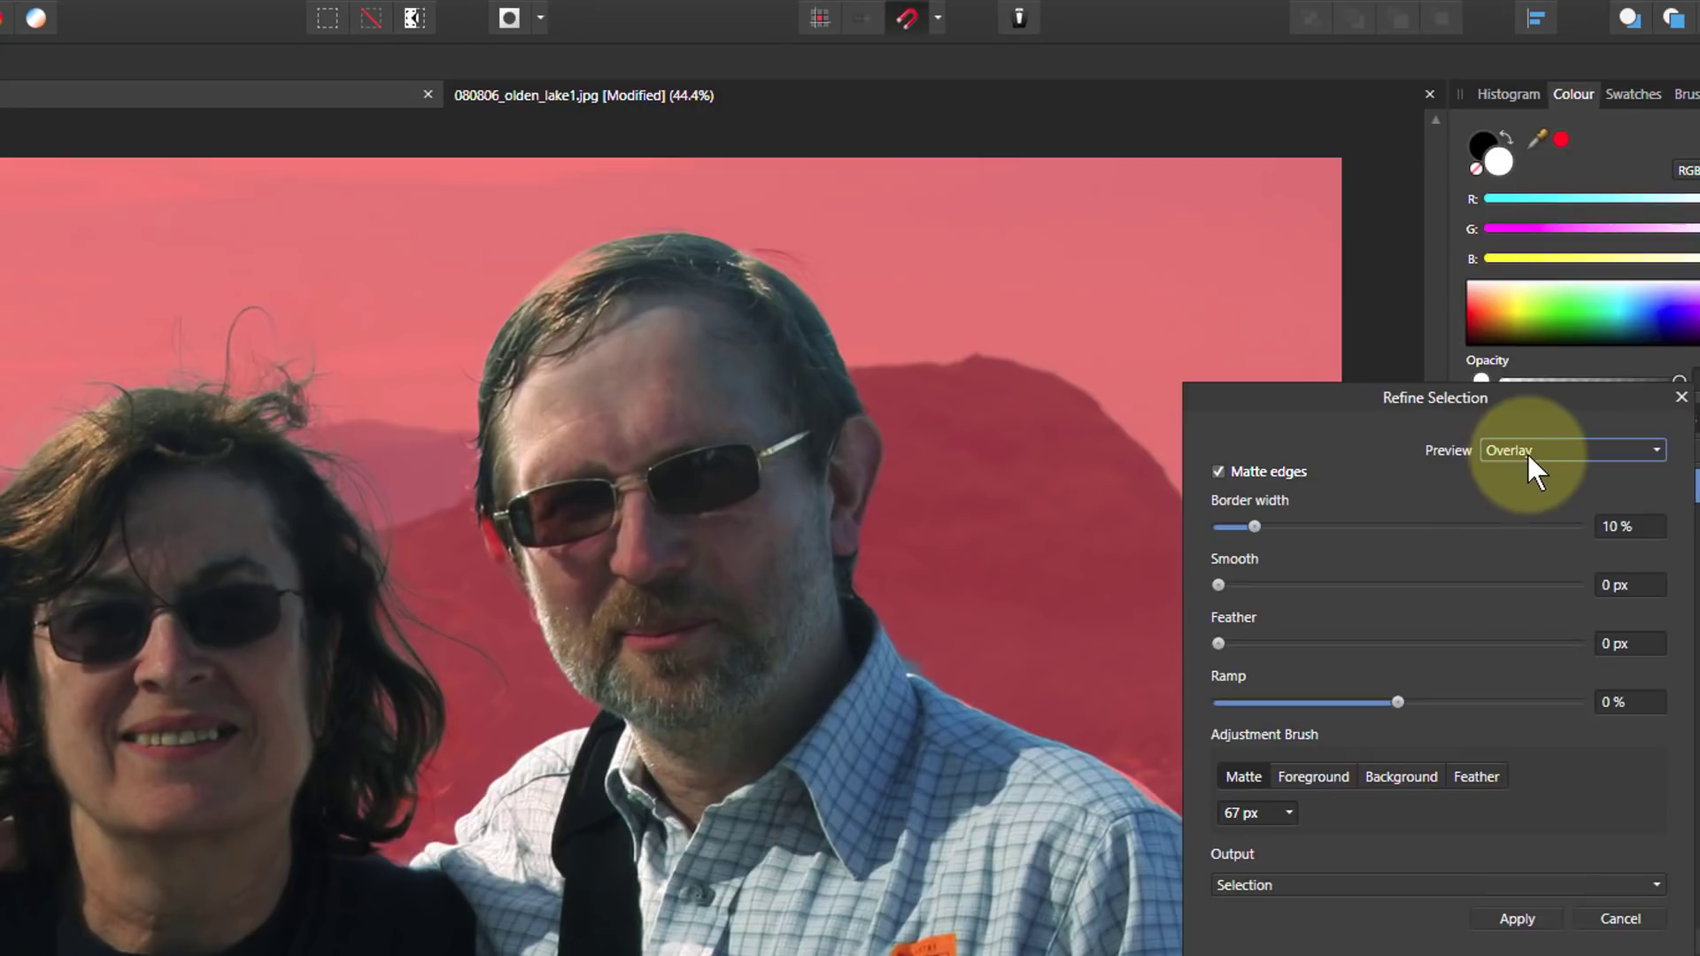
{"action": "mouse_move", "coordinate": [1222, 533]}
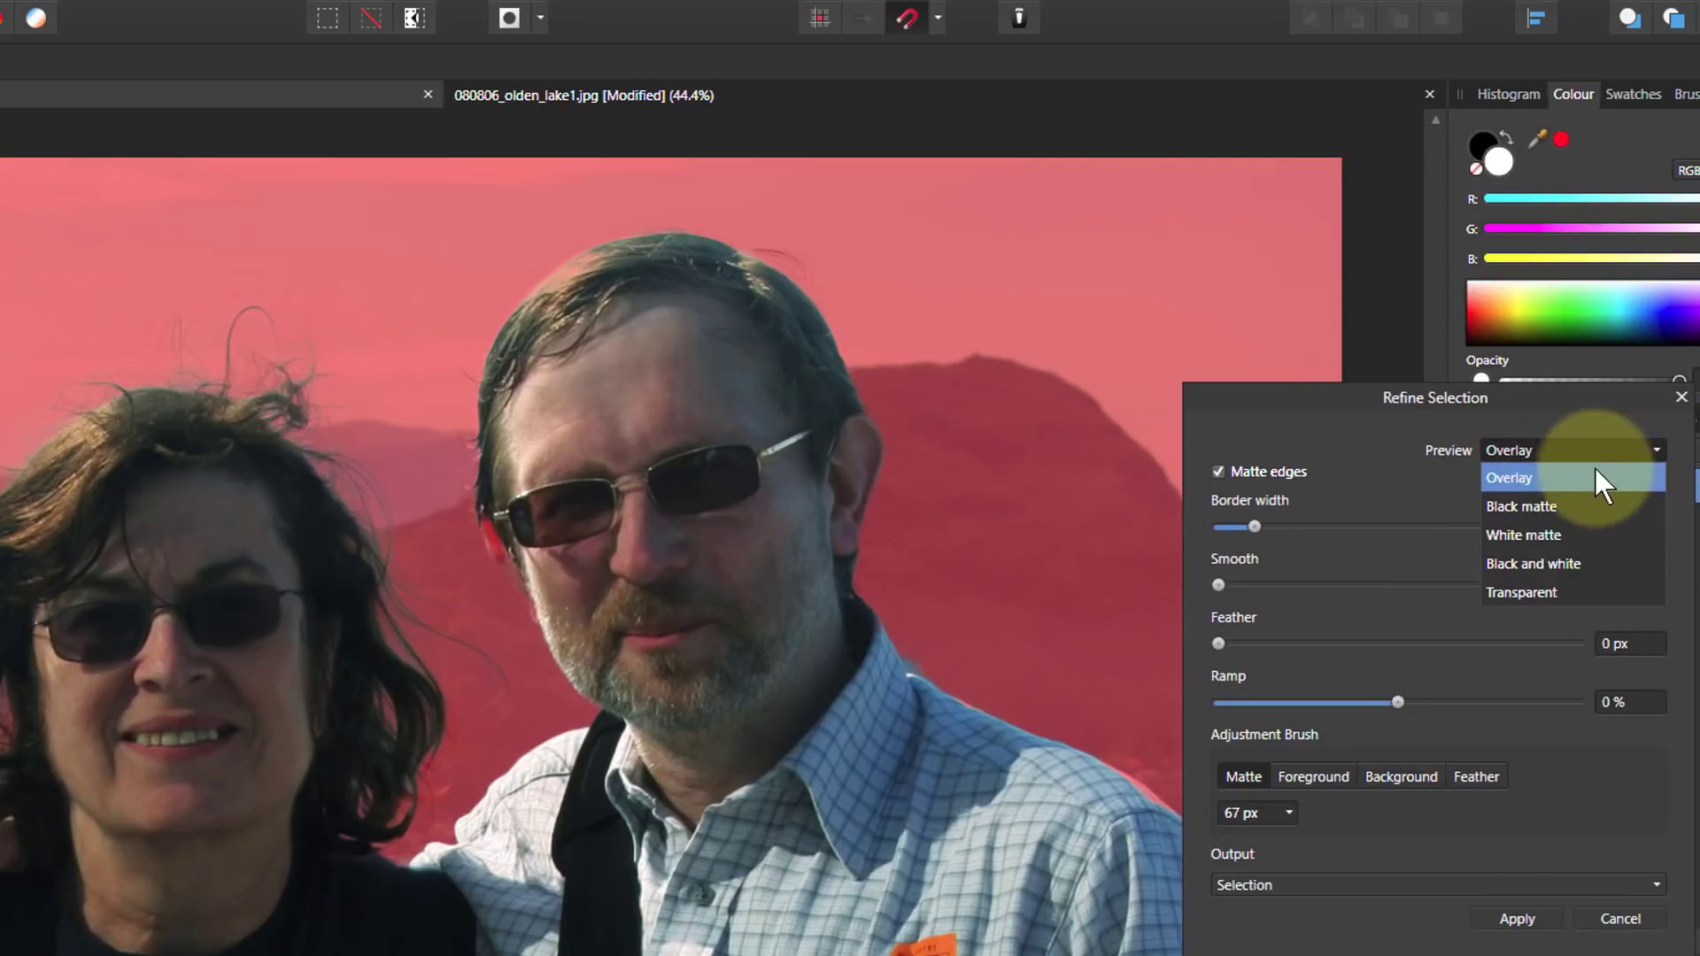
{"action": "mouse_move", "coordinate": [1521, 517]}
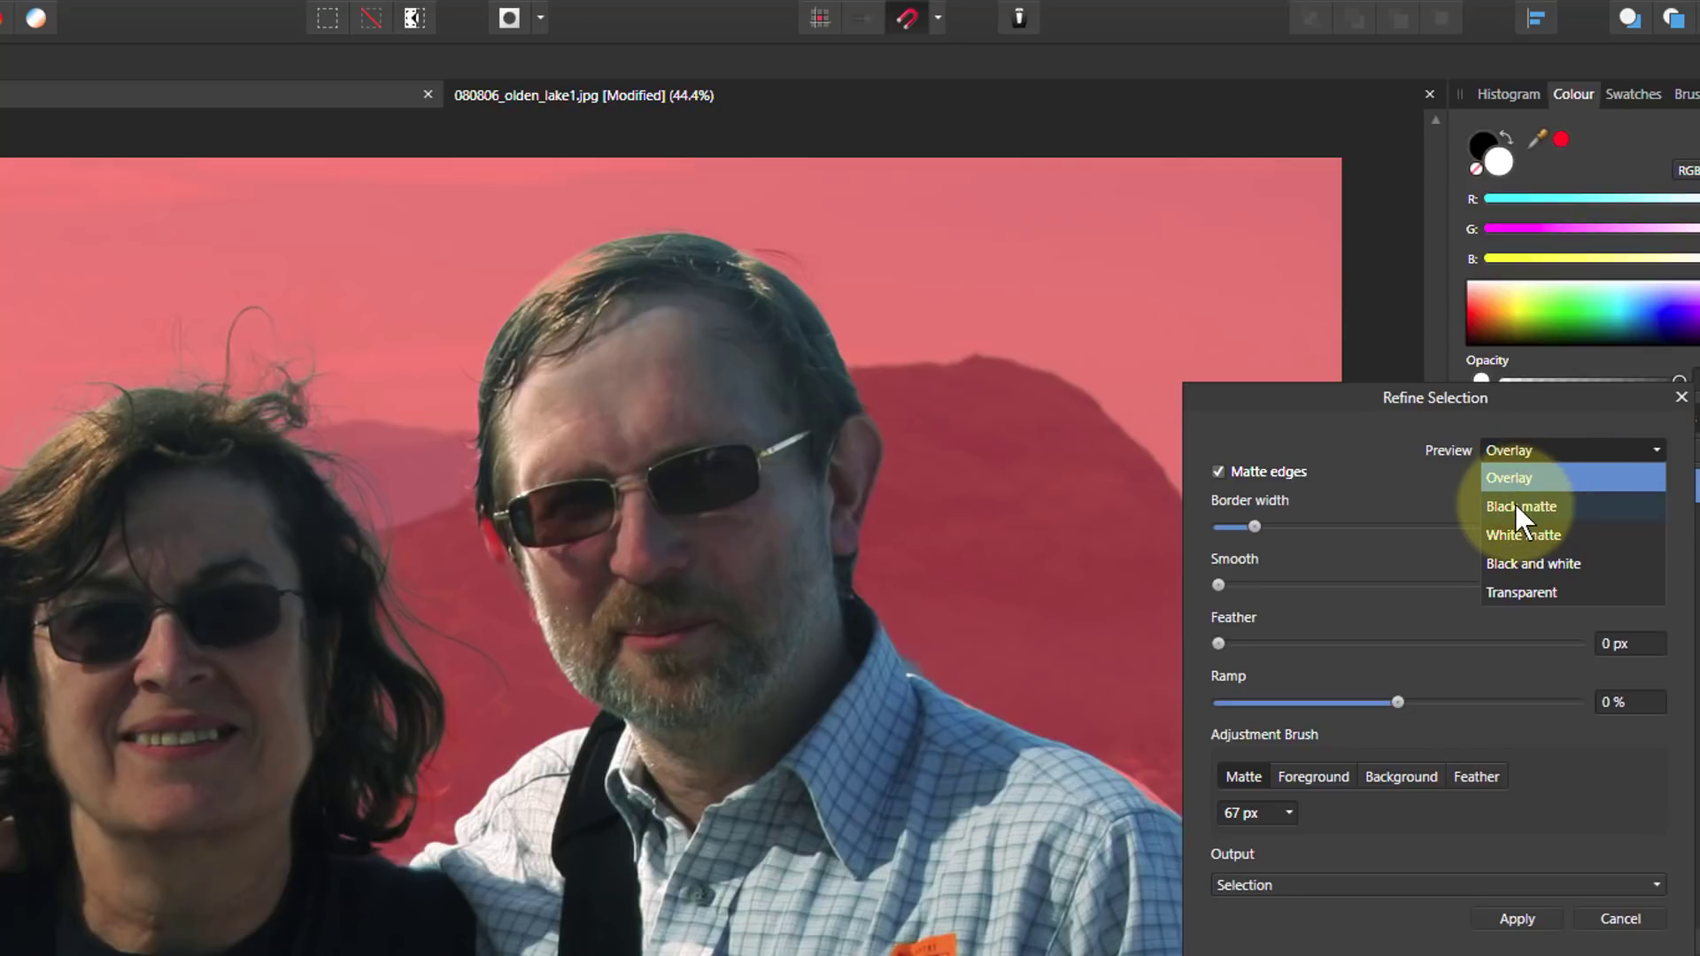
Step: Preview against Black matte and refine the matte around the woman's hair edges
{"action": "left_click", "coordinate": [1519, 506]}
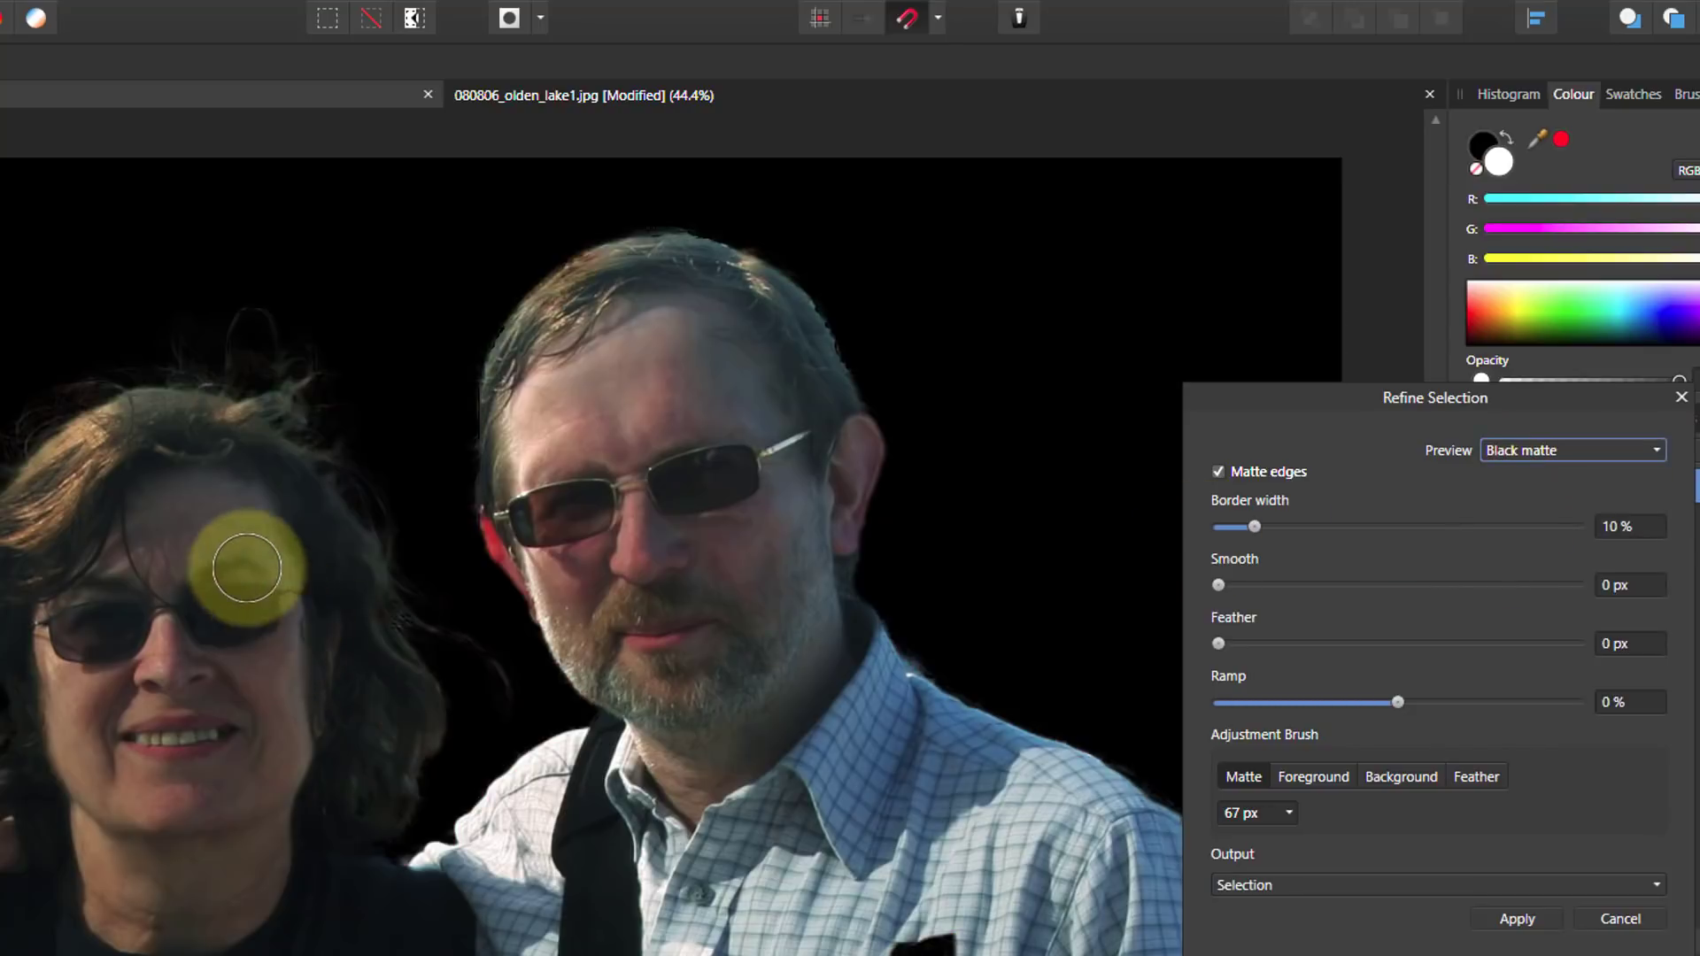
{"action": "left_click_drag", "start_coordinate": [249, 569], "coordinate": [260, 372]}
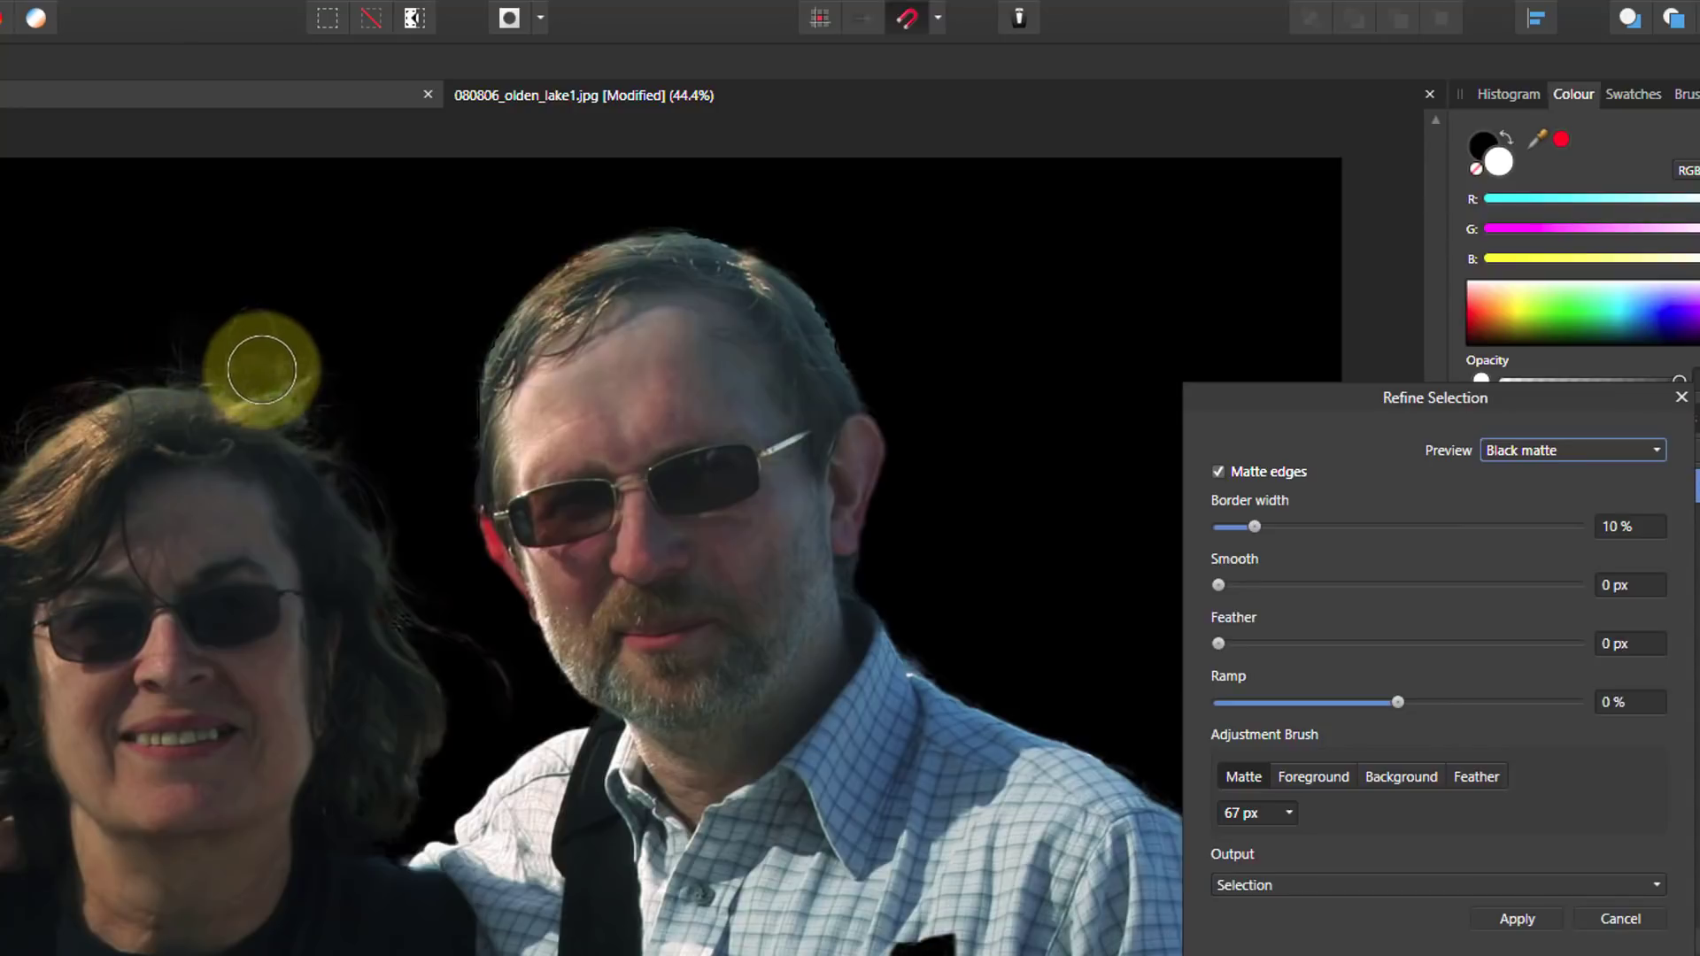
{"action": "left_click_drag", "start_coordinate": [260, 372], "coordinate": [365, 495]}
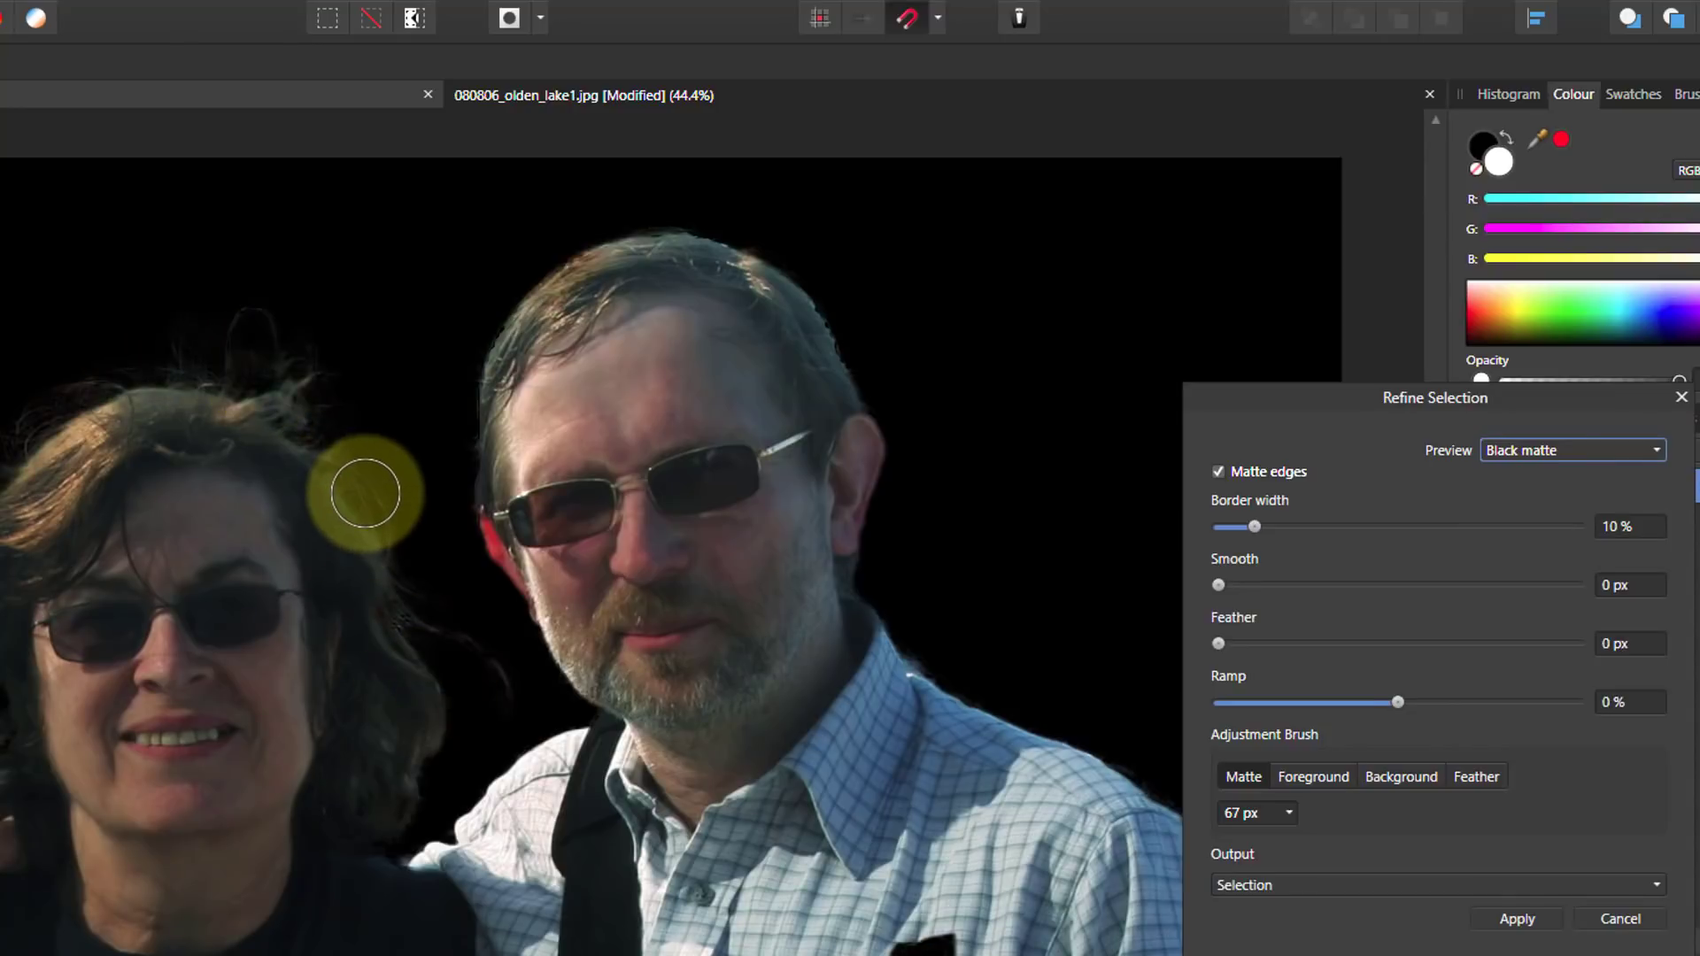
{"action": "left_click_drag", "start_coordinate": [364, 494], "coordinate": [385, 655]}
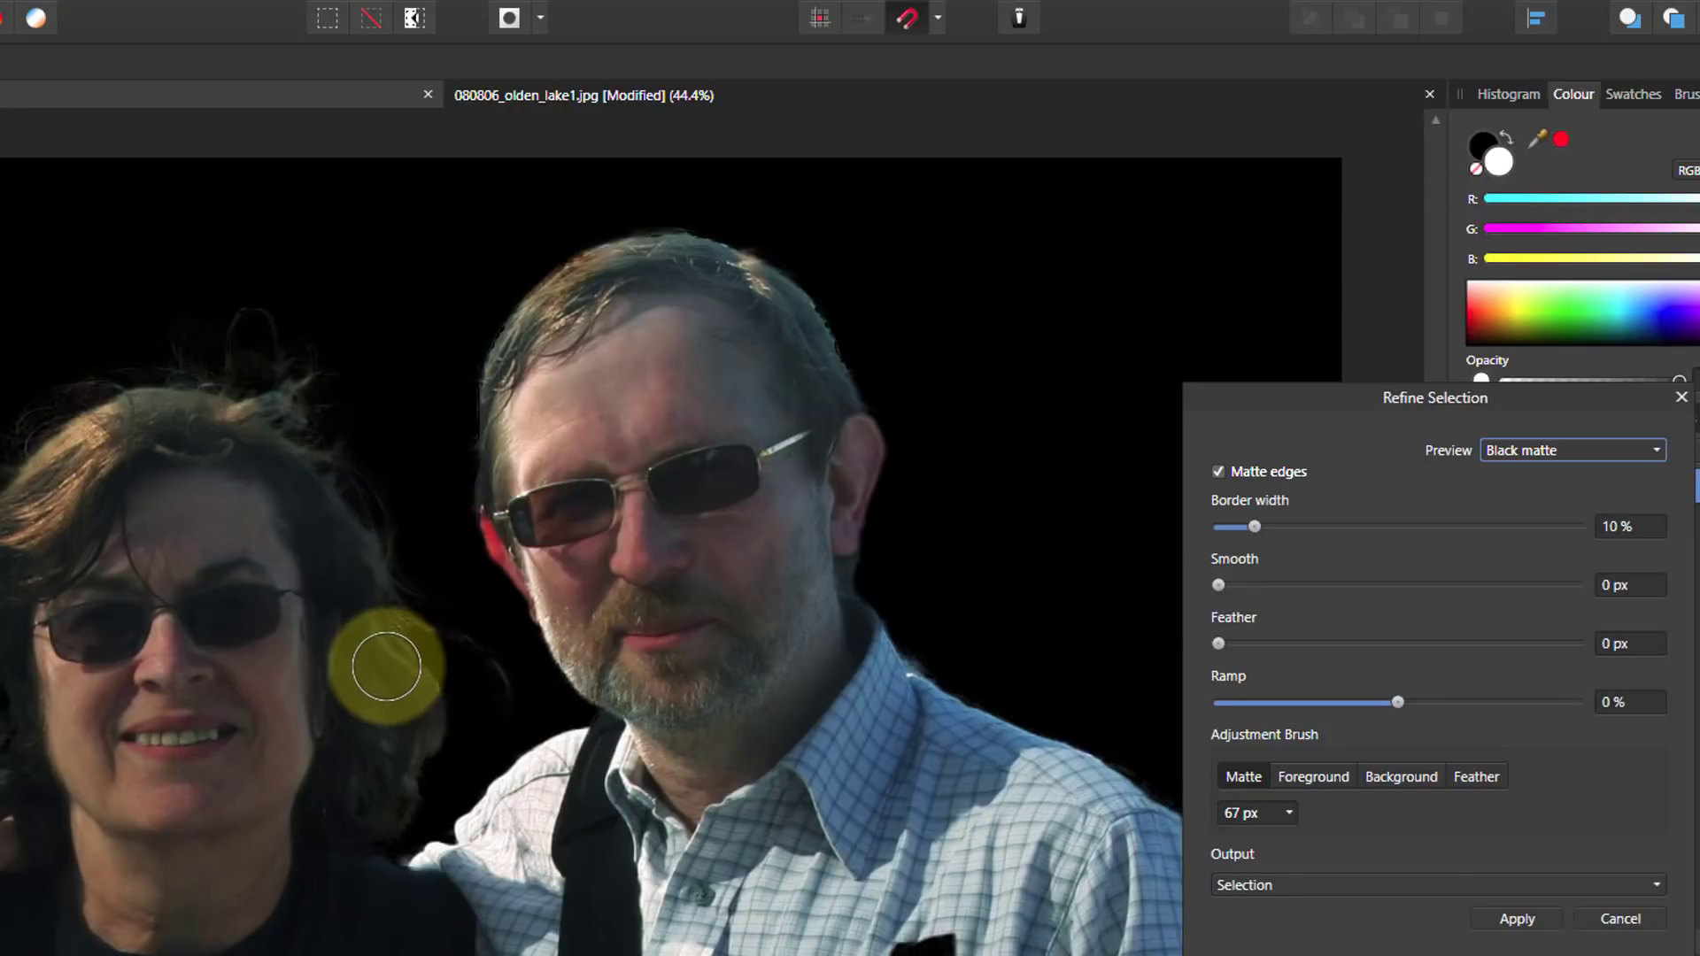
{"action": "left_click_drag", "start_coordinate": [384, 668], "coordinate": [16, 568]}
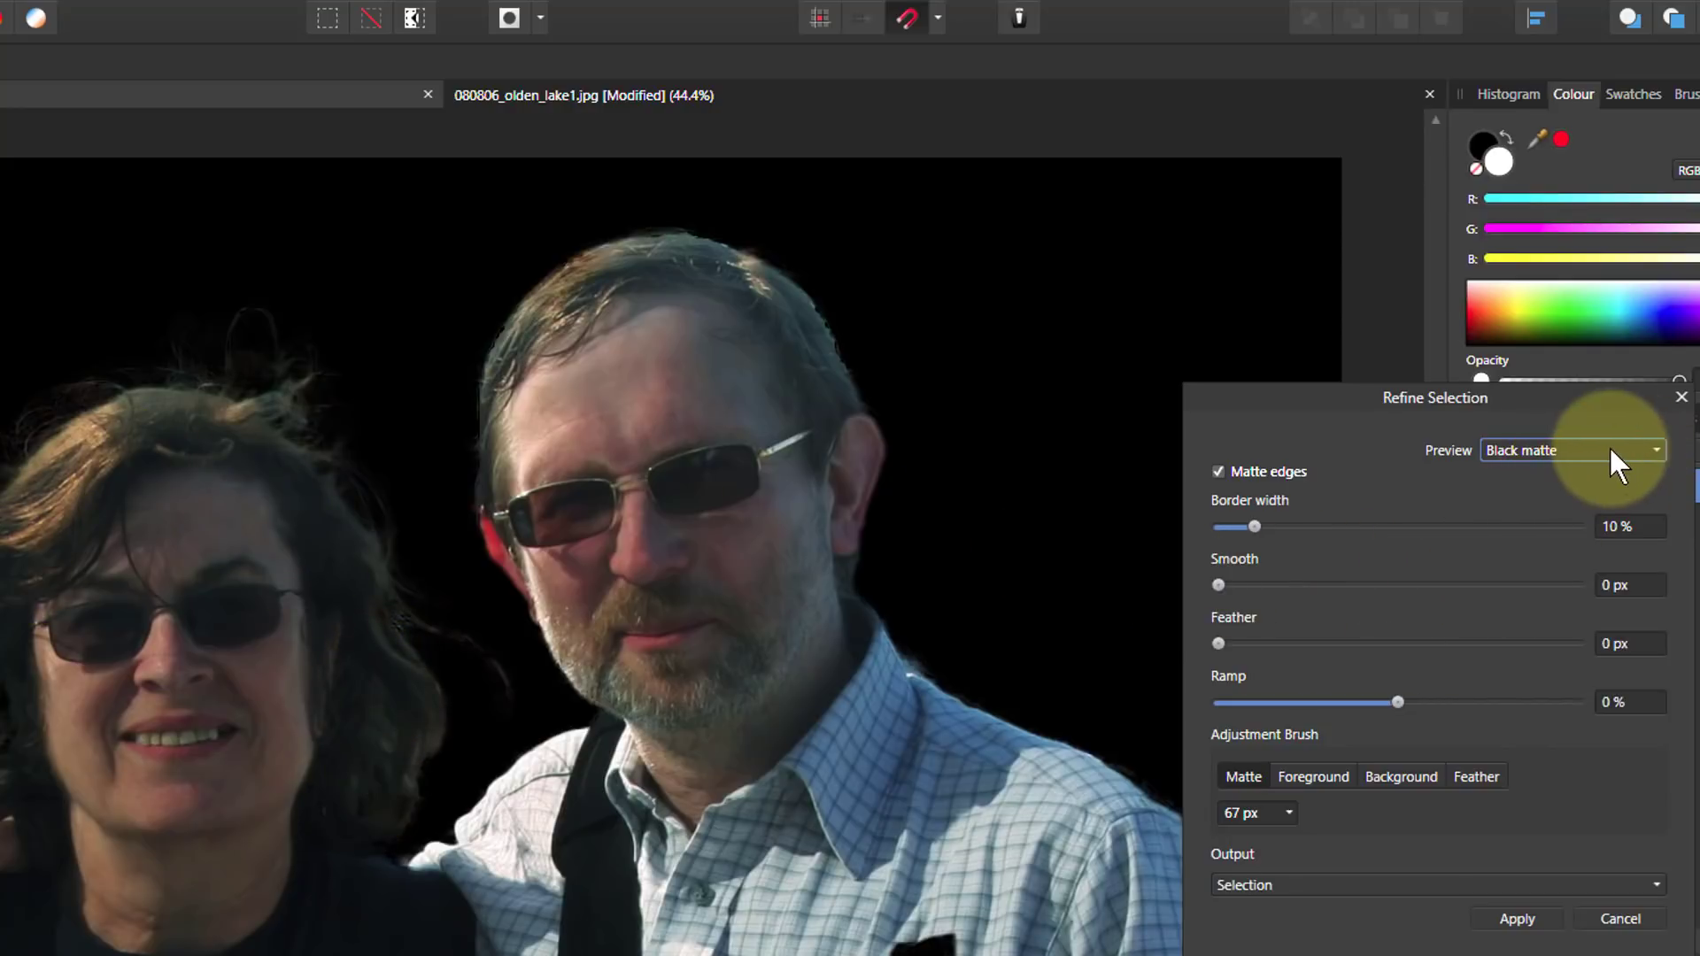
Step: Preview against White matte, zoom in and matte the fine hair strands
{"action": "left_click", "coordinate": [1569, 450]}
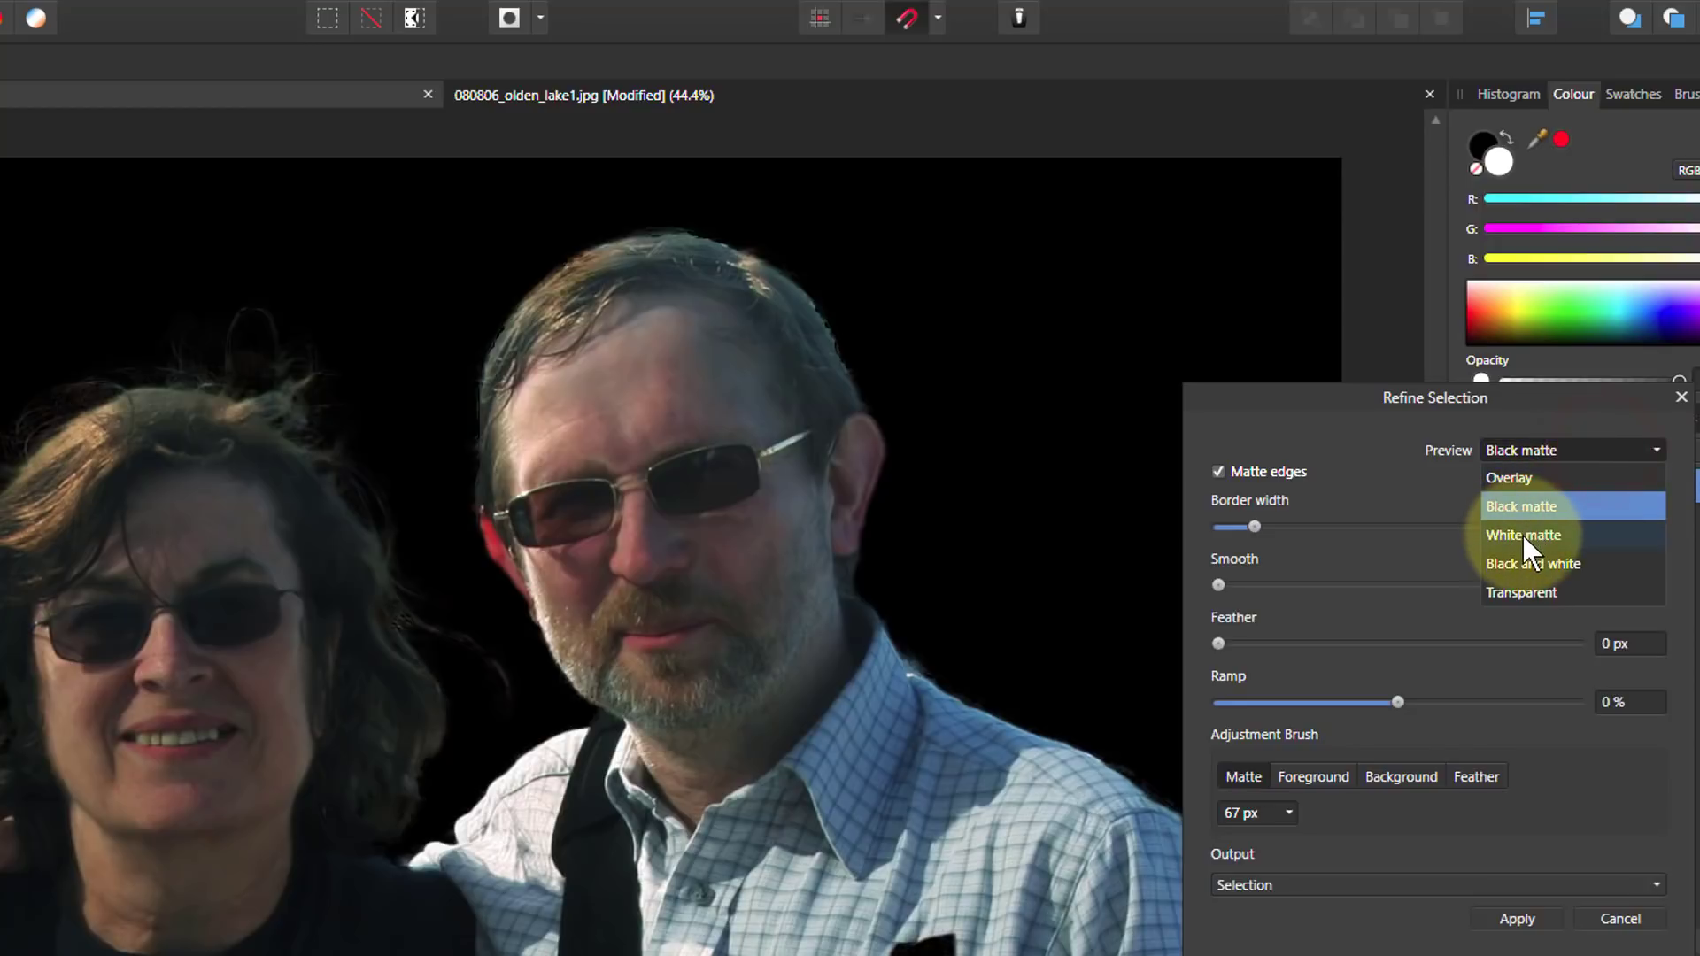
{"action": "left_click", "coordinate": [1522, 534]}
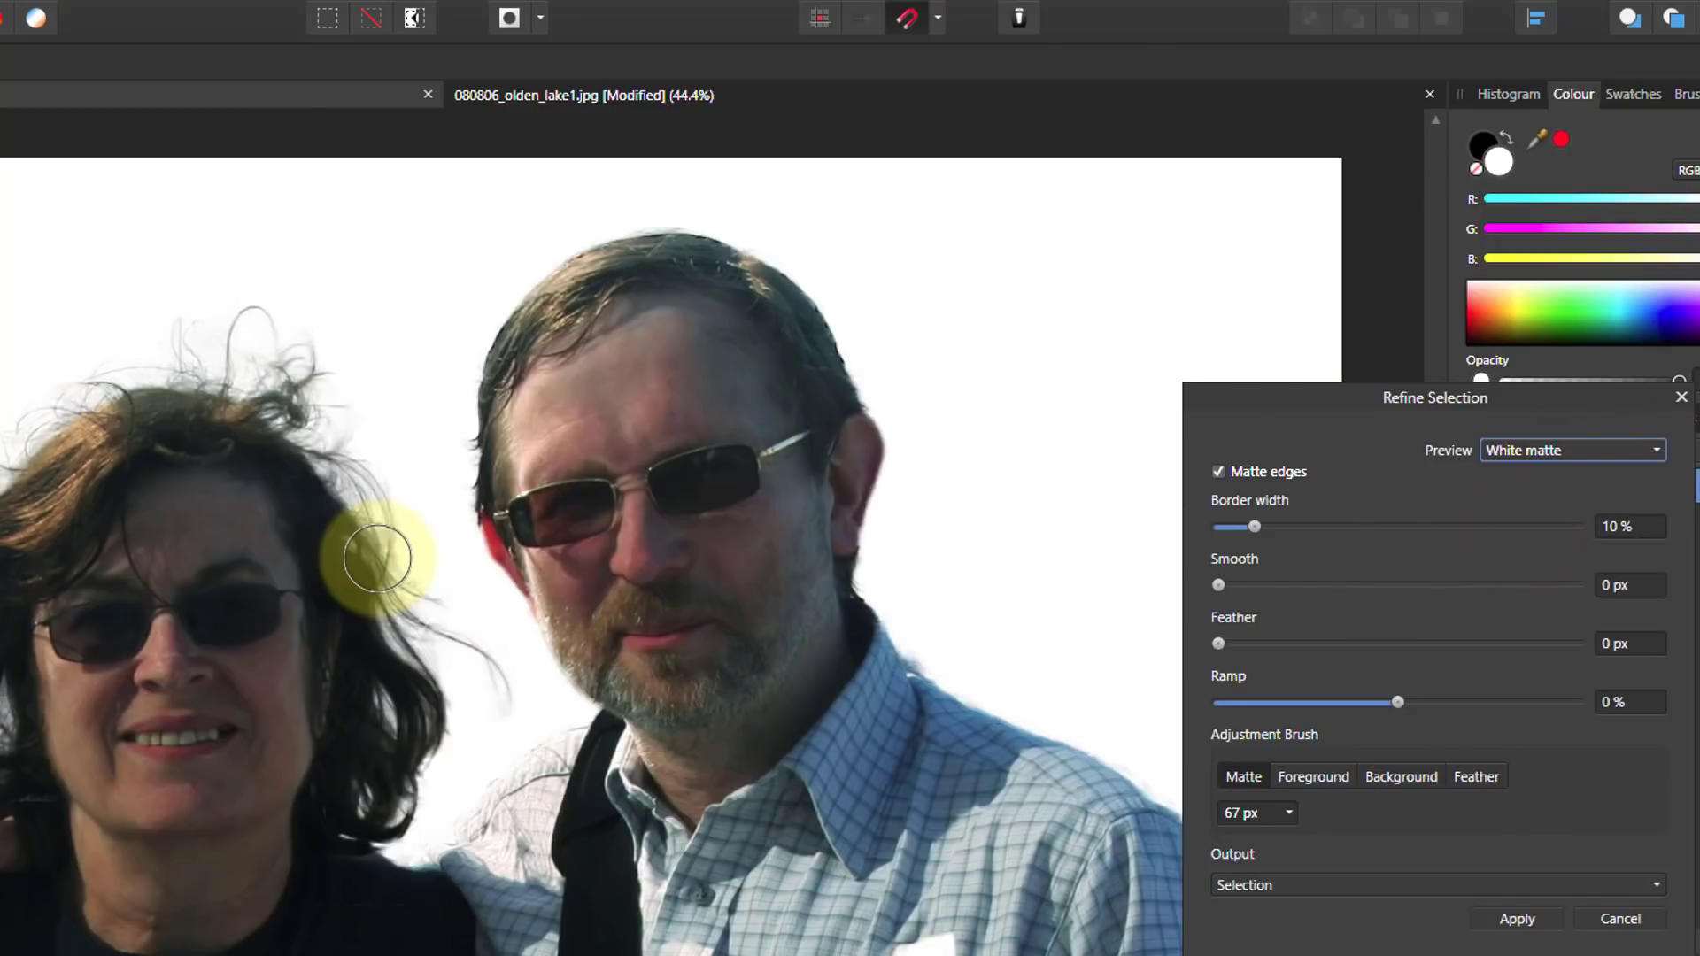
{"action": "left_click", "coordinate": [375, 565]}
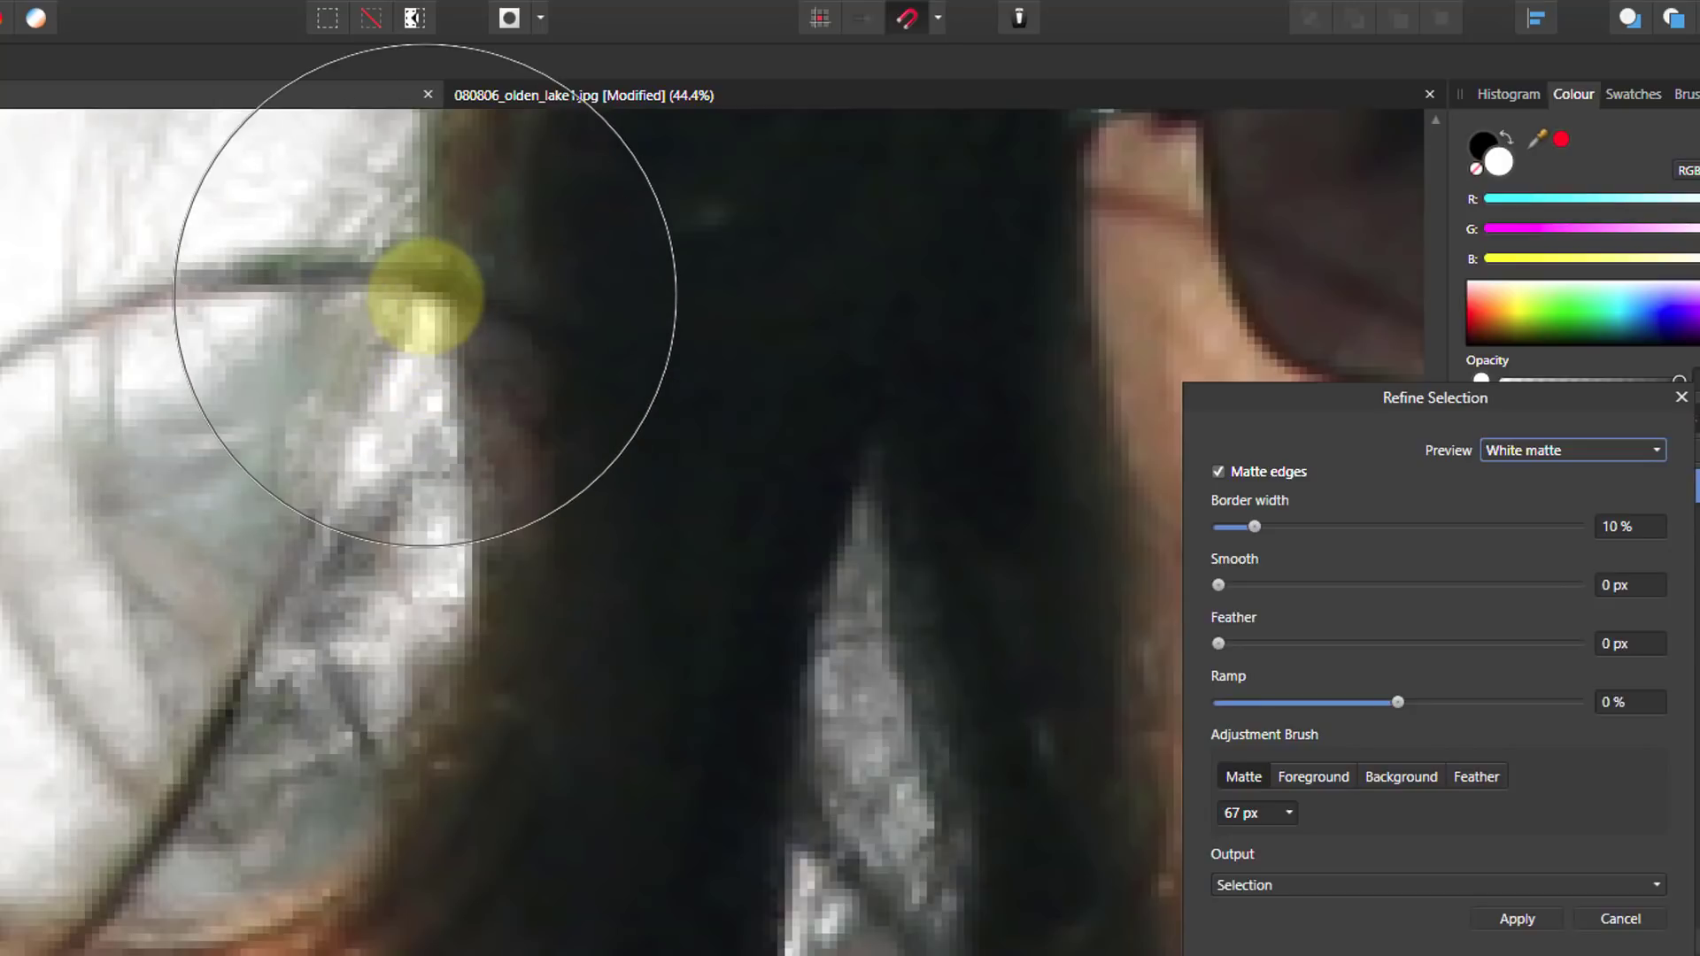
{"action": "left_click_drag", "start_coordinate": [418, 292], "coordinate": [944, 786]}
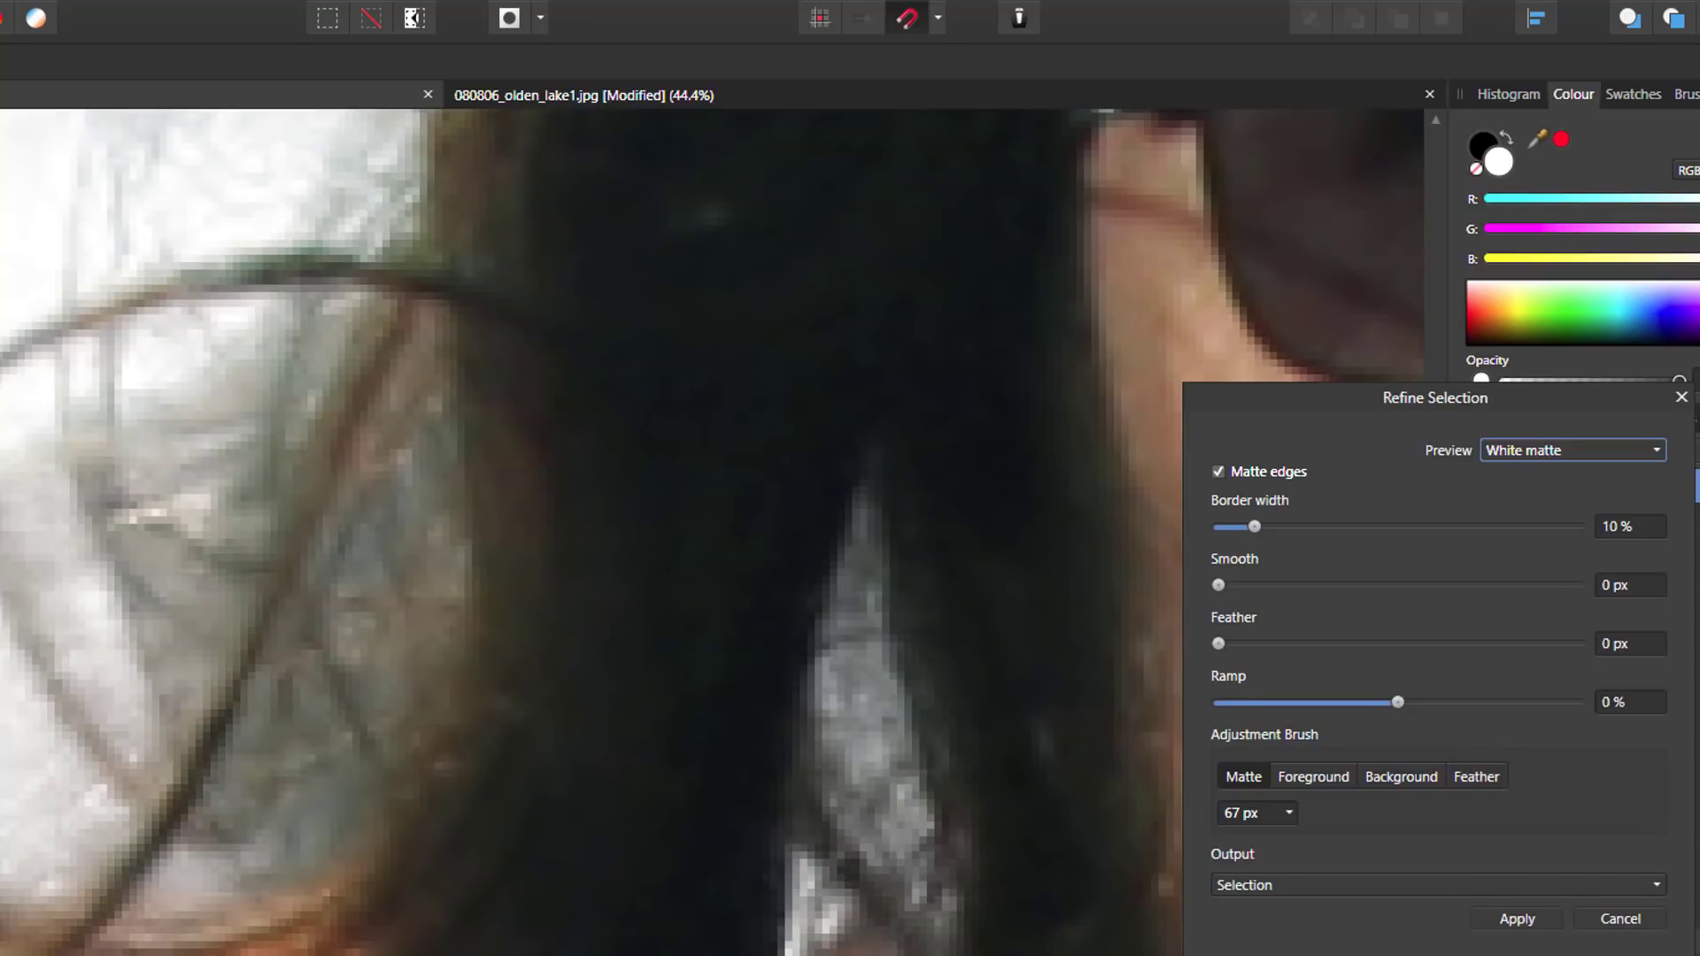
{"action": "left_click", "coordinate": [974, 528]}
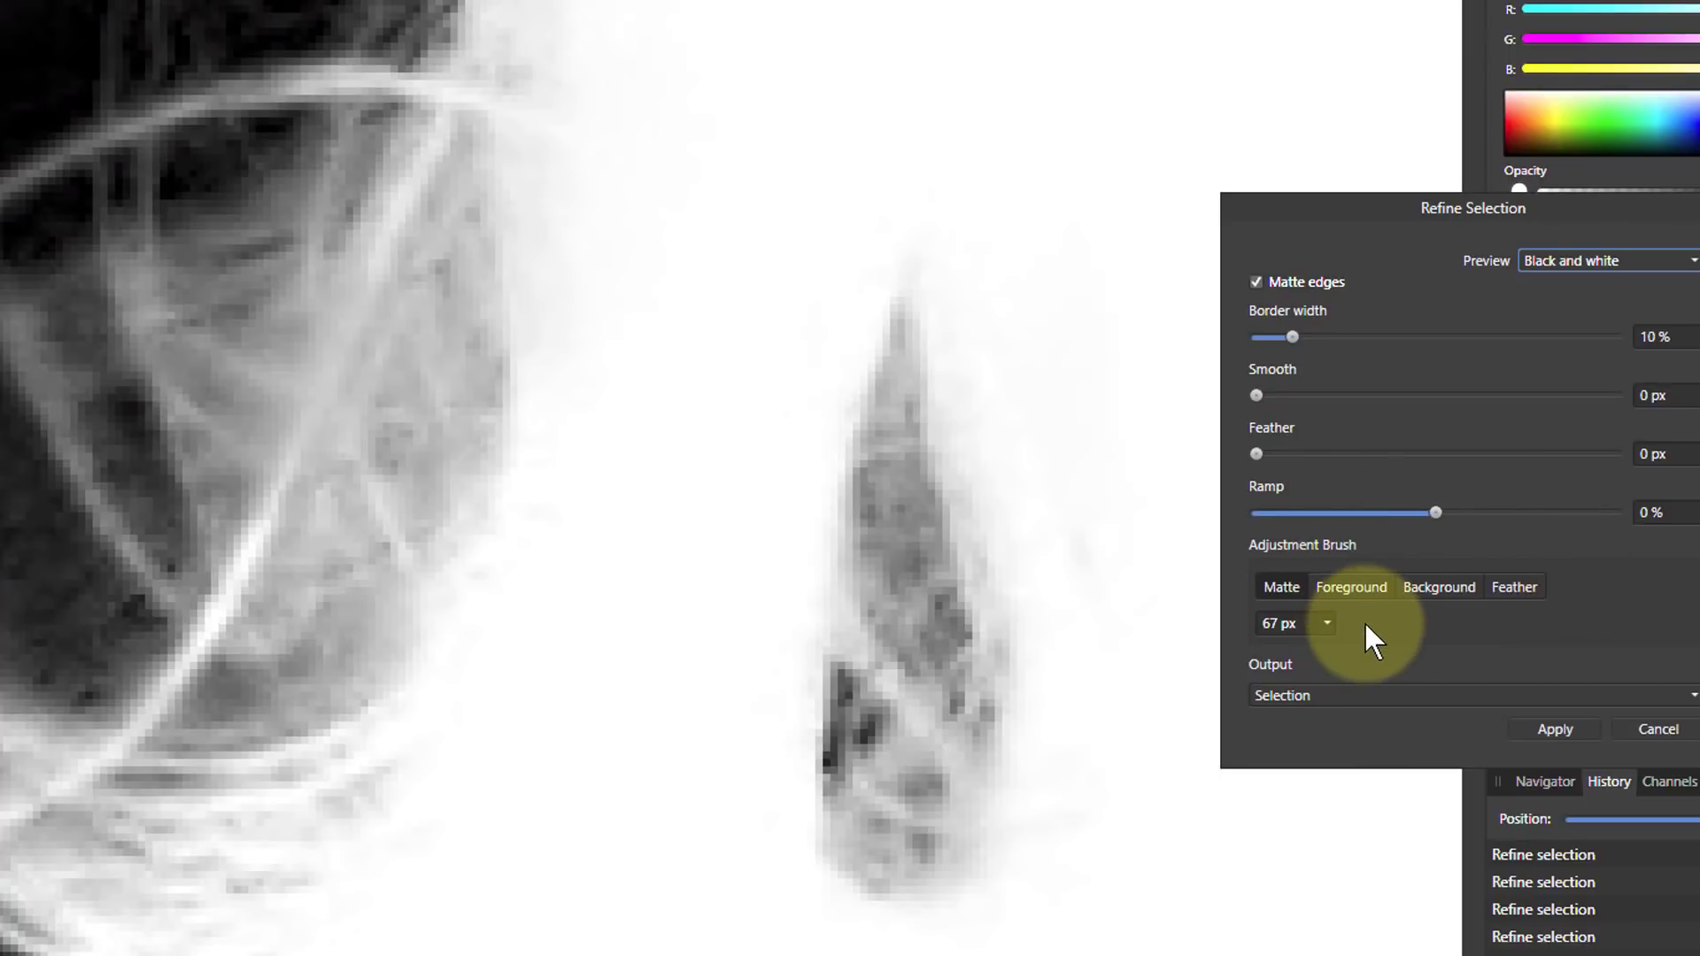
Step: Switch between Foreground and Background adjustment brushes in the black-and-white mask preview
{"action": "left_click", "coordinate": [1438, 586]}
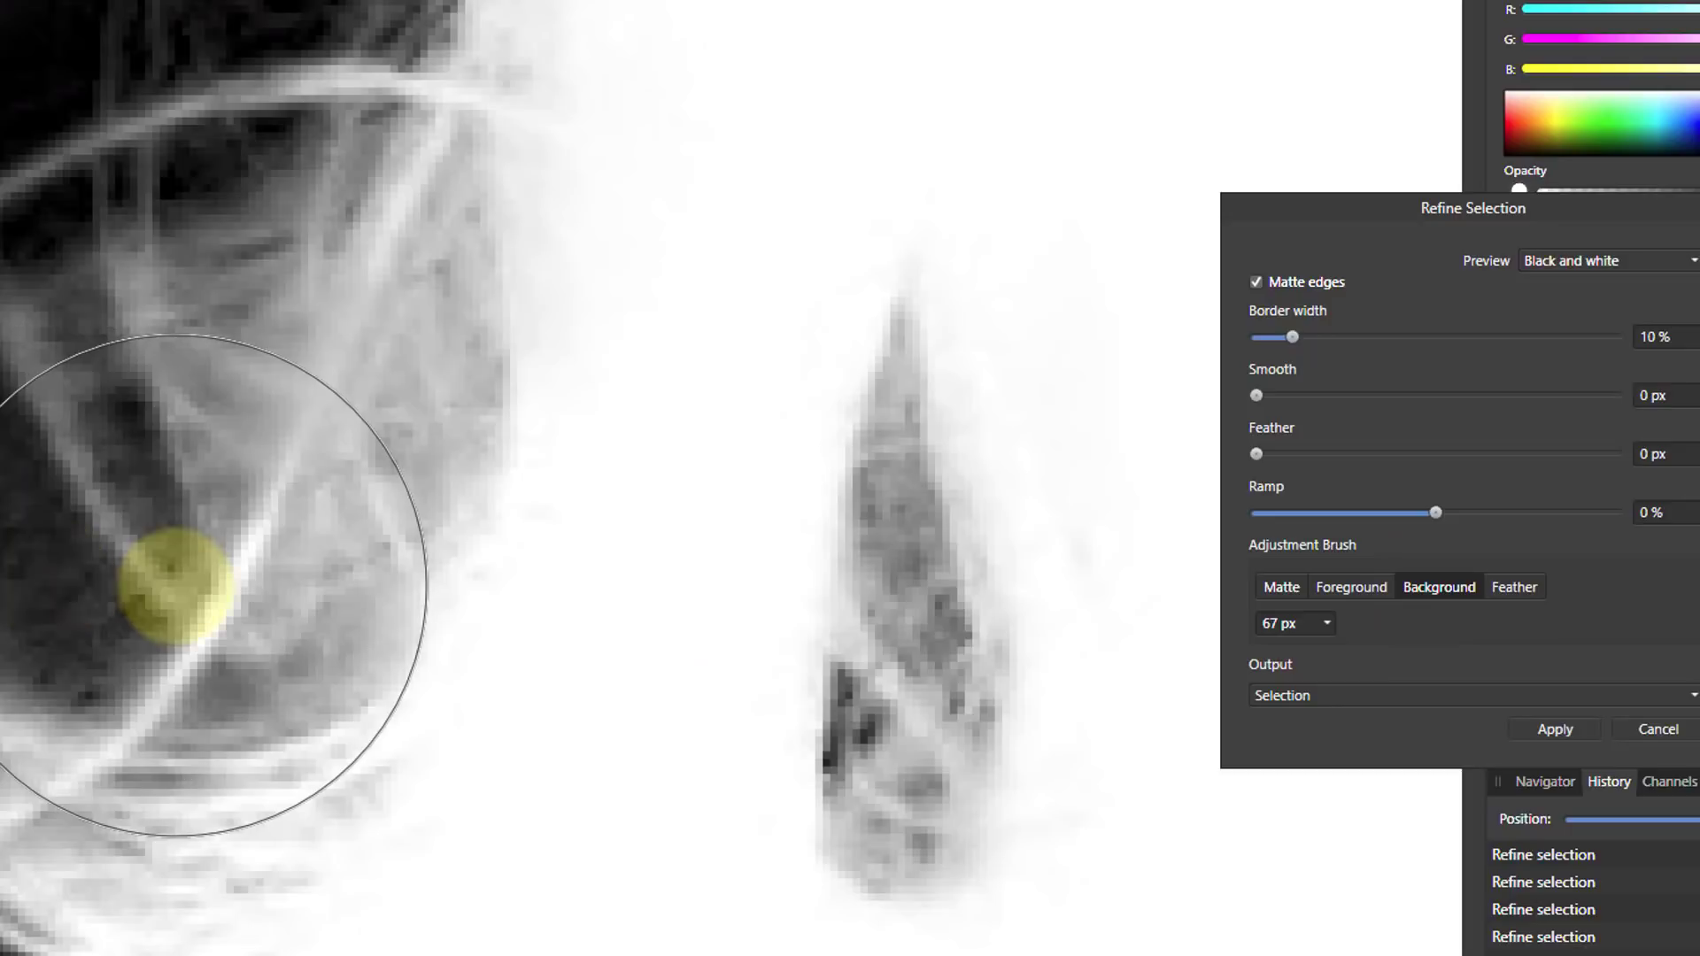
{"action": "left_click", "coordinate": [1552, 730]}
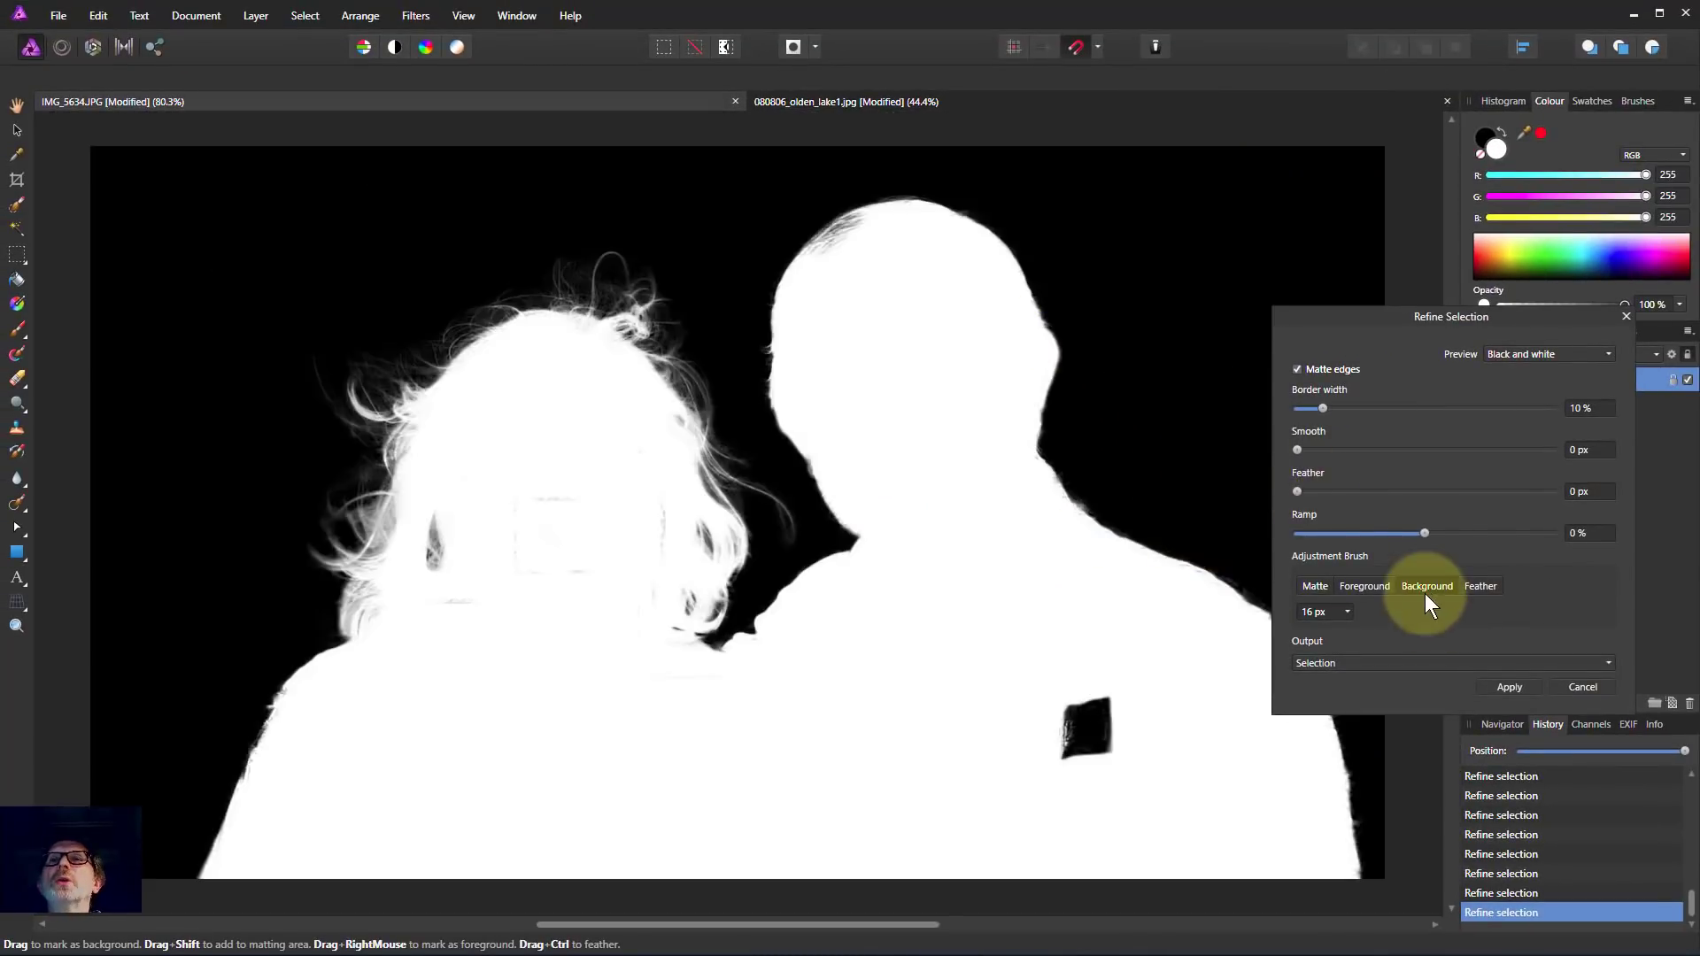
Step: Paint the man's head top and shirt patch as foreground at 16 px, then apply the refinement
{"action": "left_click", "coordinate": [1314, 586]}
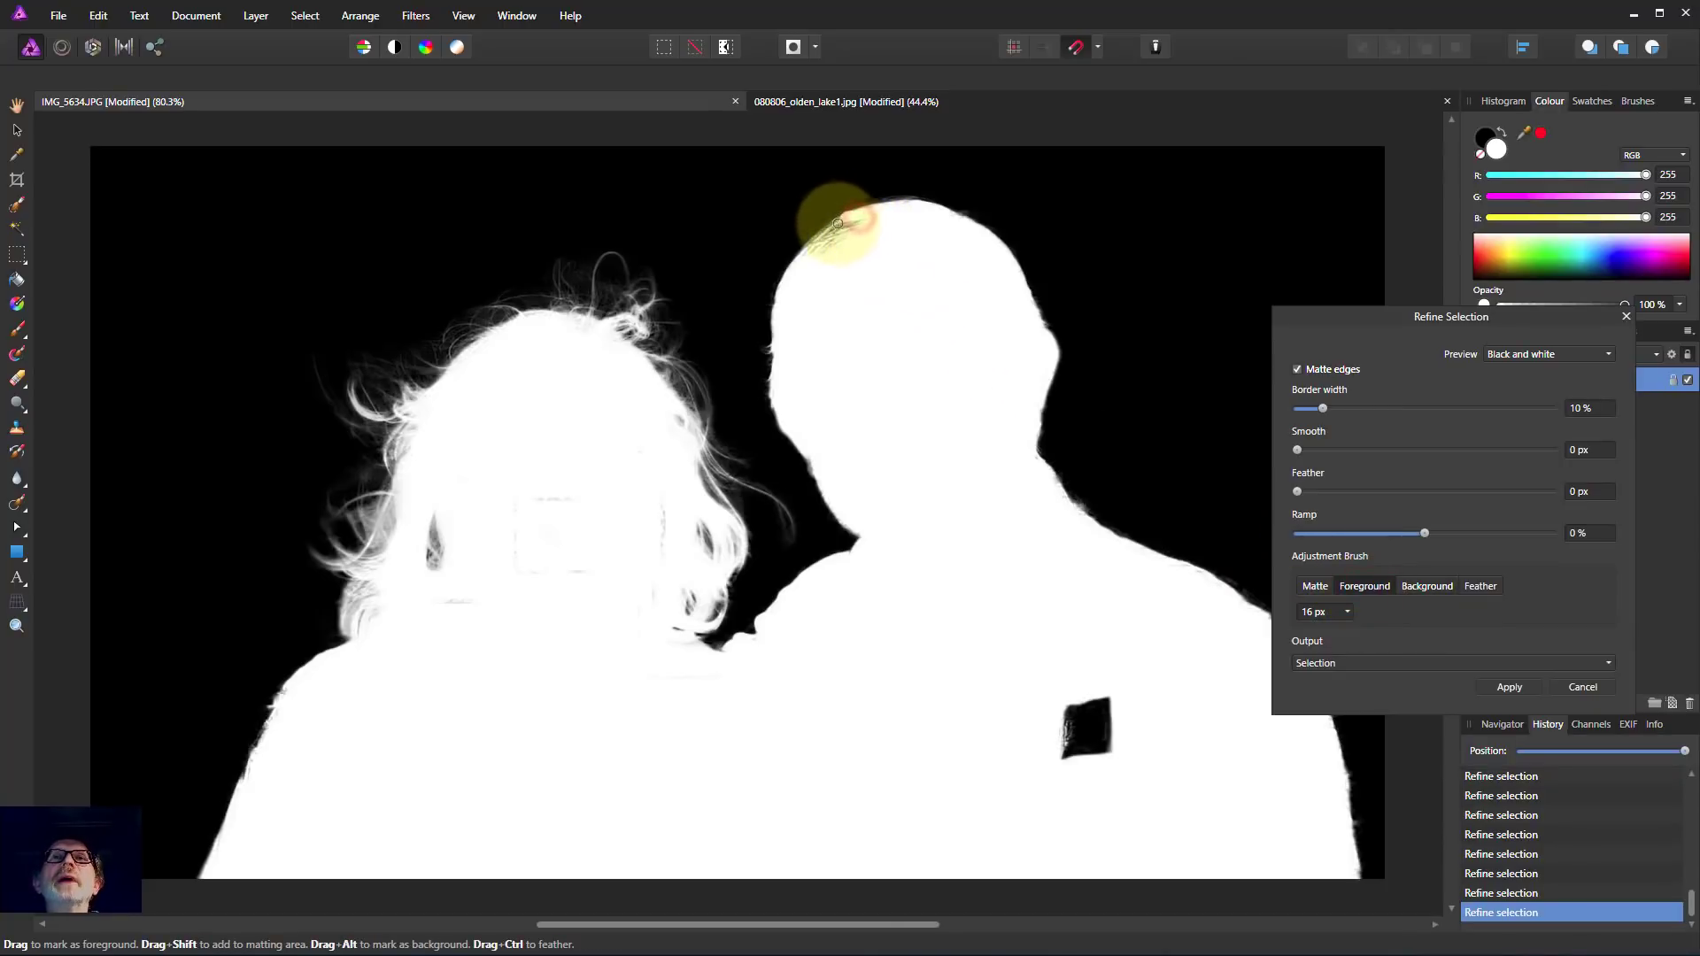
{"action": "left_click_drag", "start_coordinate": [834, 223], "coordinate": [913, 312]}
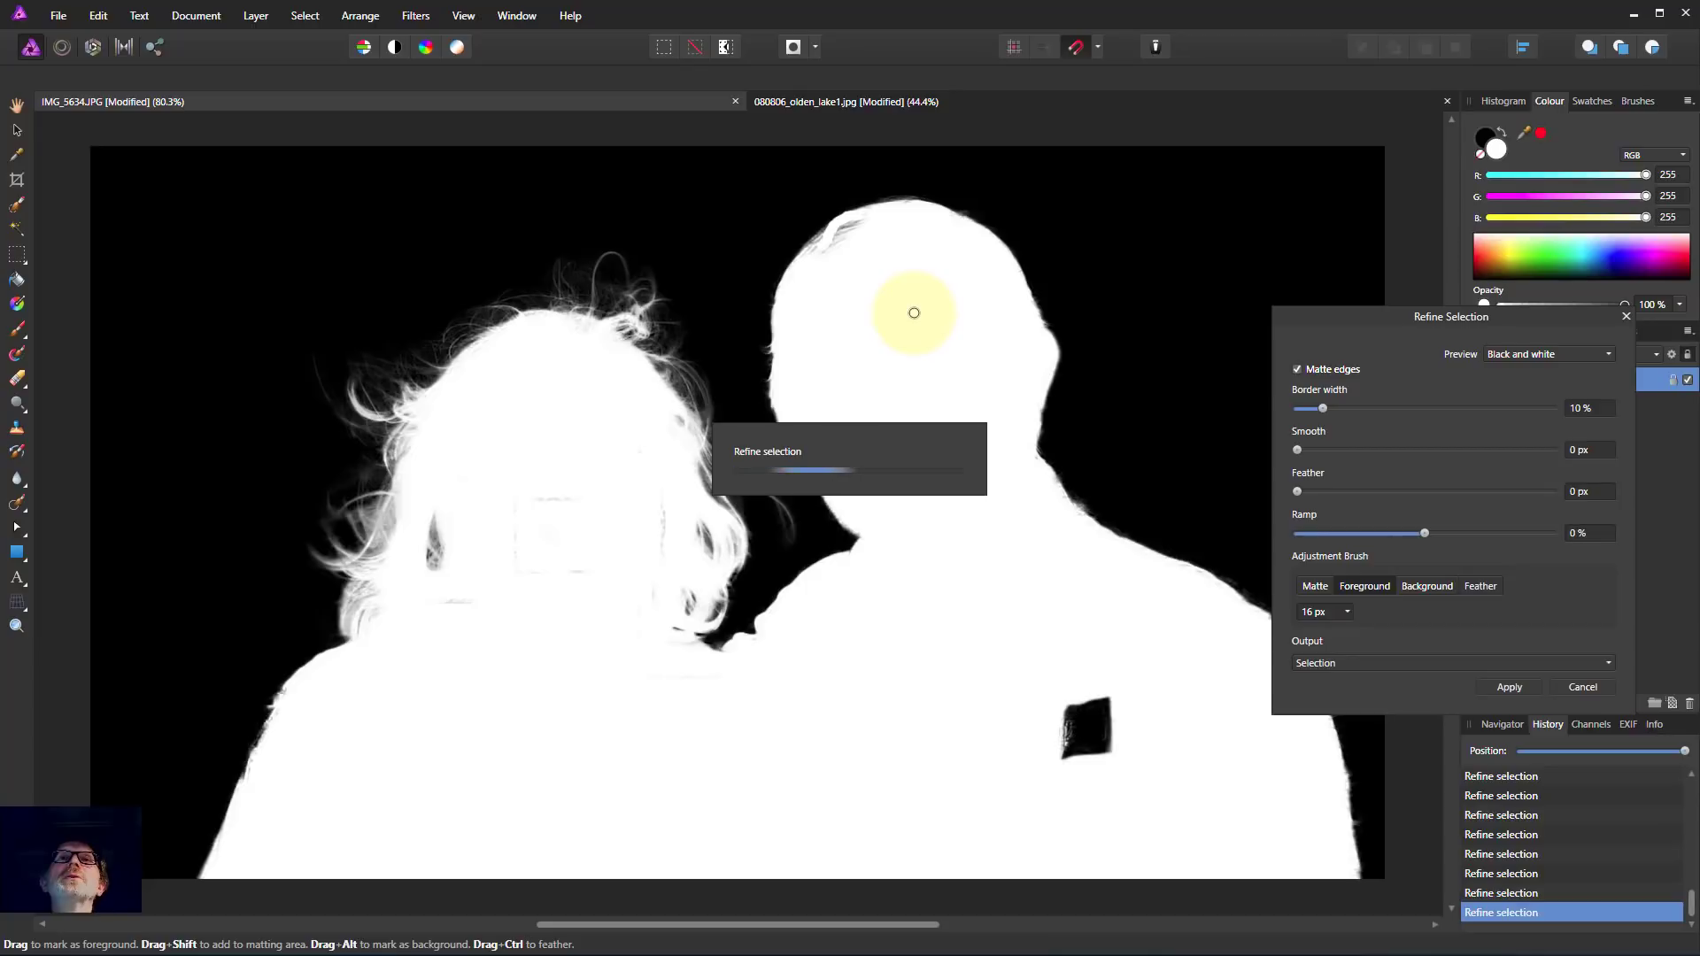
{"action": "left_click_drag", "start_coordinate": [913, 313], "coordinate": [846, 194]}
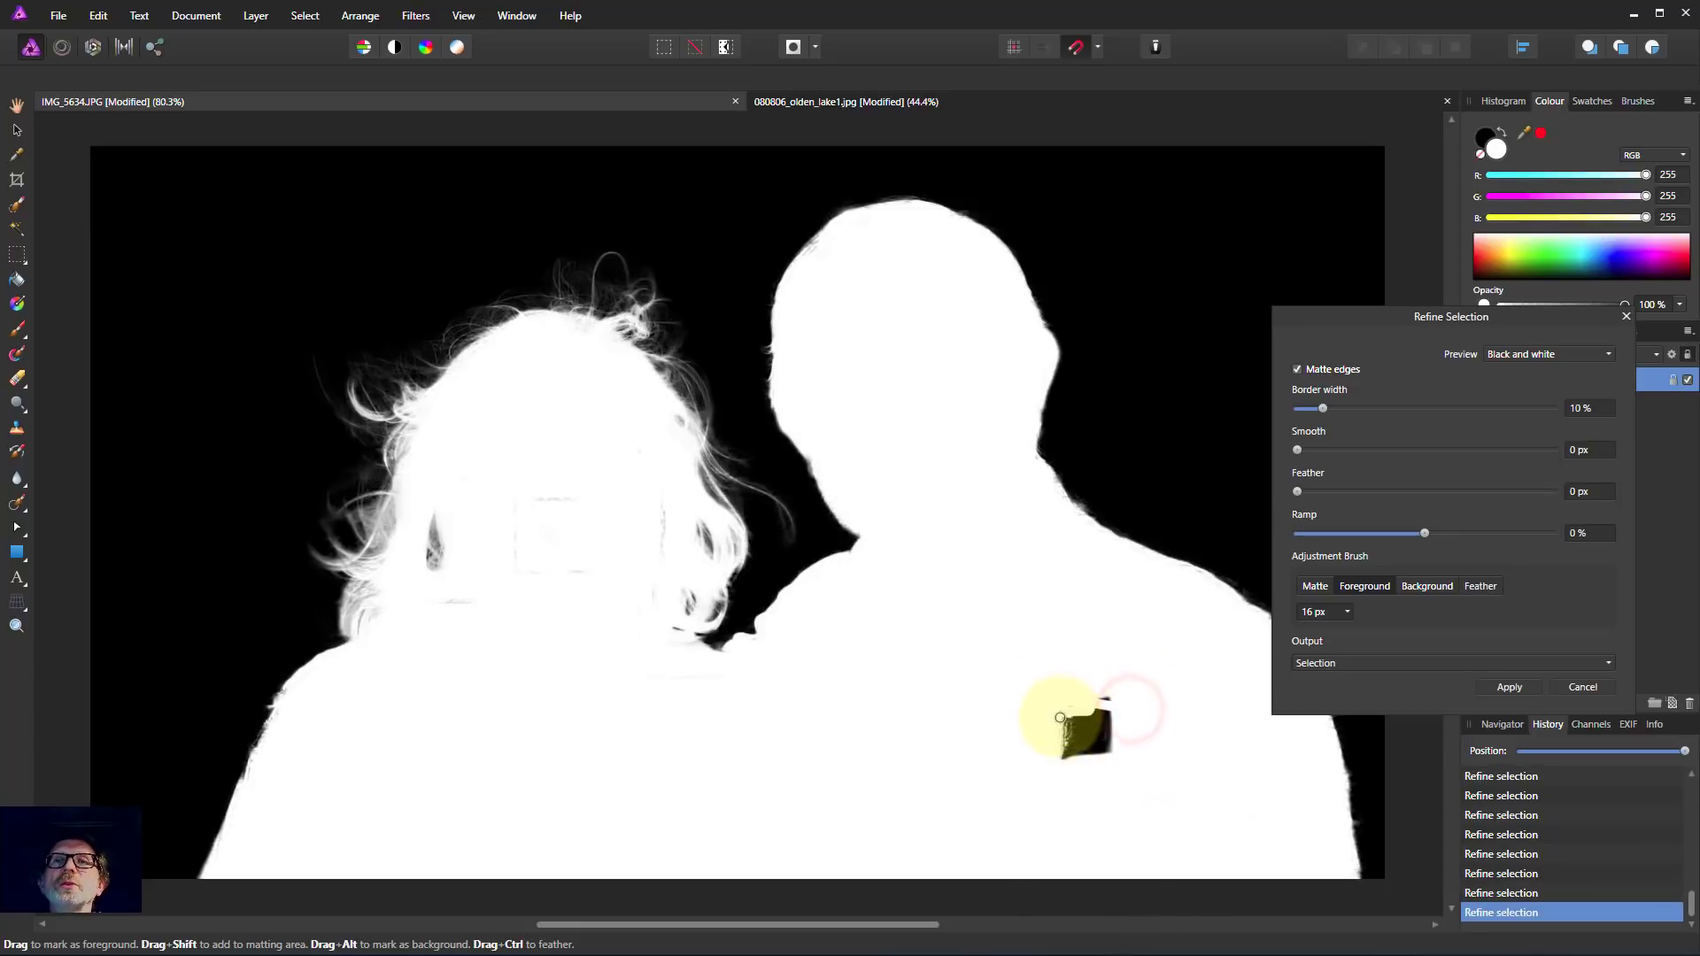
{"action": "left_click_drag", "start_coordinate": [1068, 726], "coordinate": [1082, 767]}
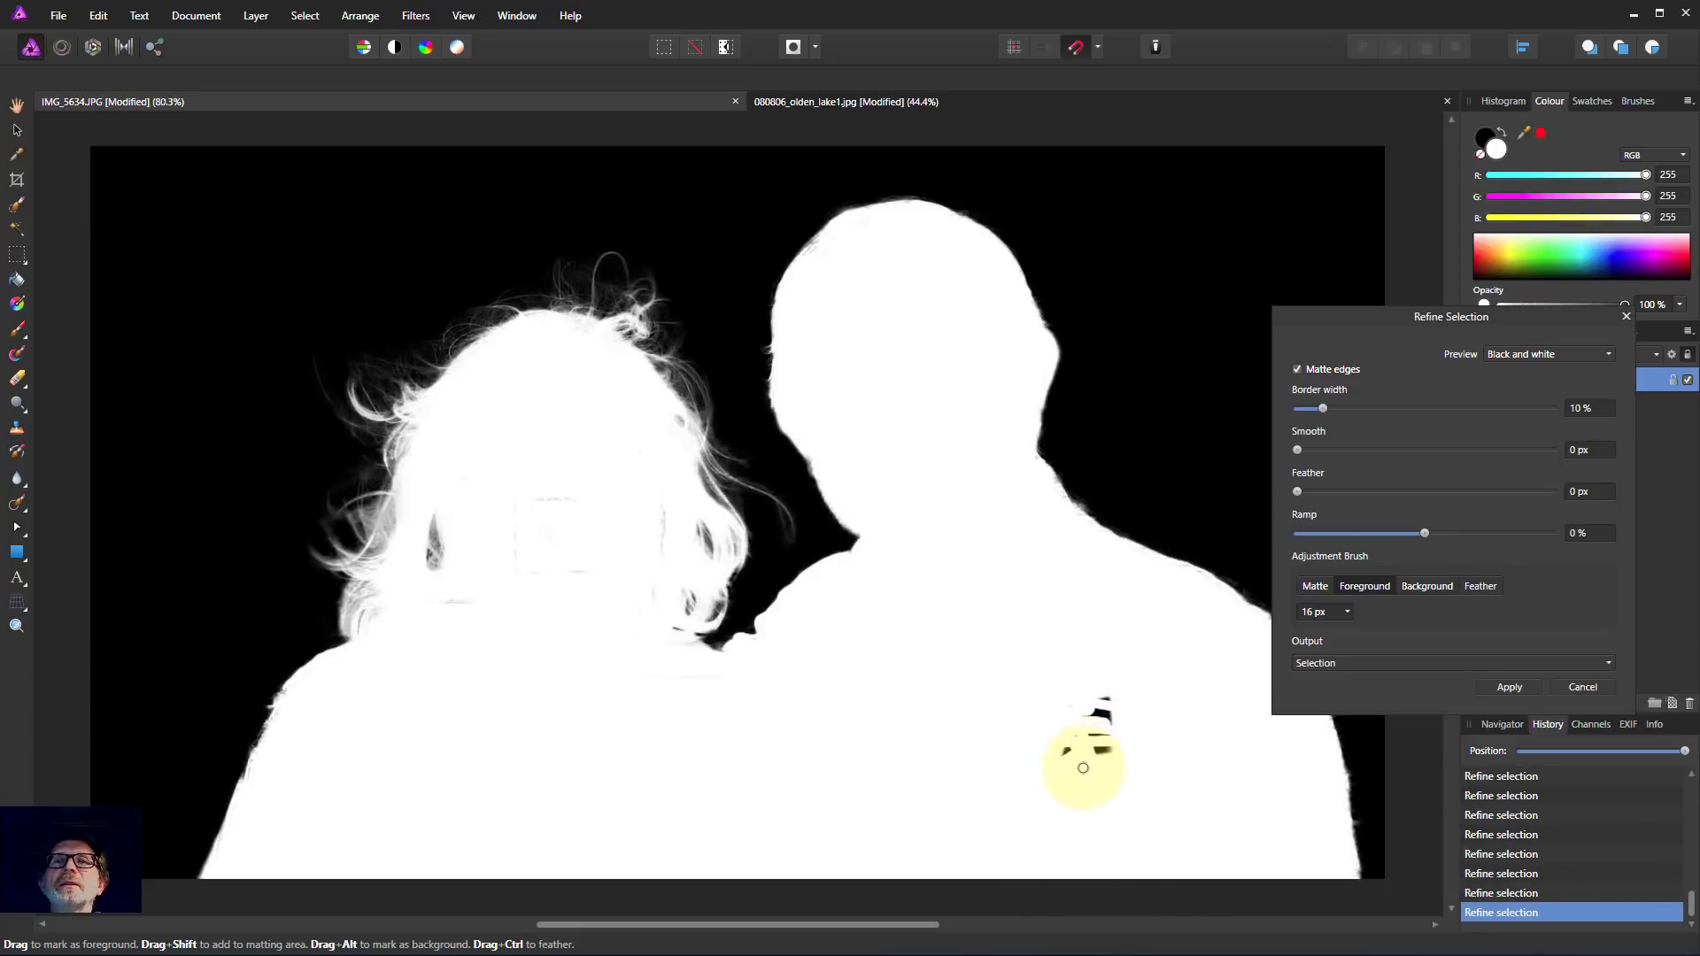
{"action": "left_click_drag", "start_coordinate": [1082, 766], "coordinate": [1002, 779]}
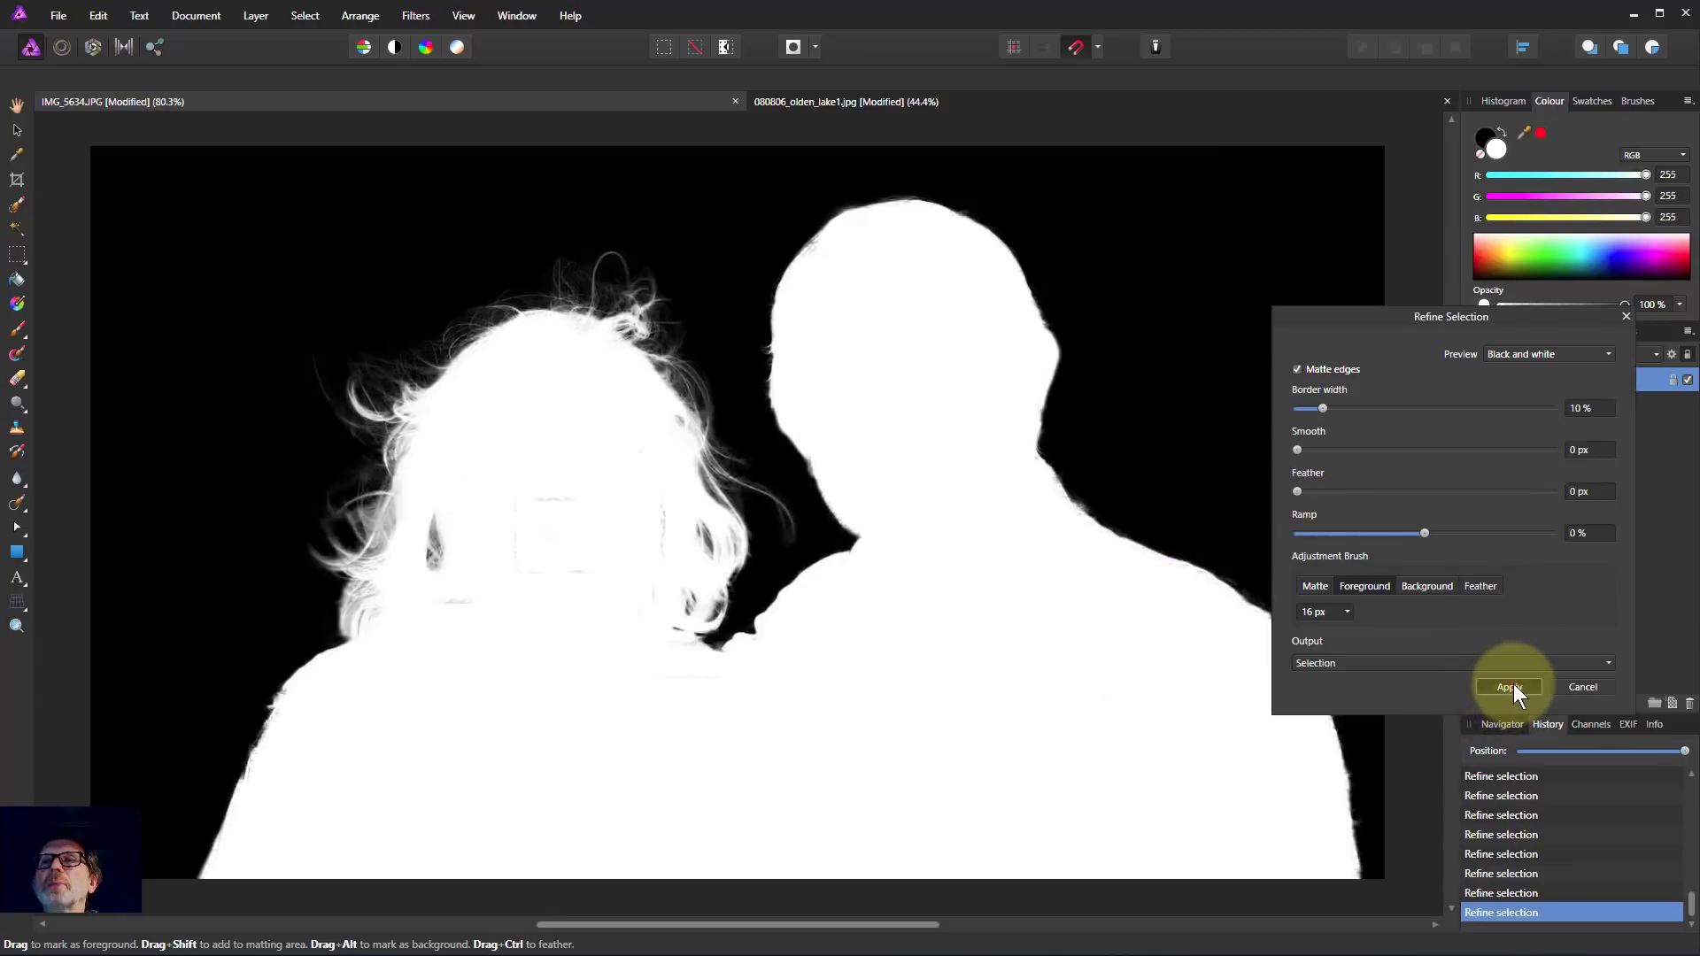
{"action": "left_click", "coordinate": [1508, 687]}
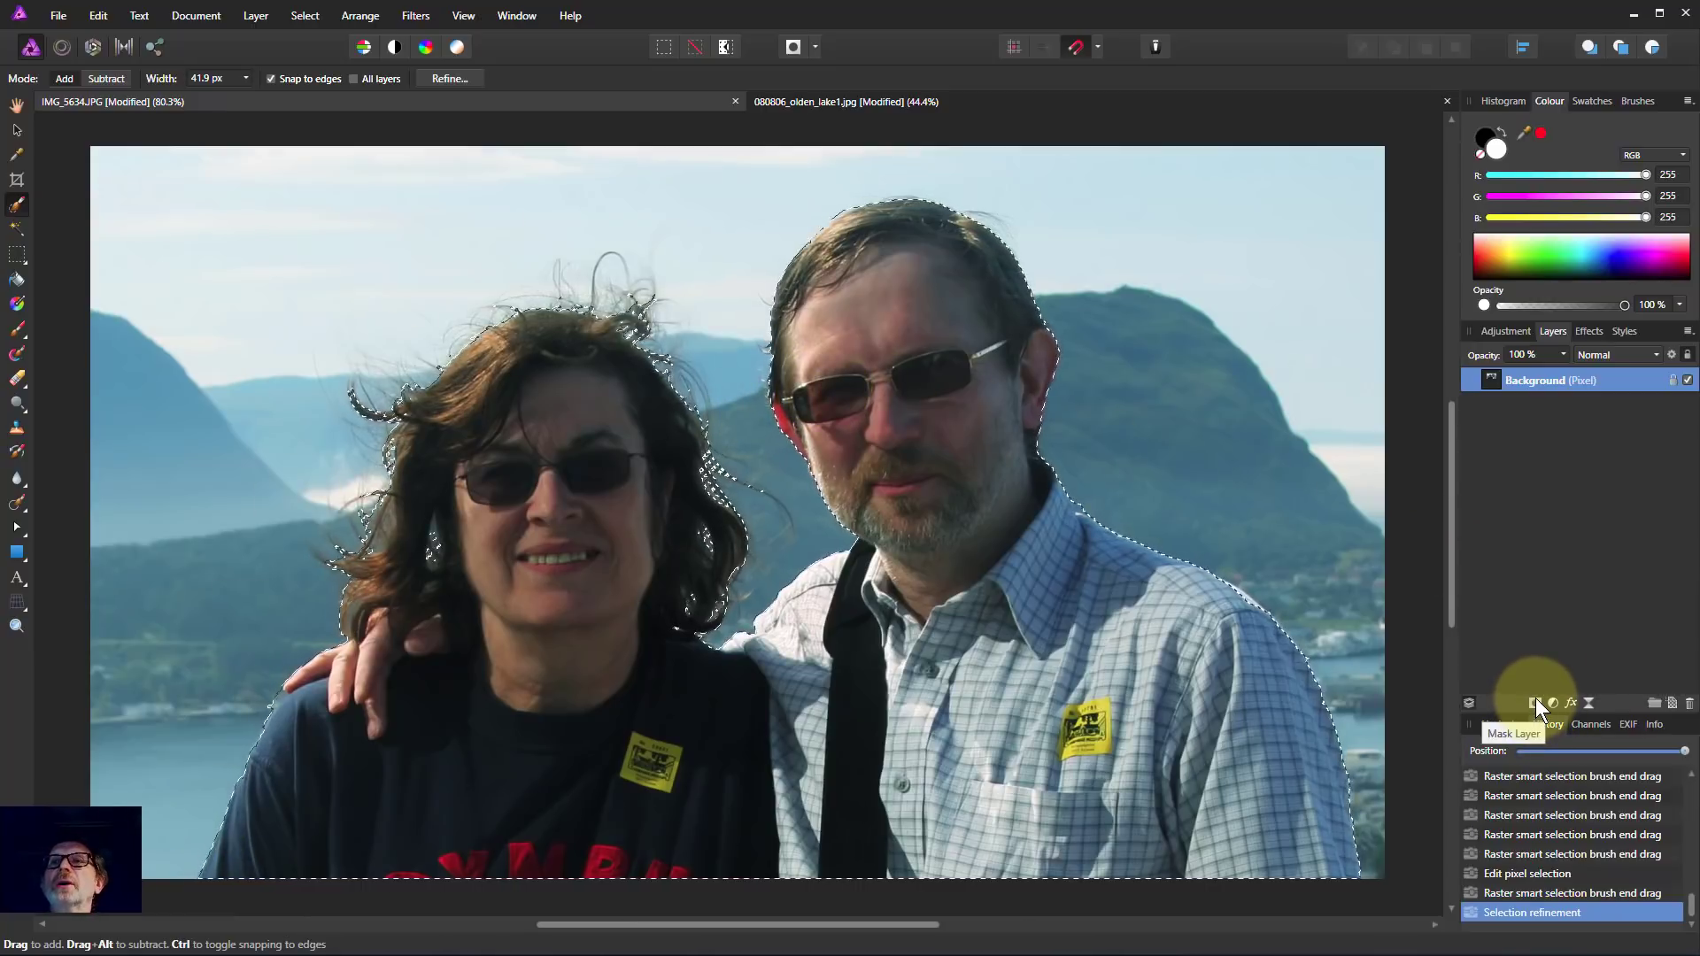
Step: Mask the photo layer with the refined selection, leaving the couple over transparency
{"action": "left_click", "coordinate": [1526, 703]}
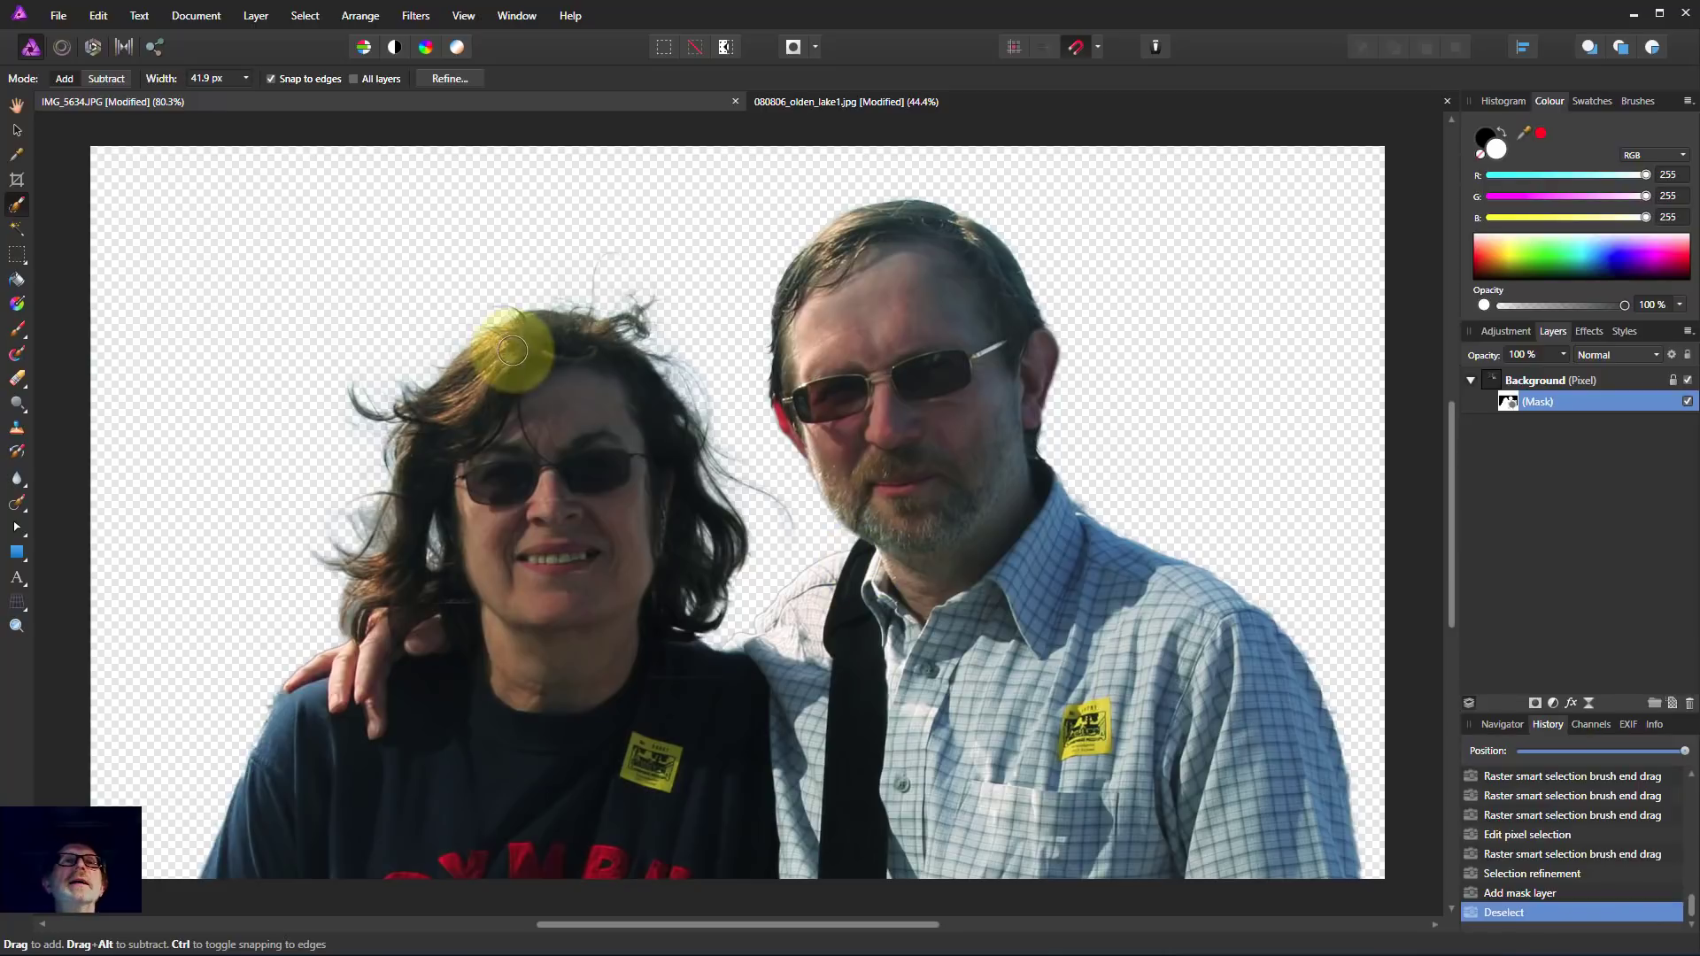
{"action": "mouse_move", "coordinate": [11, 149]}
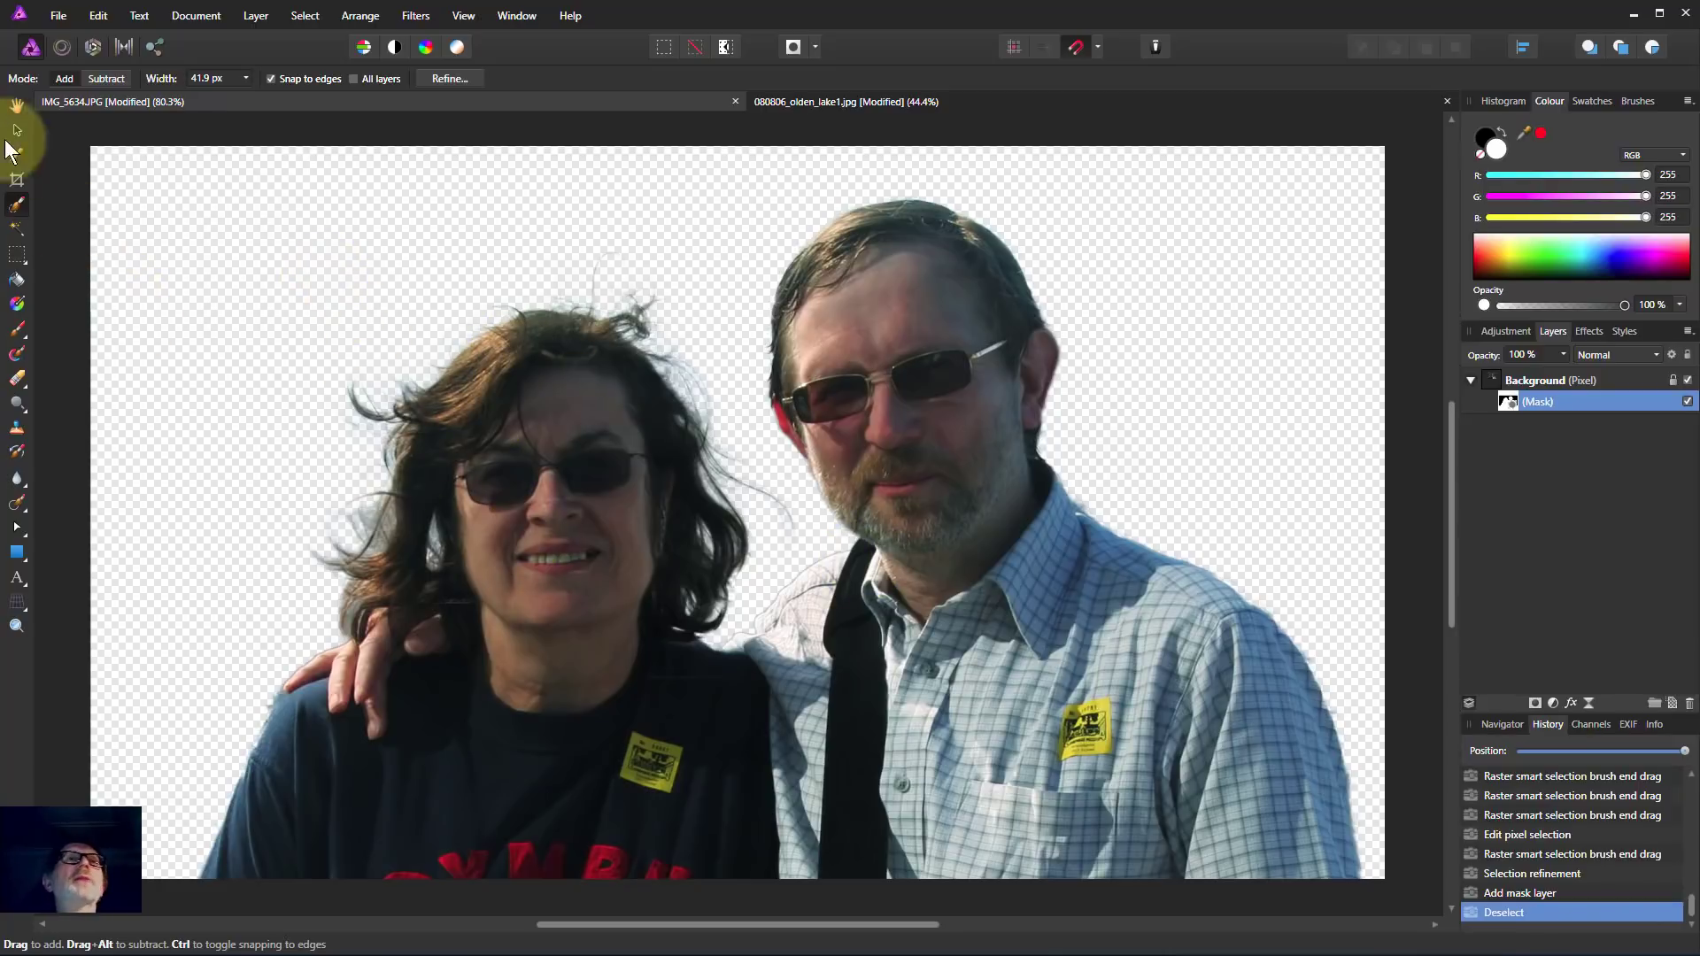
Step: Place the lake-and-mountain image beneath the masked couple as the new background layer
{"action": "left_click", "coordinate": [60, 16]}
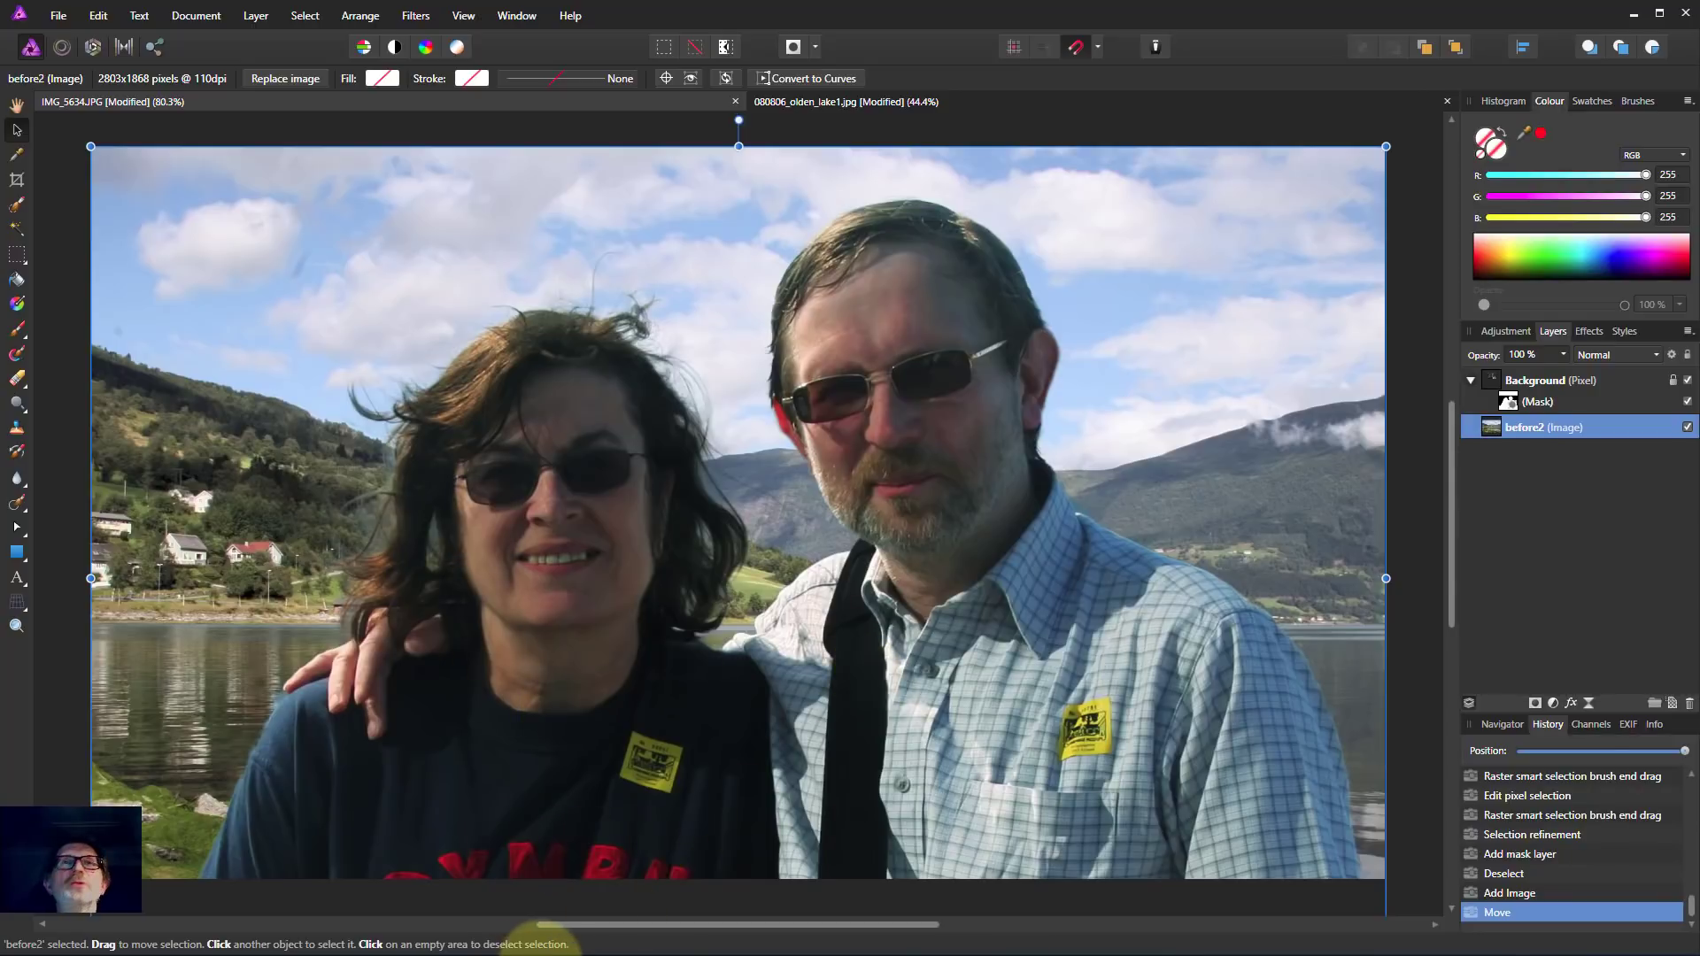
{"action": "left_click", "coordinate": [439, 751]}
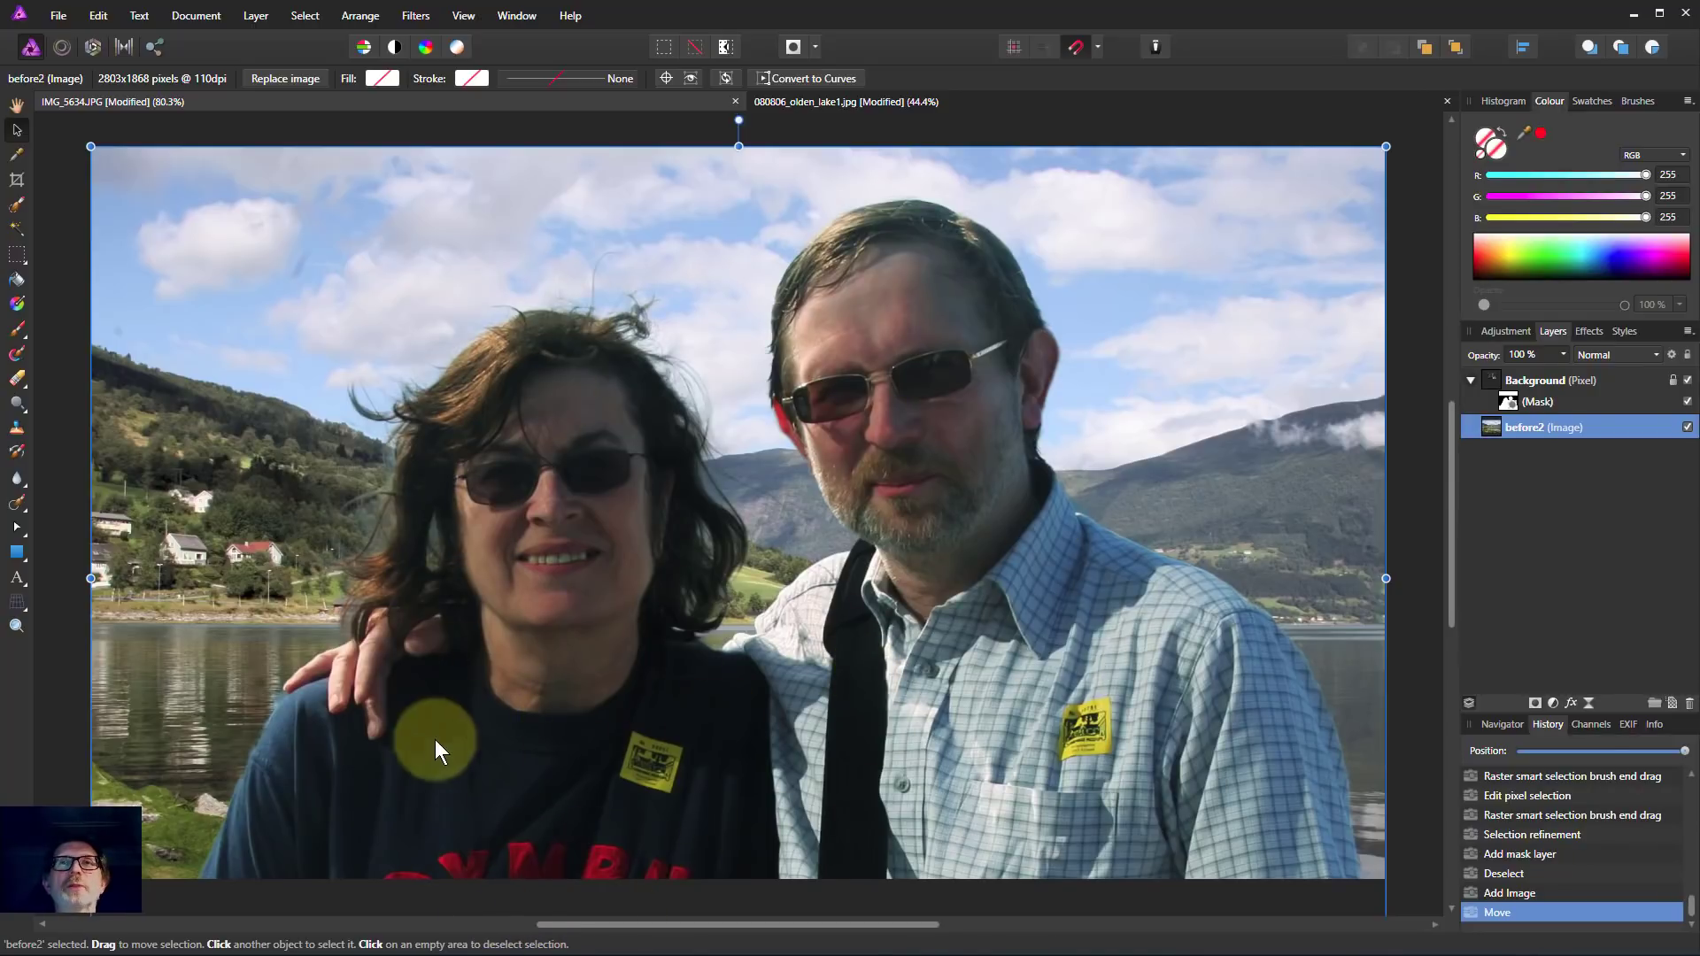
{"action": "mouse_move", "coordinate": [878, 926]}
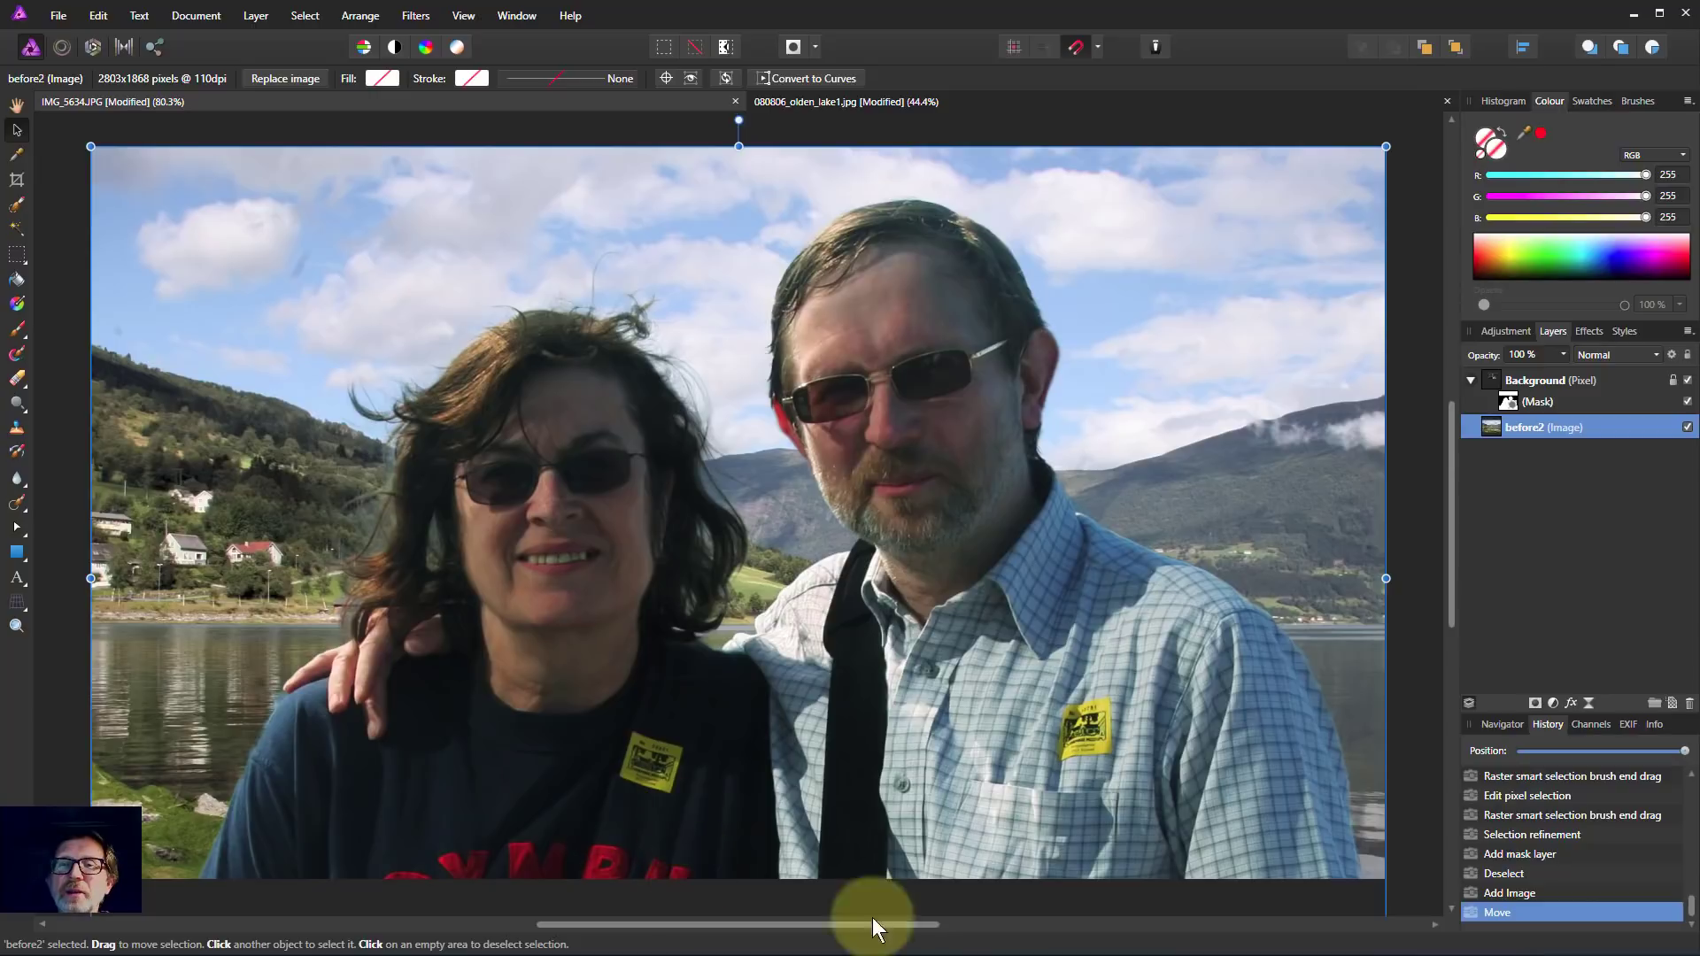